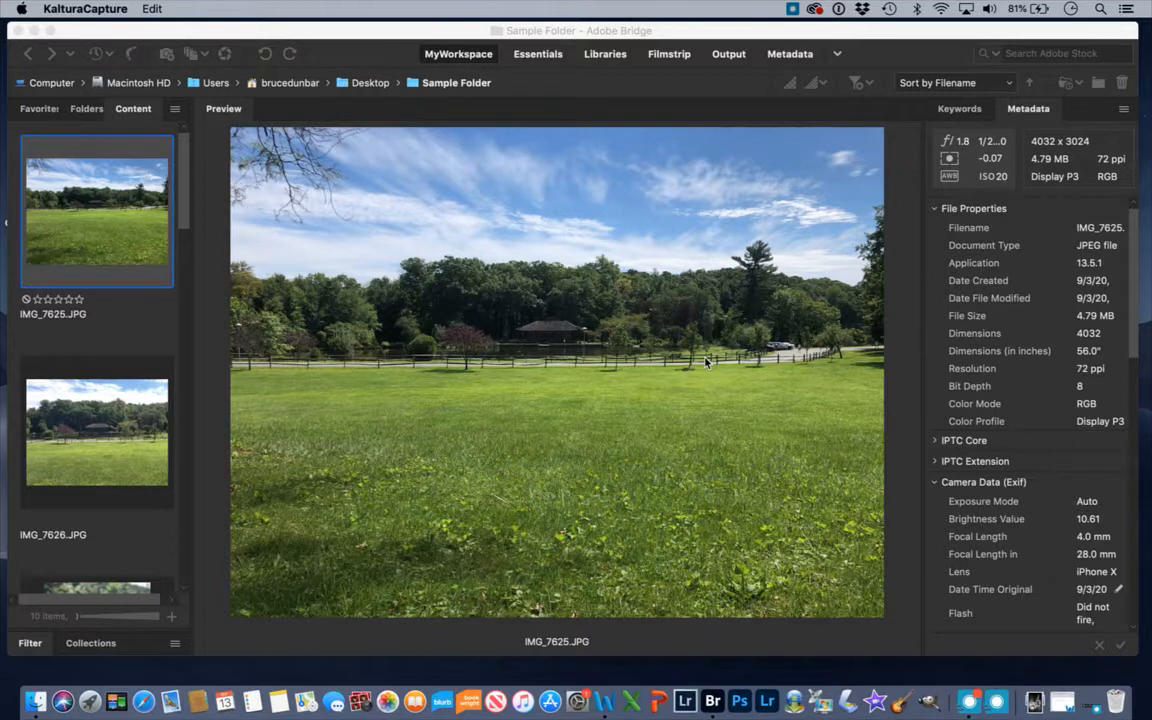
pyautogui.moveTo(606, 143)
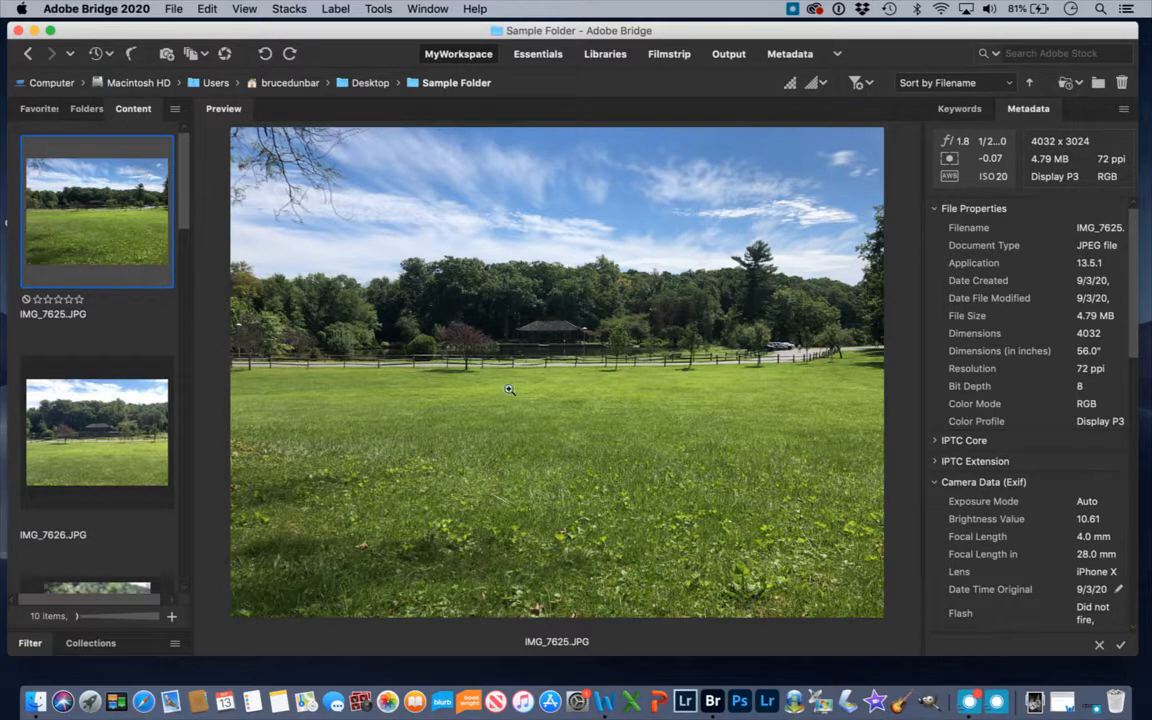
pyautogui.moveTo(113, 425)
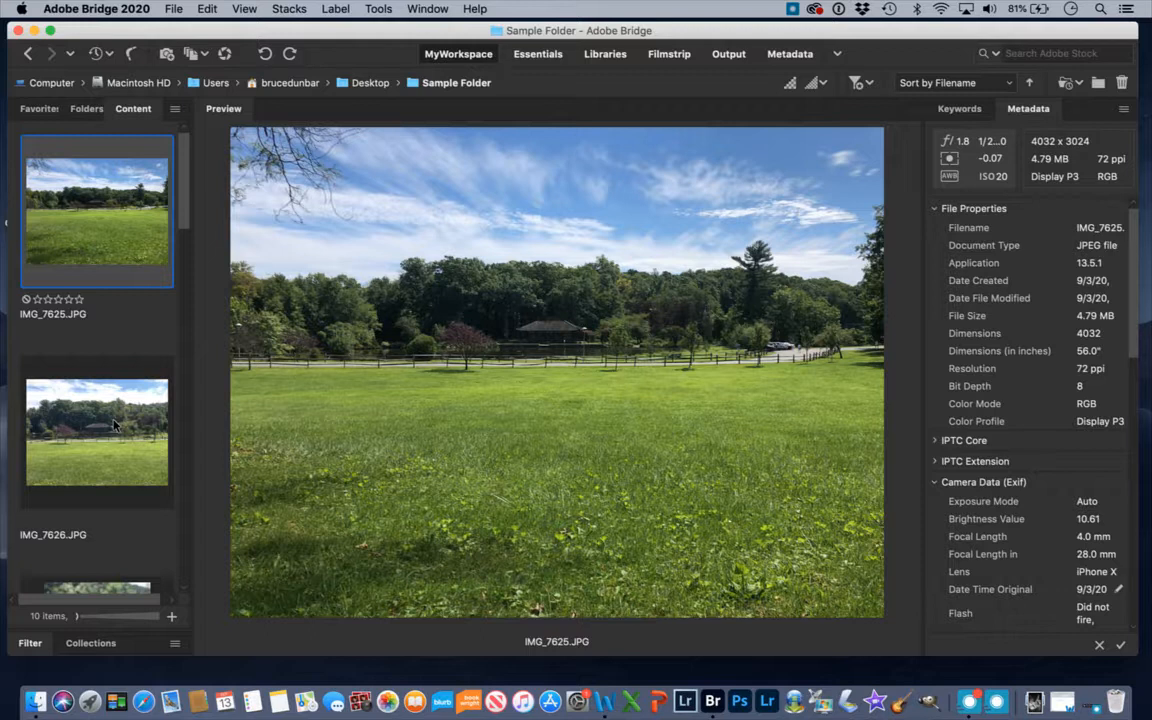
pyautogui.moveTo(114, 423)
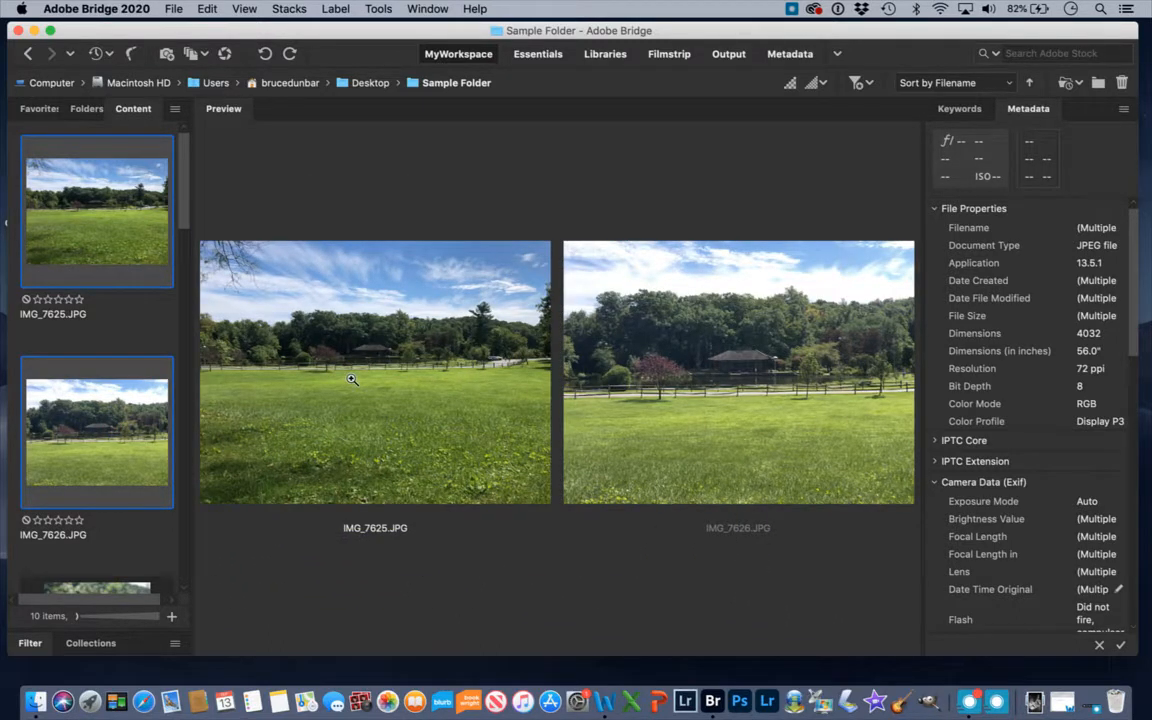
pyautogui.moveTo(723, 393)
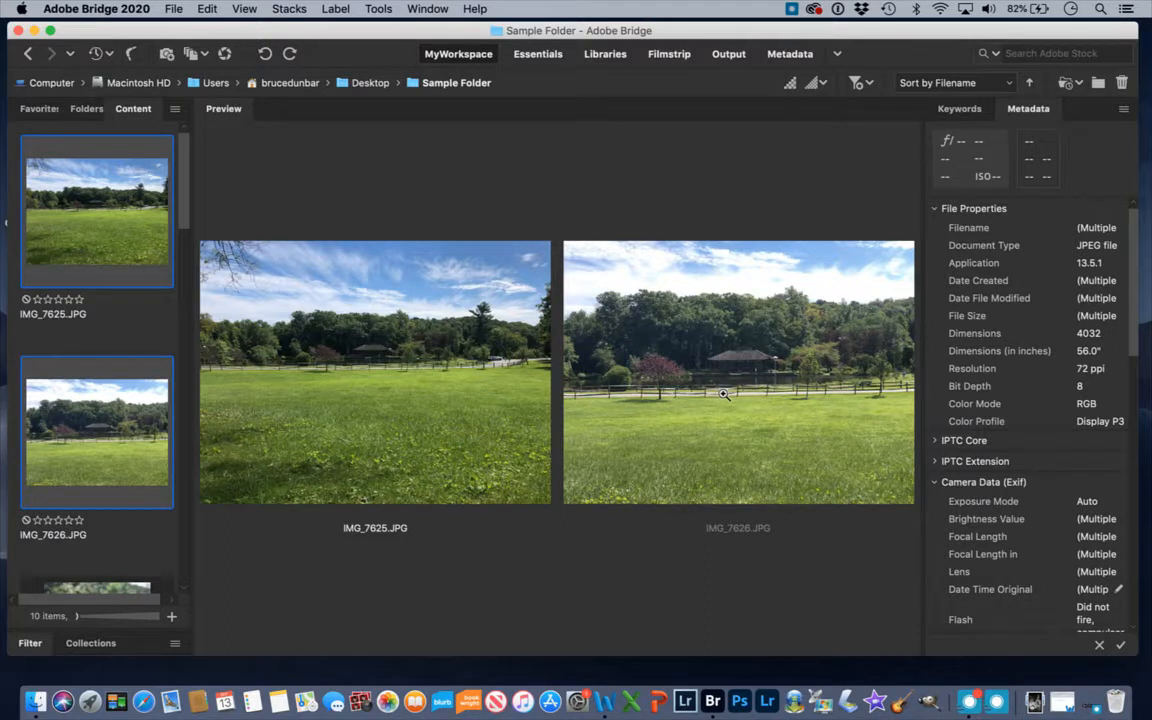
pyautogui.moveTo(110, 466)
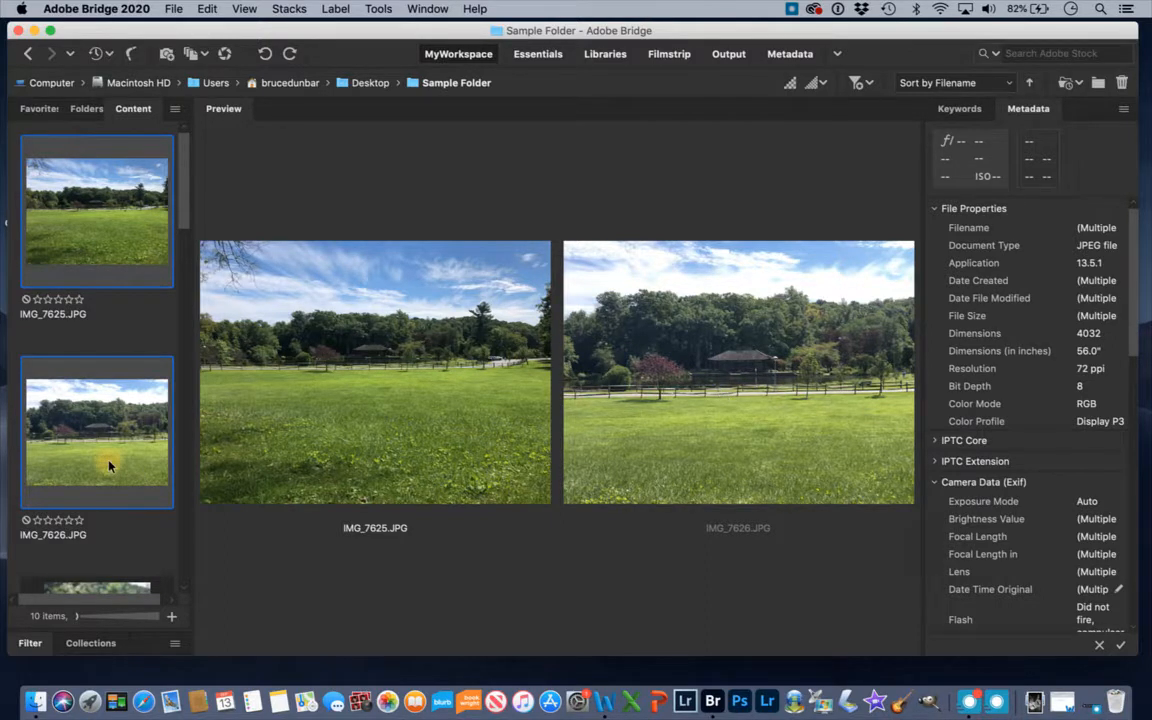
# Settle IMG_7625 on a four-star rating, then select IMG_7626 to rate next
pyautogui.click(96, 210)
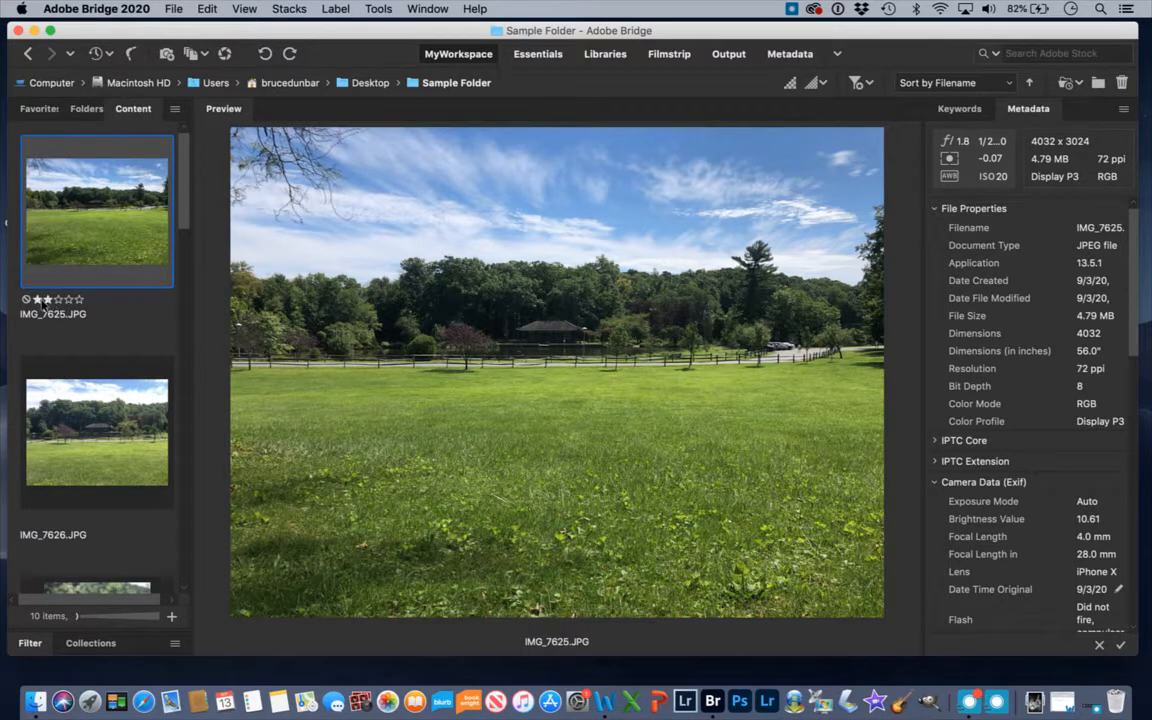
pyautogui.click(42, 299)
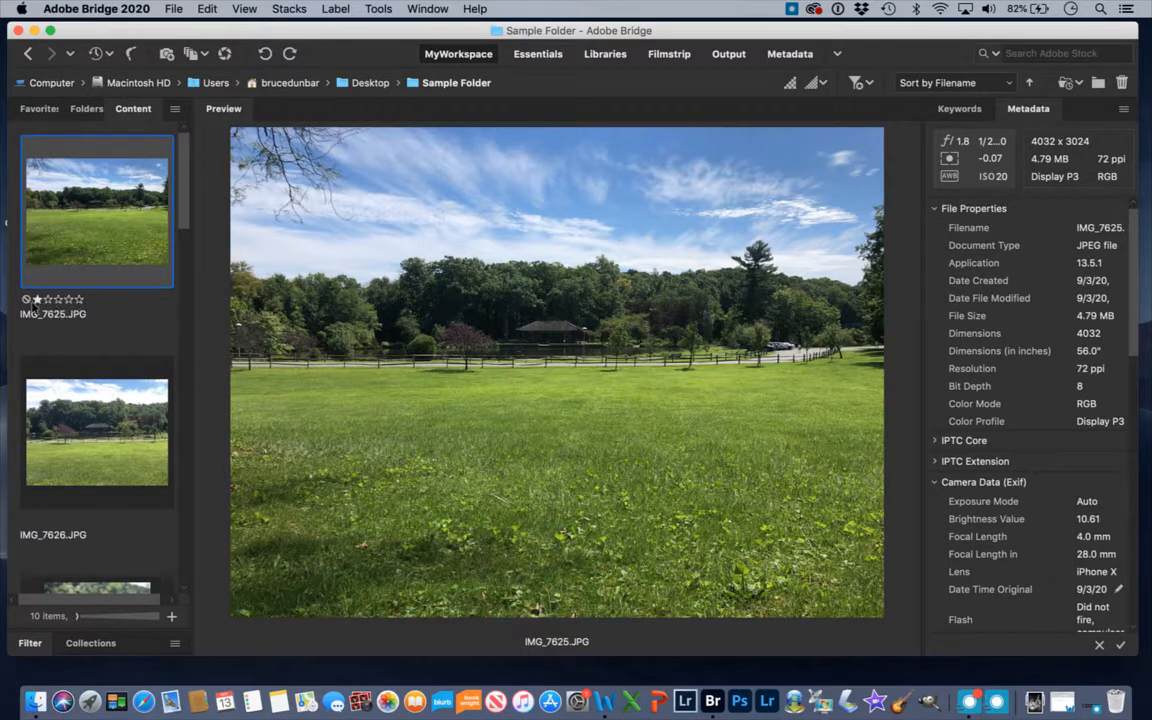
pyautogui.click(64, 300)
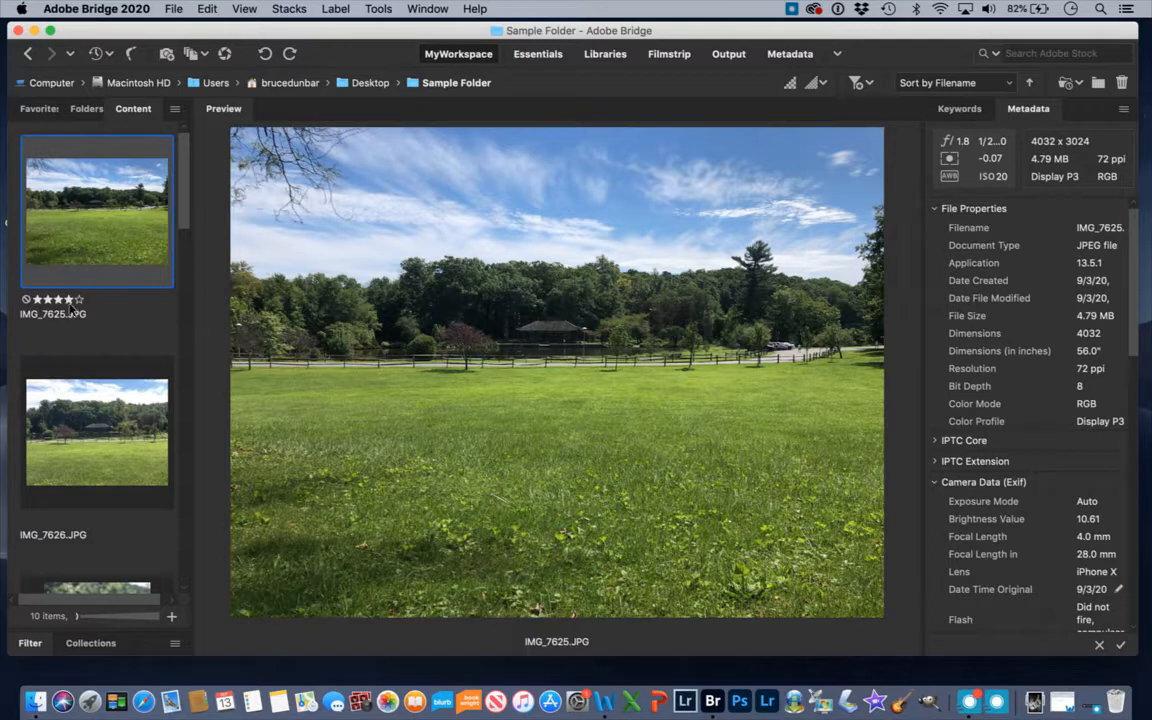
pyautogui.click(73, 299)
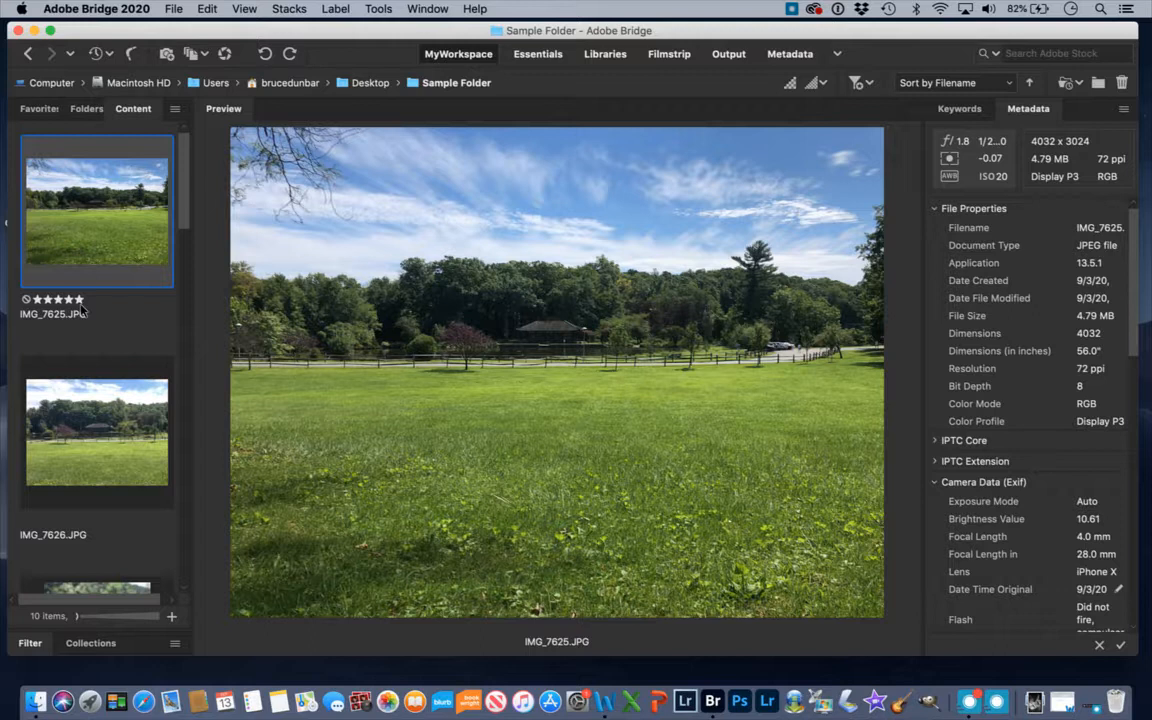
pyautogui.rightClick(96, 210)
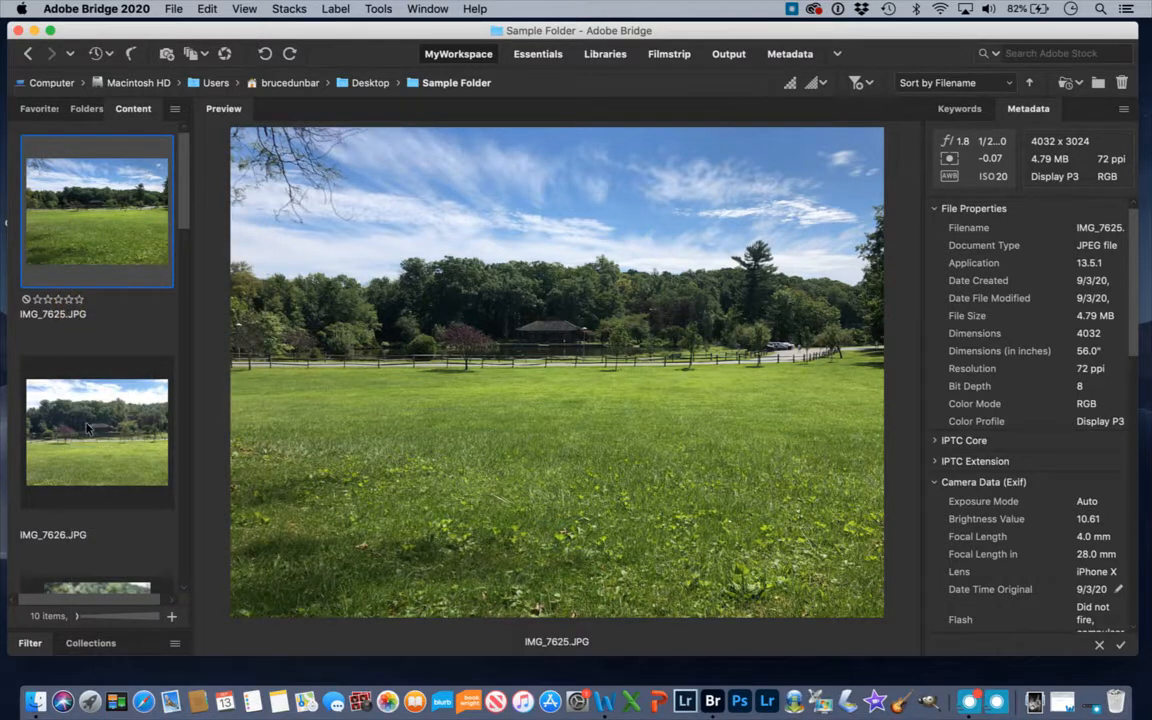
pyautogui.click(61, 299)
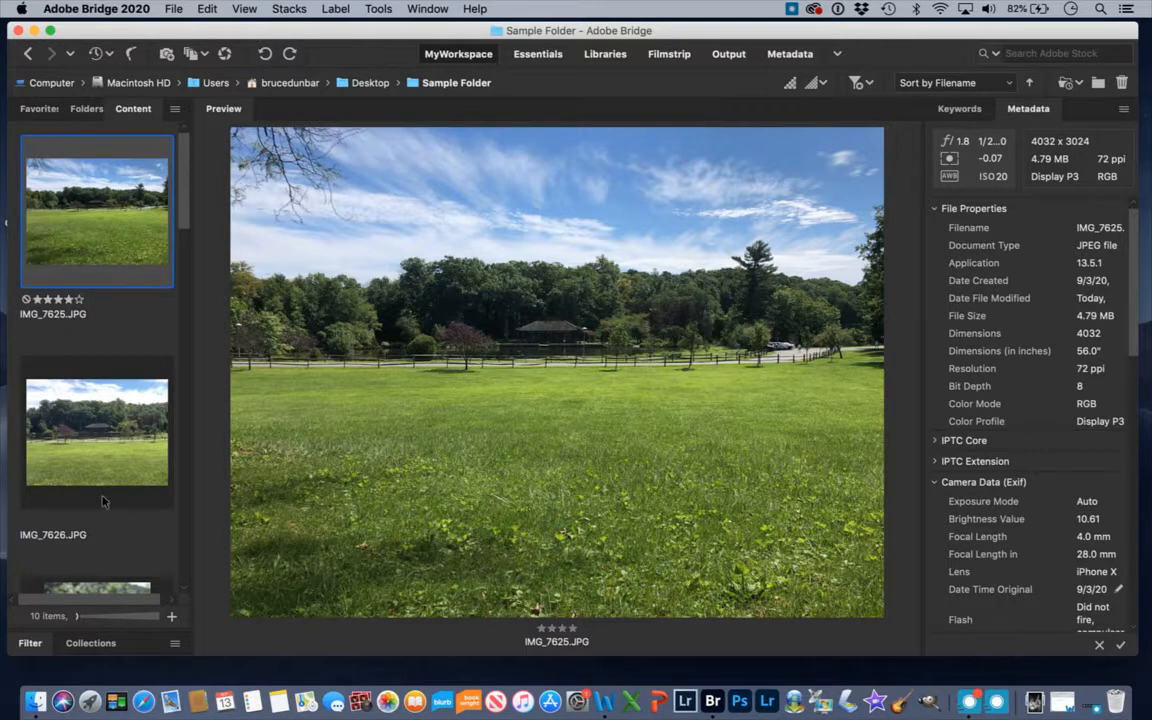
pyautogui.click(97, 430)
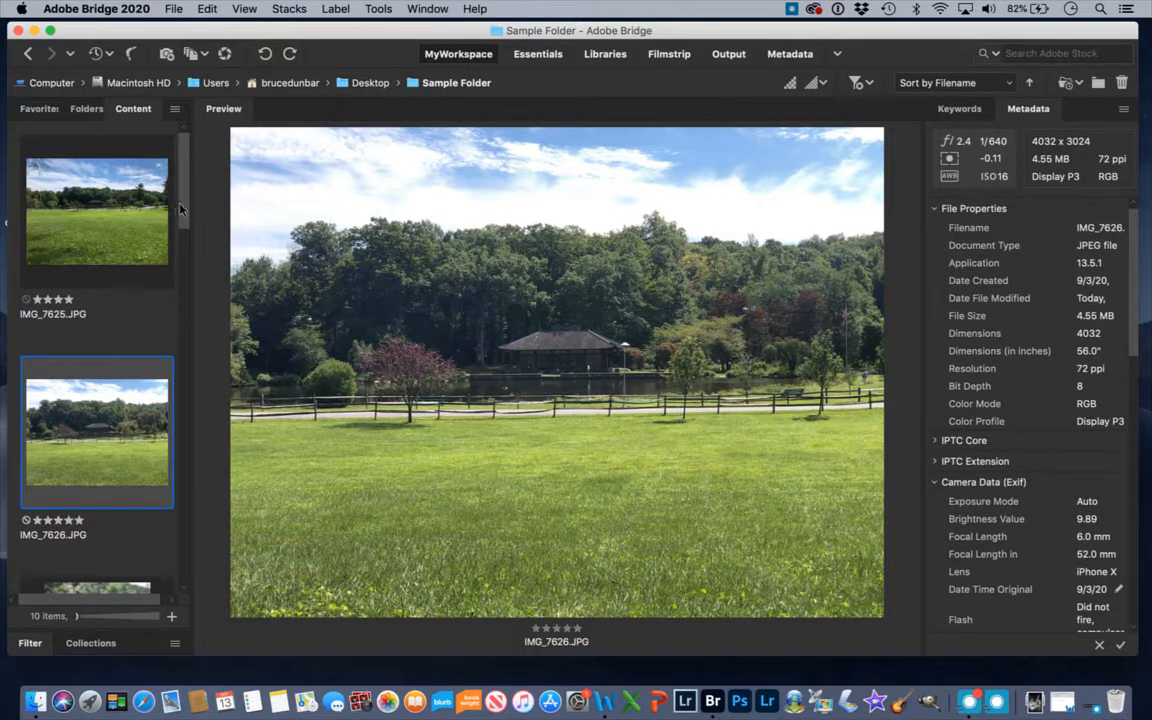
# Give fence photo IMG_7628 and waterfall photo IMG_7632 three stars each, then select IMG_7634 alongside
pyautogui.scroll(-3)
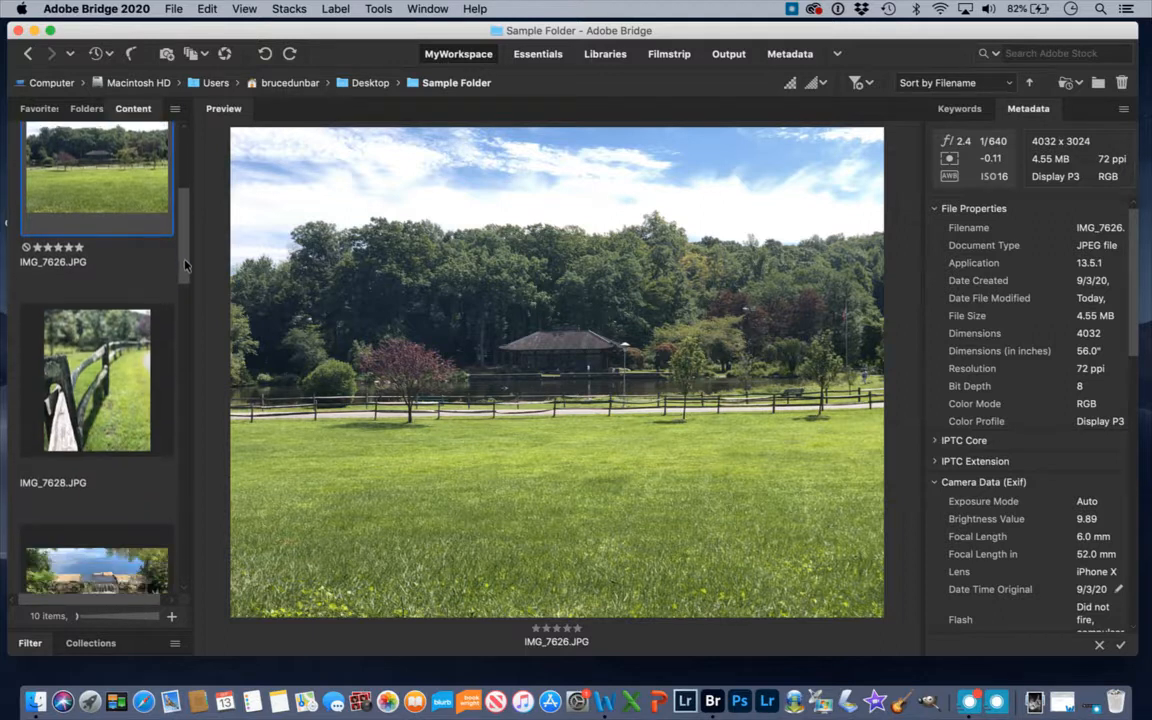
pyautogui.scroll(-3)
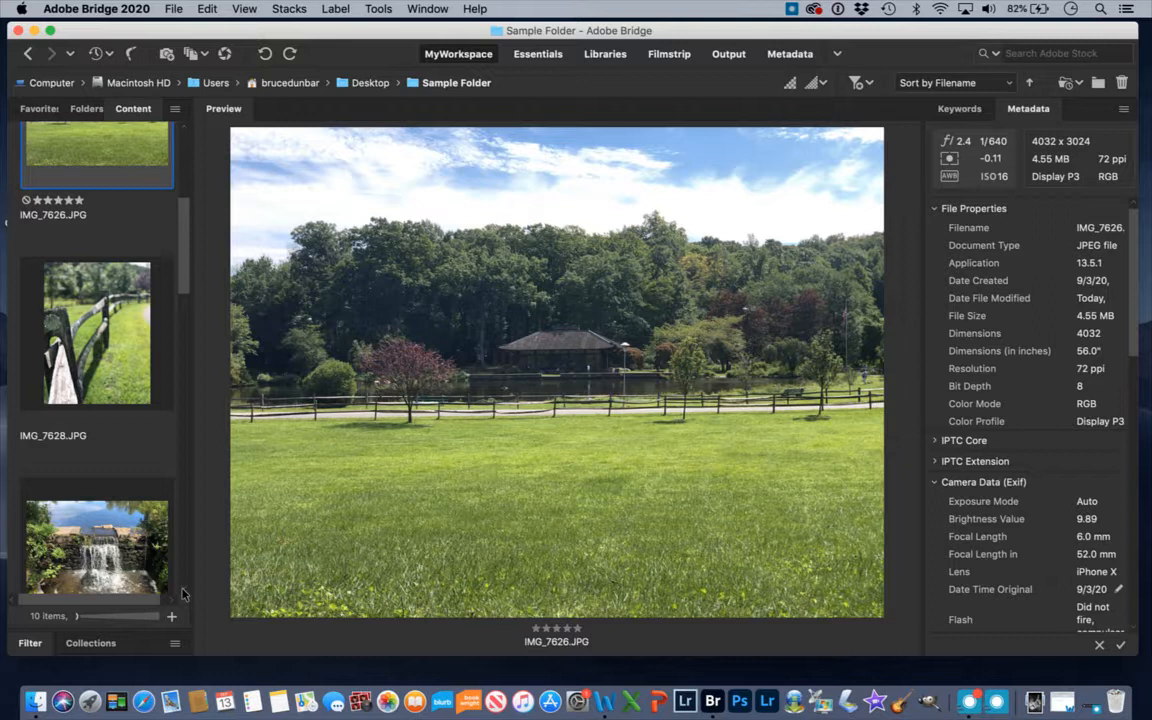
pyautogui.click(96, 333)
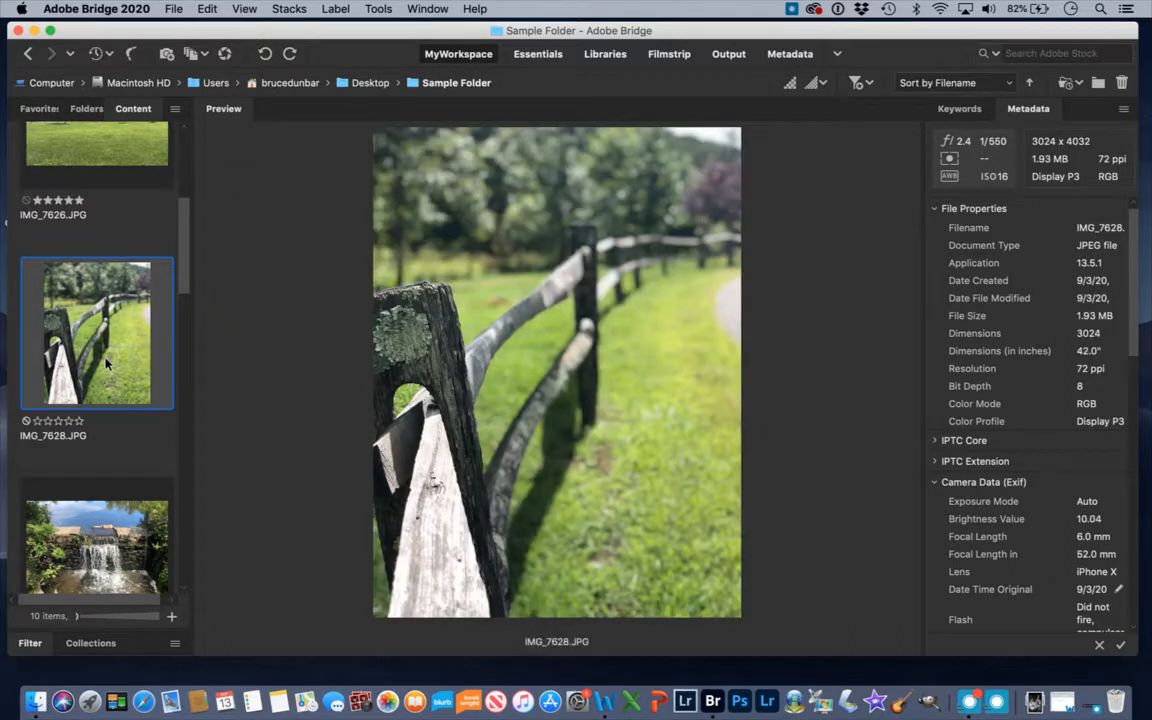
pyautogui.click(50, 421)
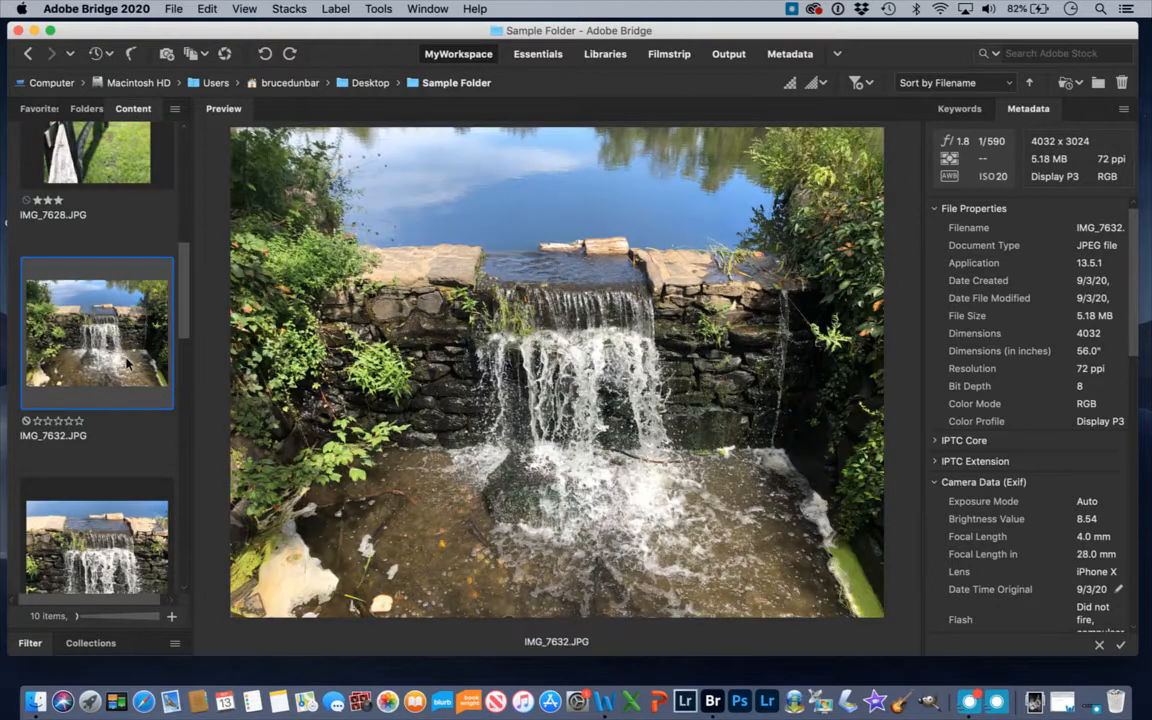
pyautogui.click(63, 421)
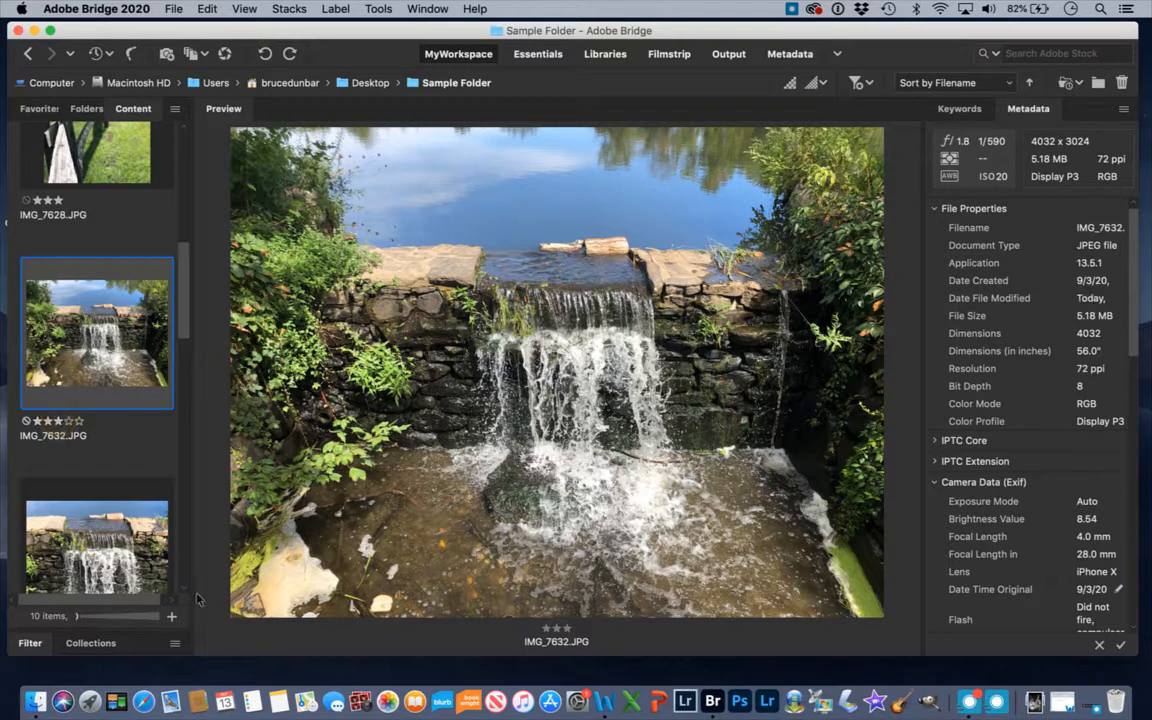
pyautogui.click(97, 547)
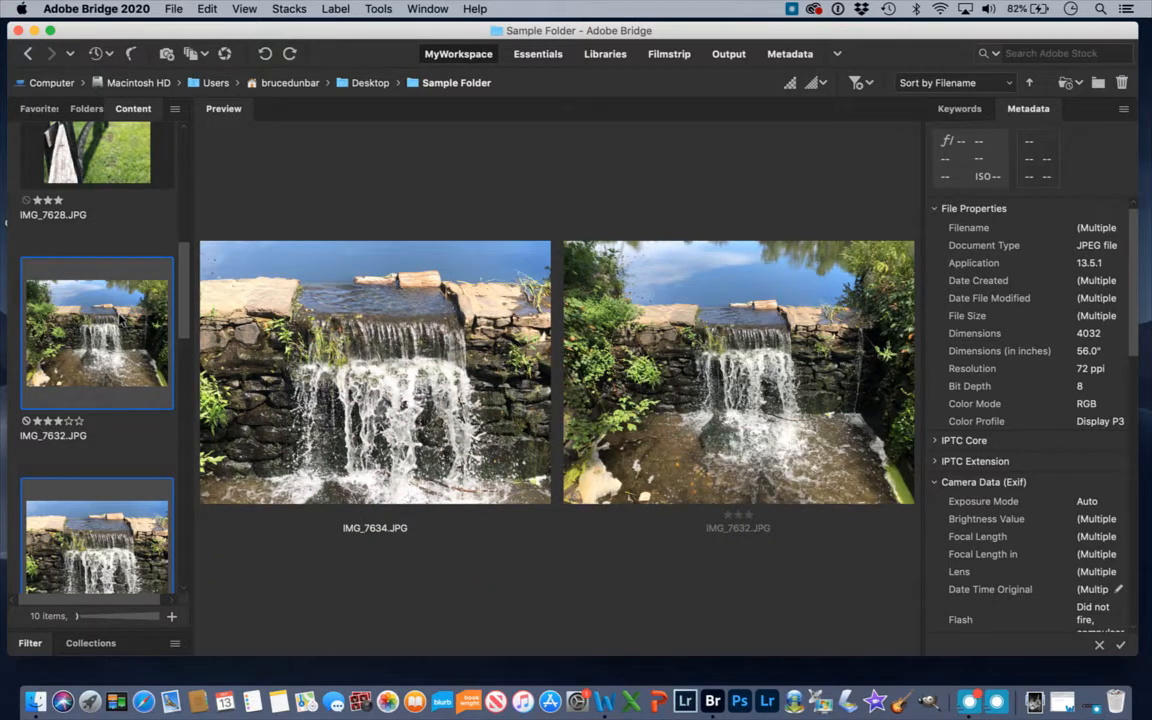
# Apply five stars to waterfall photos IMG_7632 and IMG_7634, then preview pavilion photo IMG_7643
pyautogui.rightClick(97, 530)
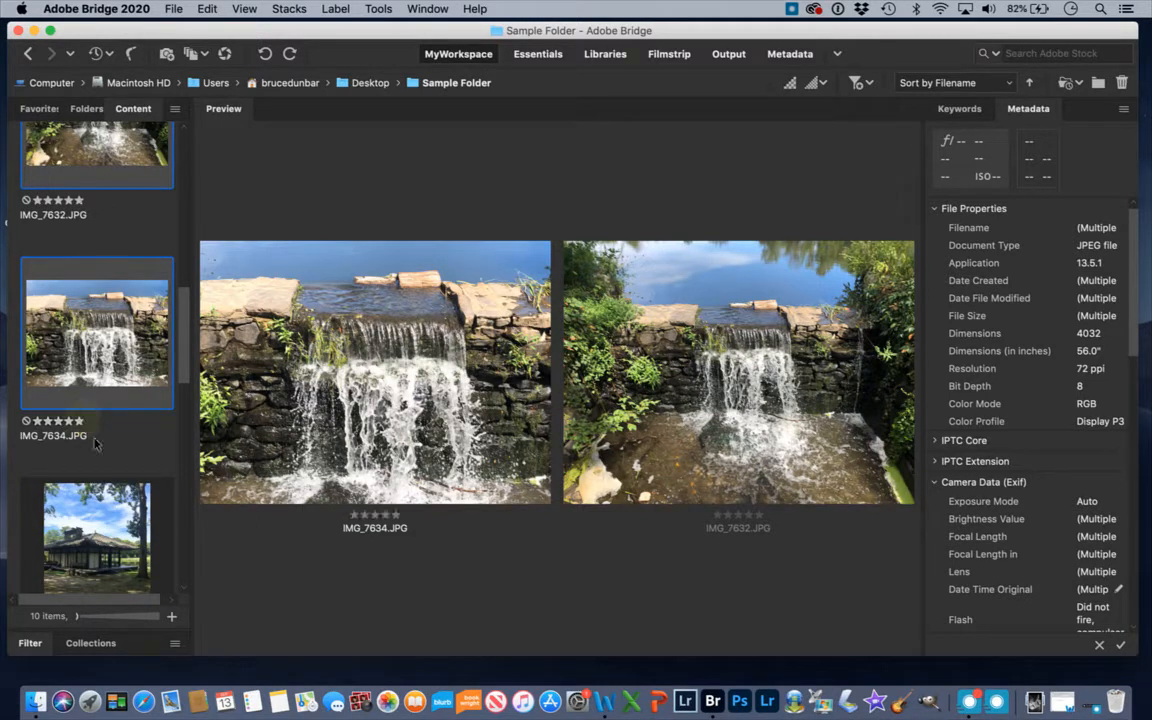
pyautogui.click(97, 540)
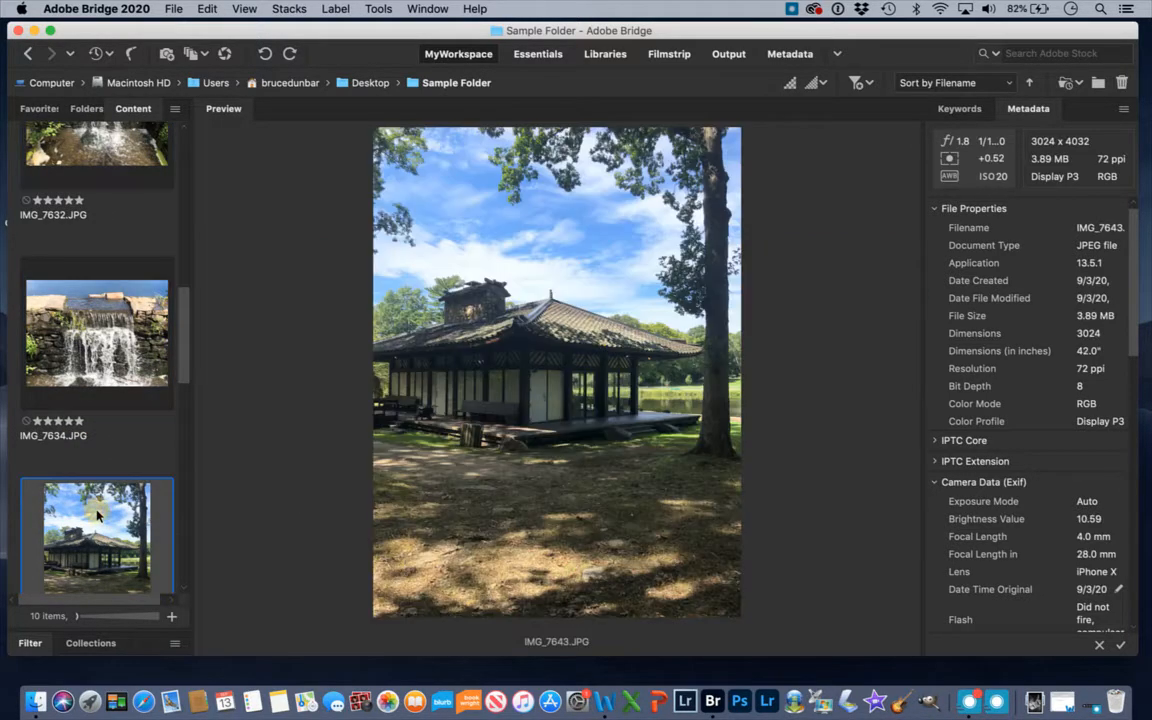
pyautogui.moveTo(197, 602)
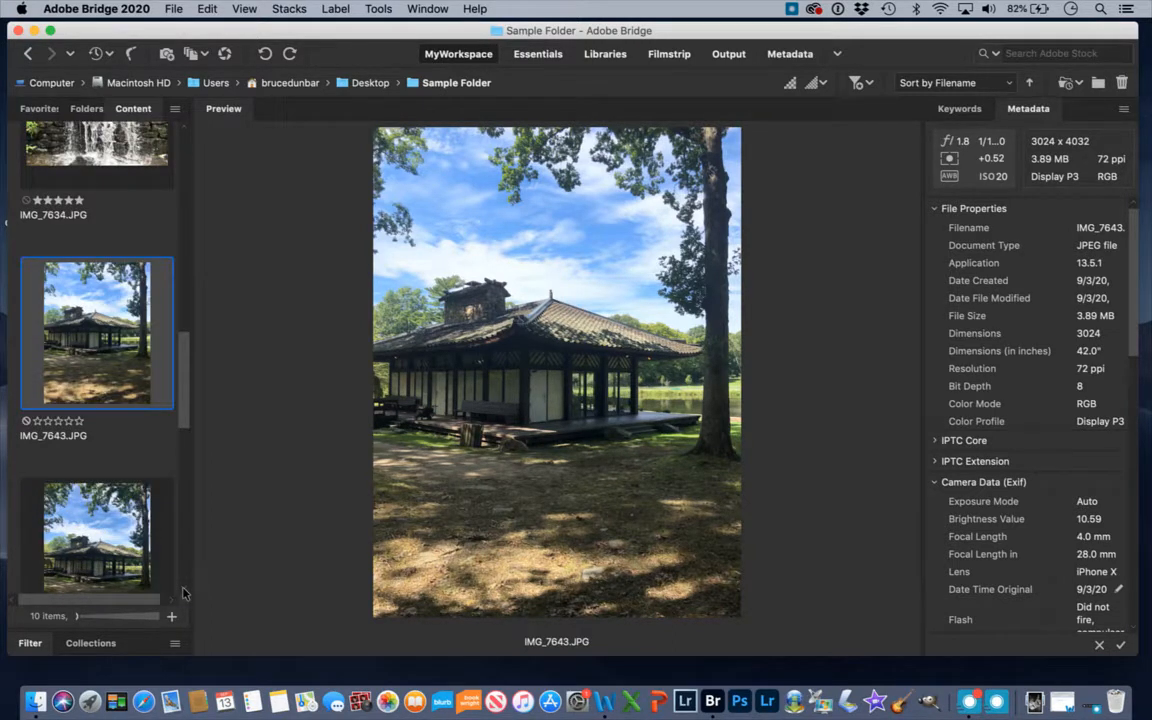
pyautogui.moveTo(120, 540)
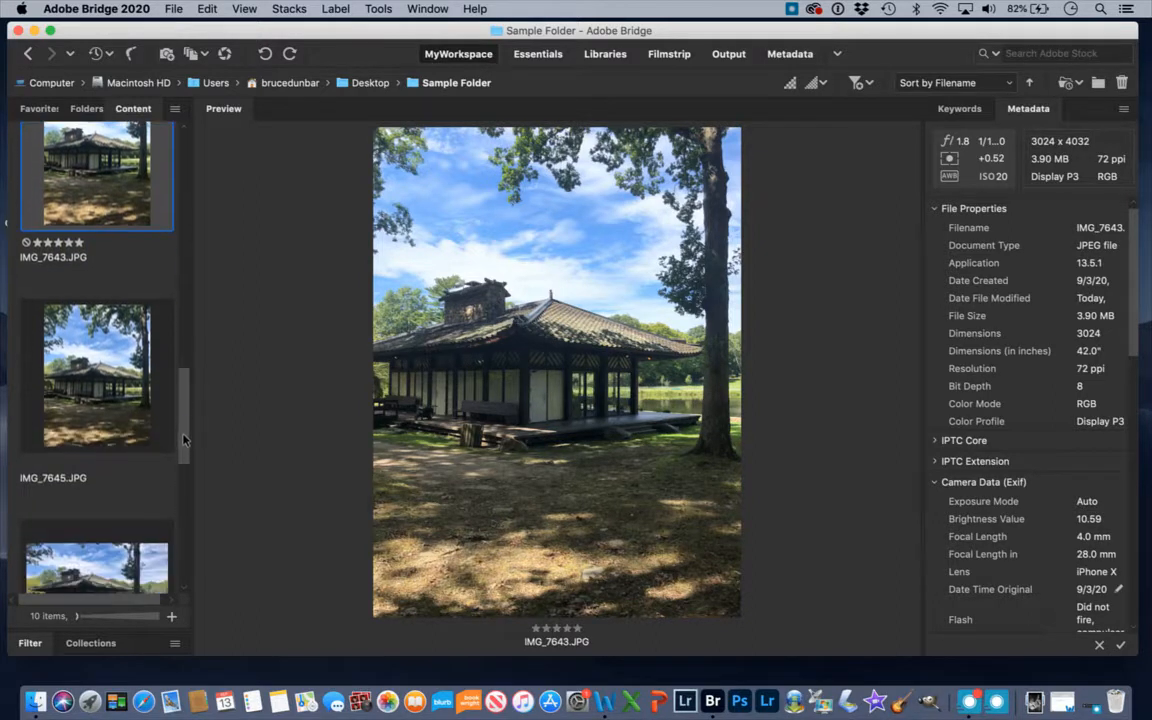
# Rate pavilion photo IMG_7647 four stars, then preview IMG_7625 and open the Edit menu
pyautogui.click(96, 375)
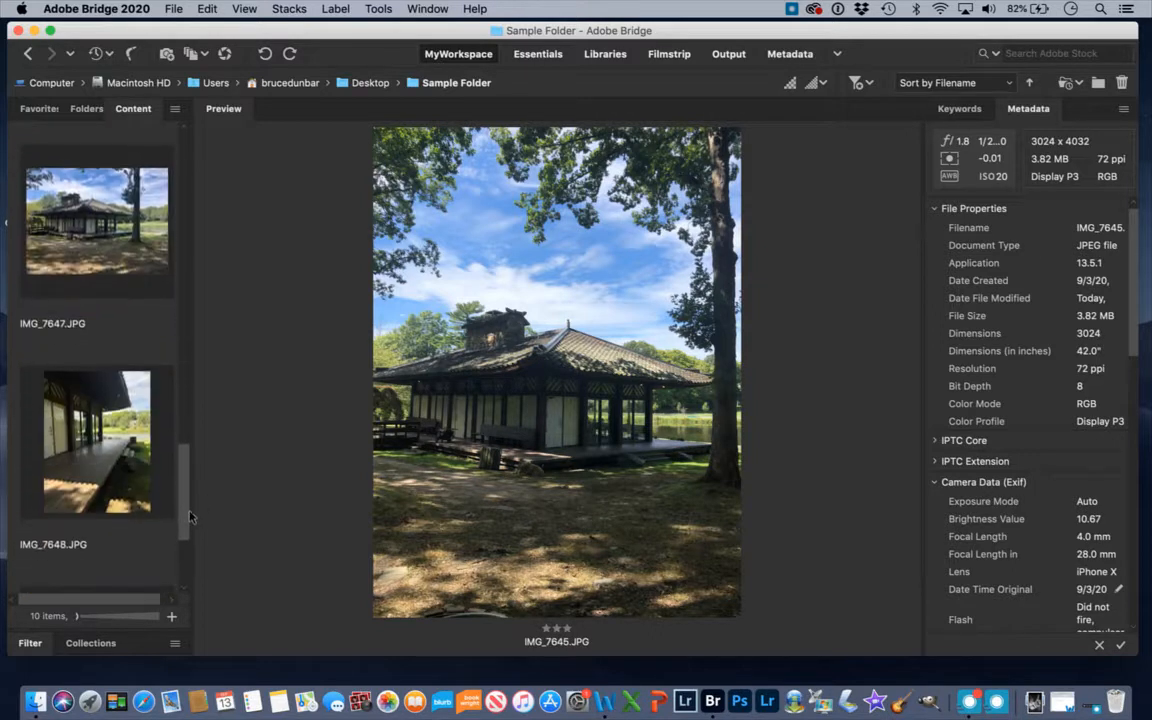
pyautogui.click(96, 230)
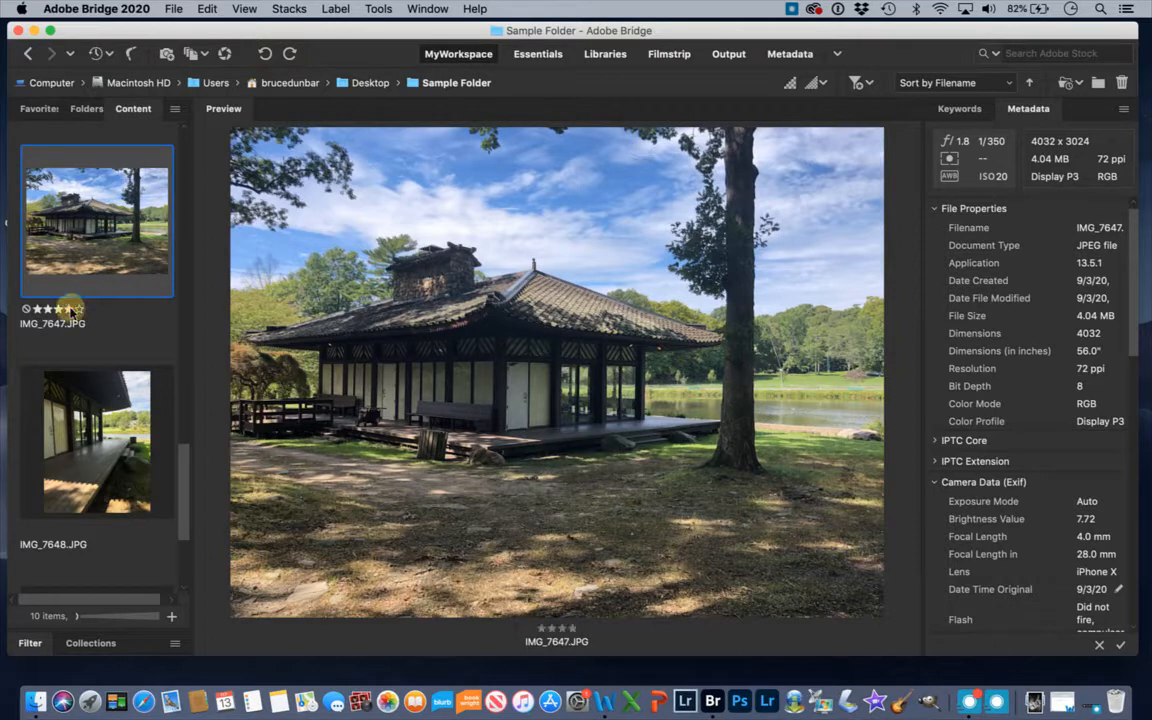
pyautogui.click(96, 442)
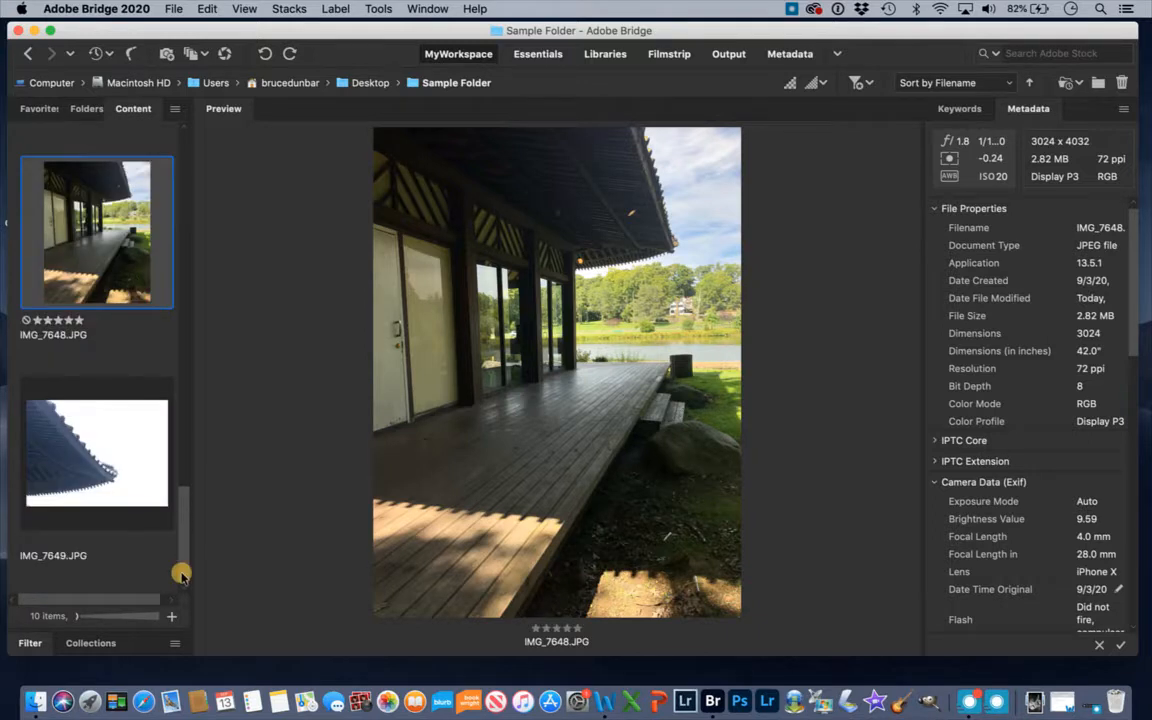
pyautogui.click(96, 452)
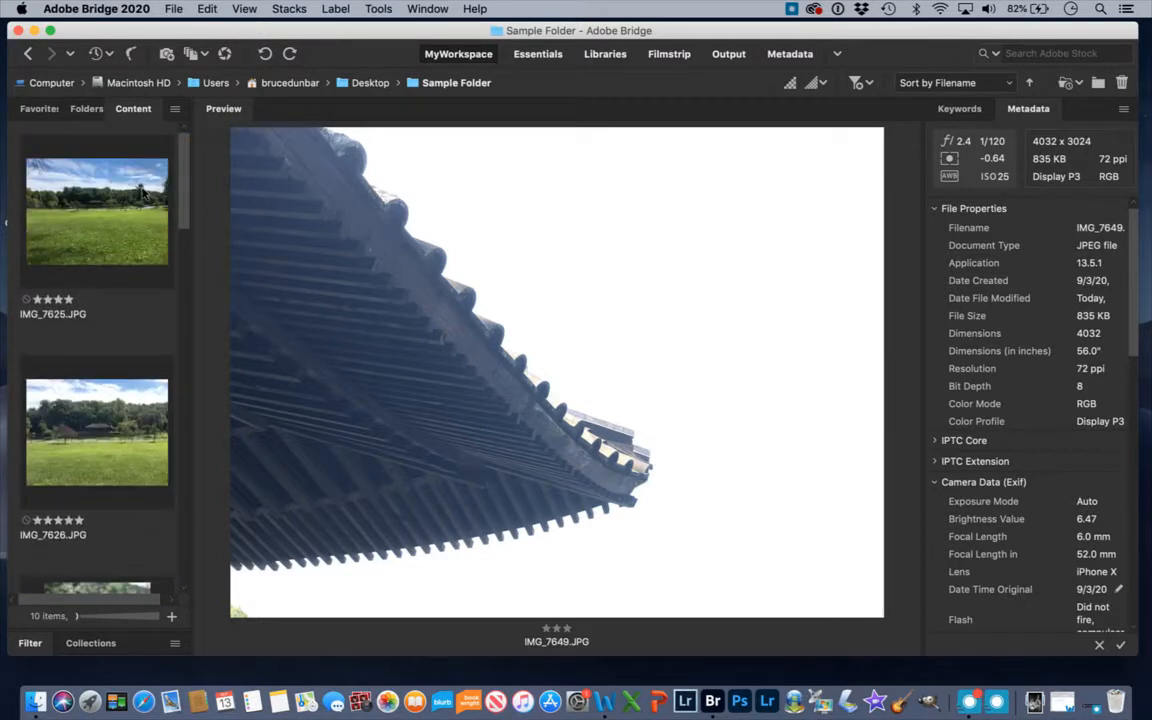
pyautogui.click(96, 209)
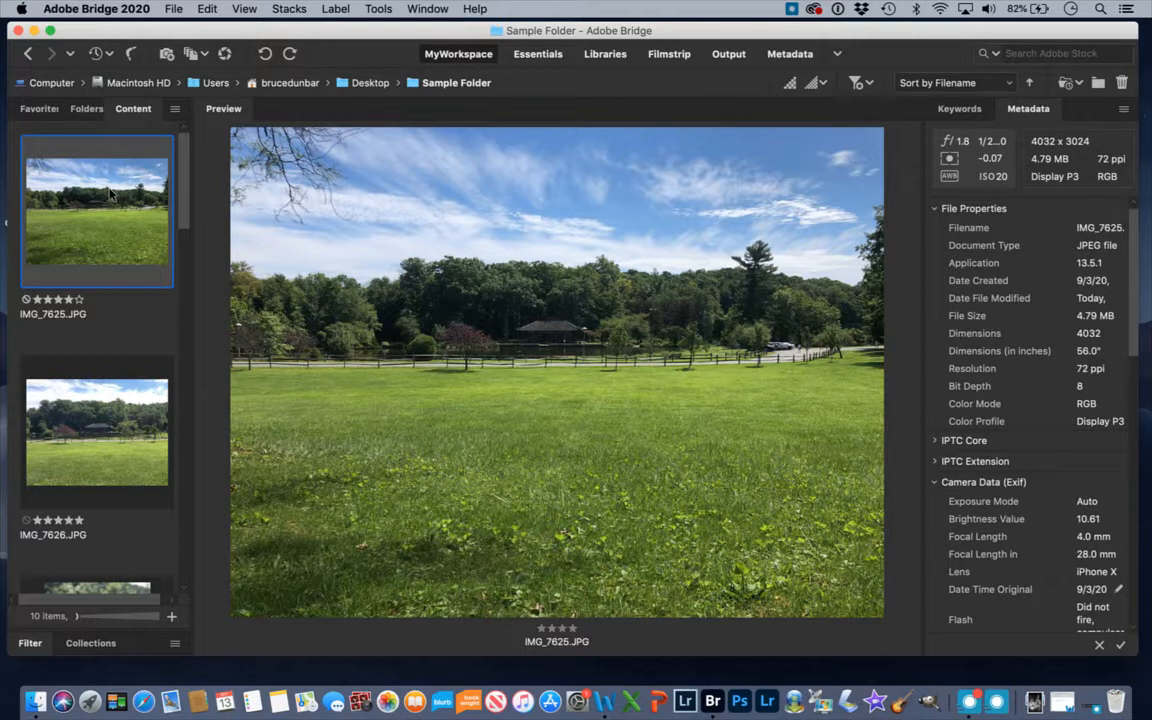
pyautogui.moveTo(97, 246)
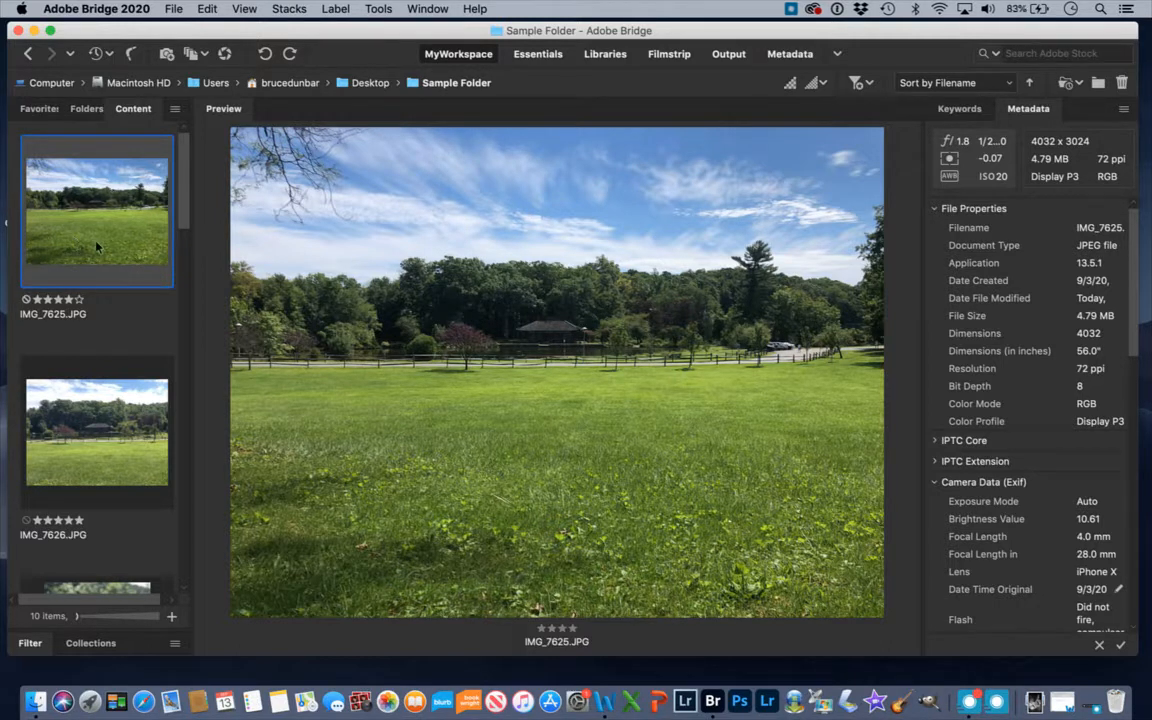
pyautogui.moveTo(83, 357)
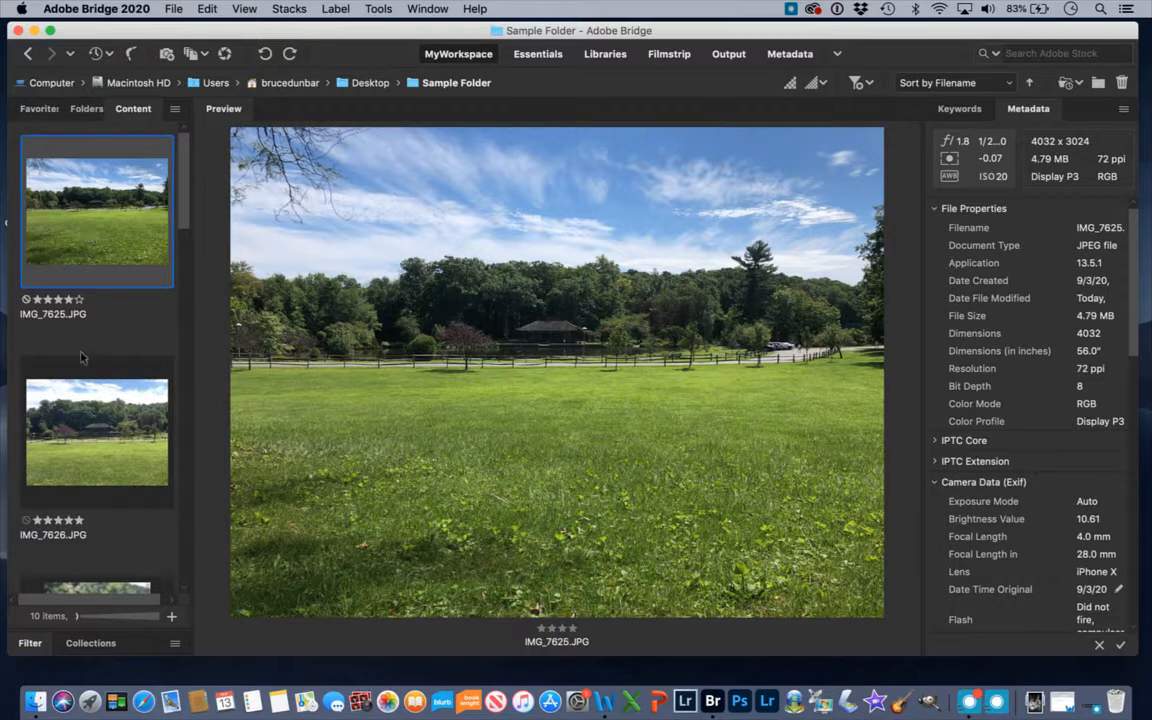
pyautogui.moveTo(114, 237)
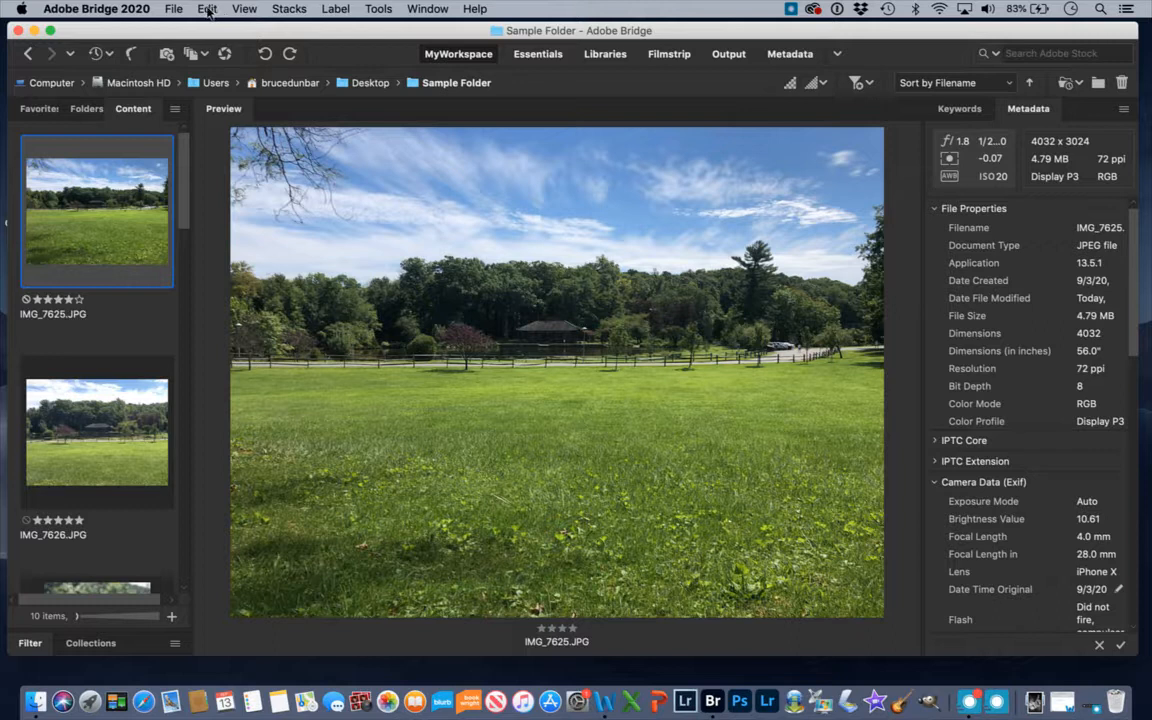
pyautogui.click(207, 9)
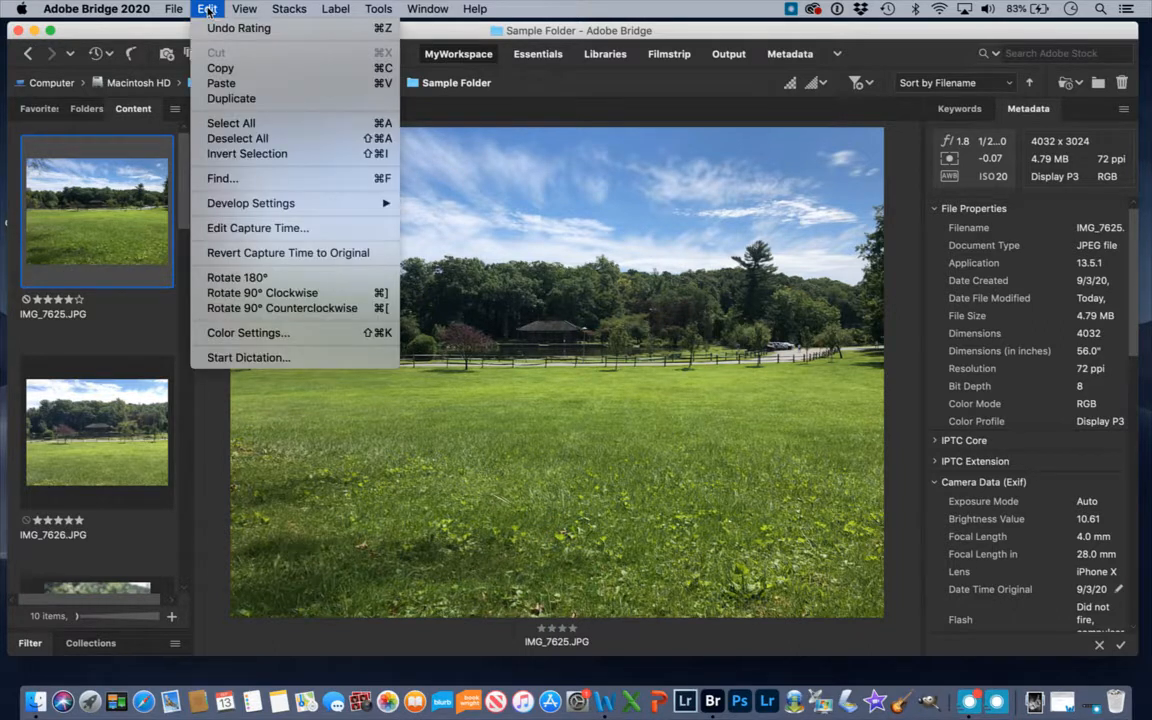
pyautogui.moveTo(240, 178)
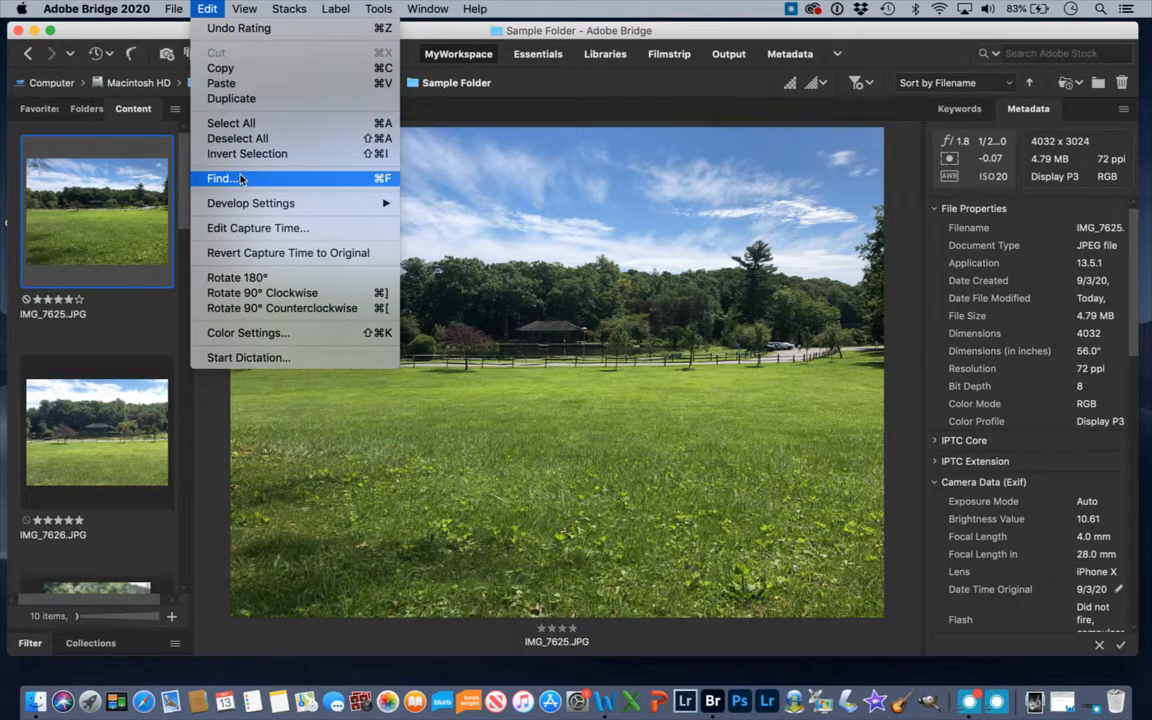
# Run Edit > Find with Rating equals five stars, listing five photos including IMG_7626
pyautogui.click(220, 178)
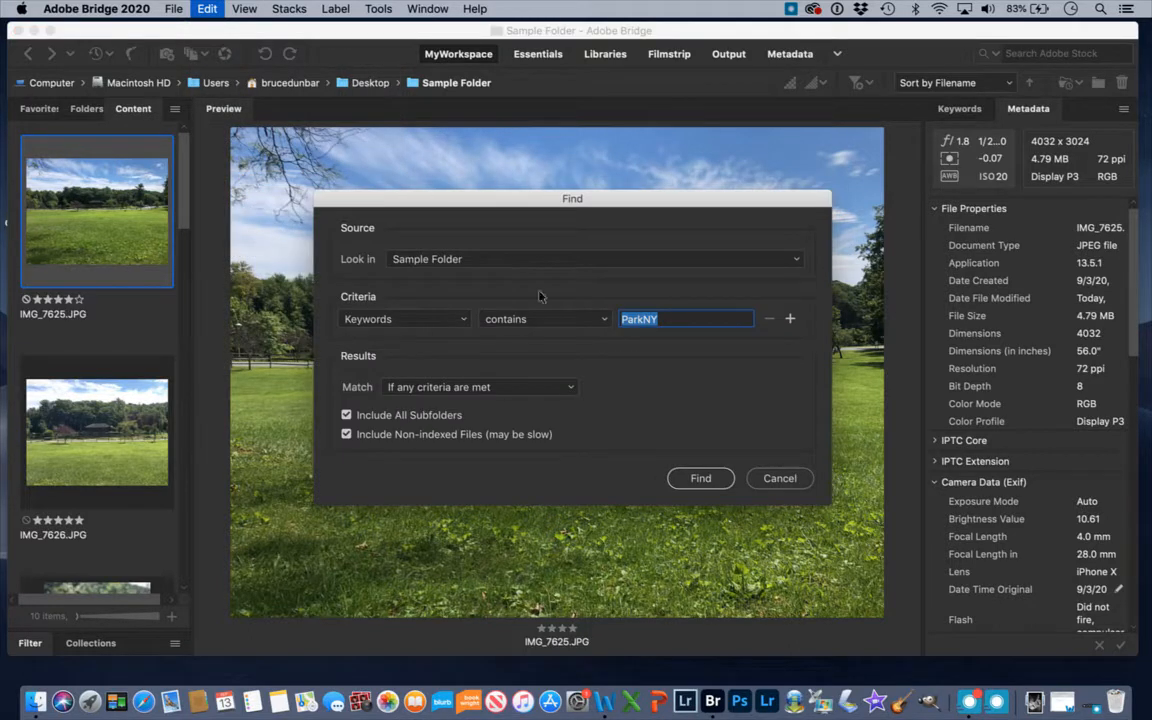
pyautogui.moveTo(495, 437)
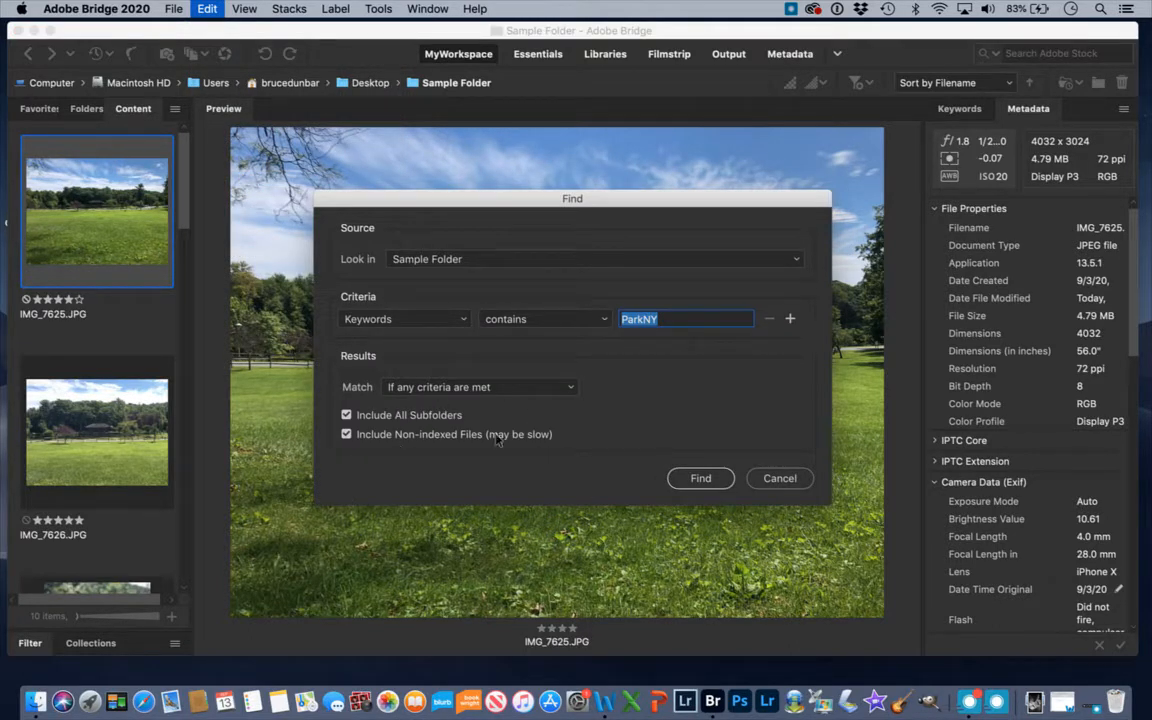
pyautogui.moveTo(510, 346)
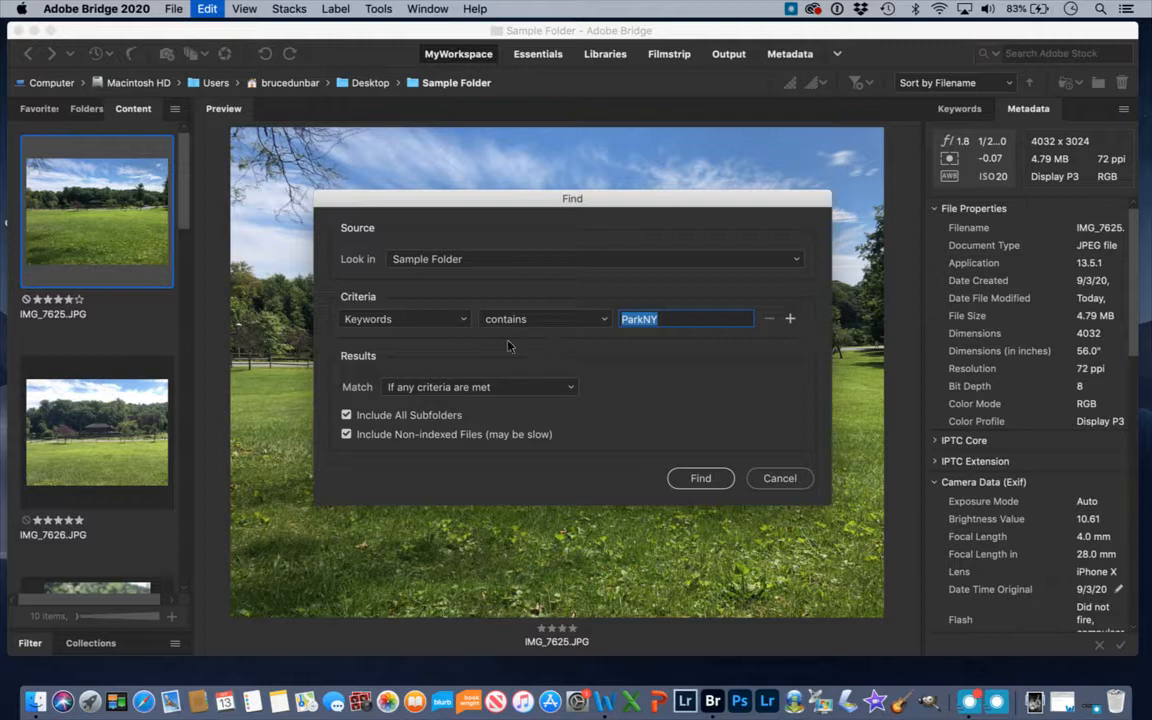
pyautogui.click(403, 318)
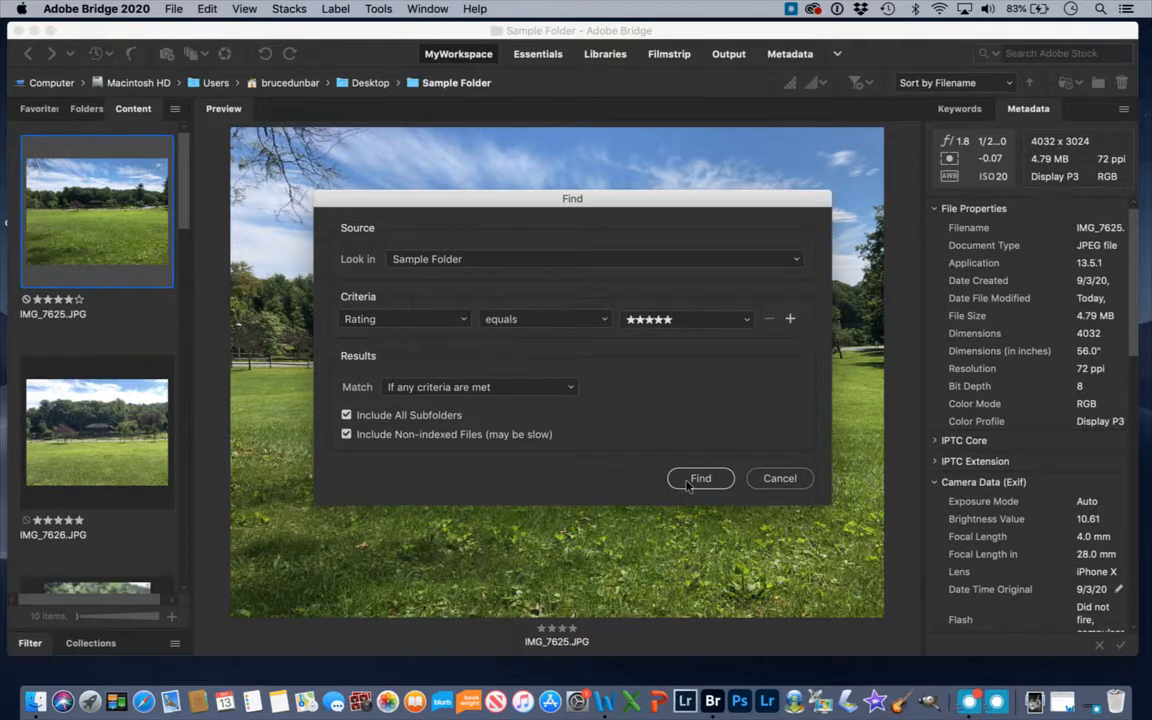
pyautogui.click(700, 478)
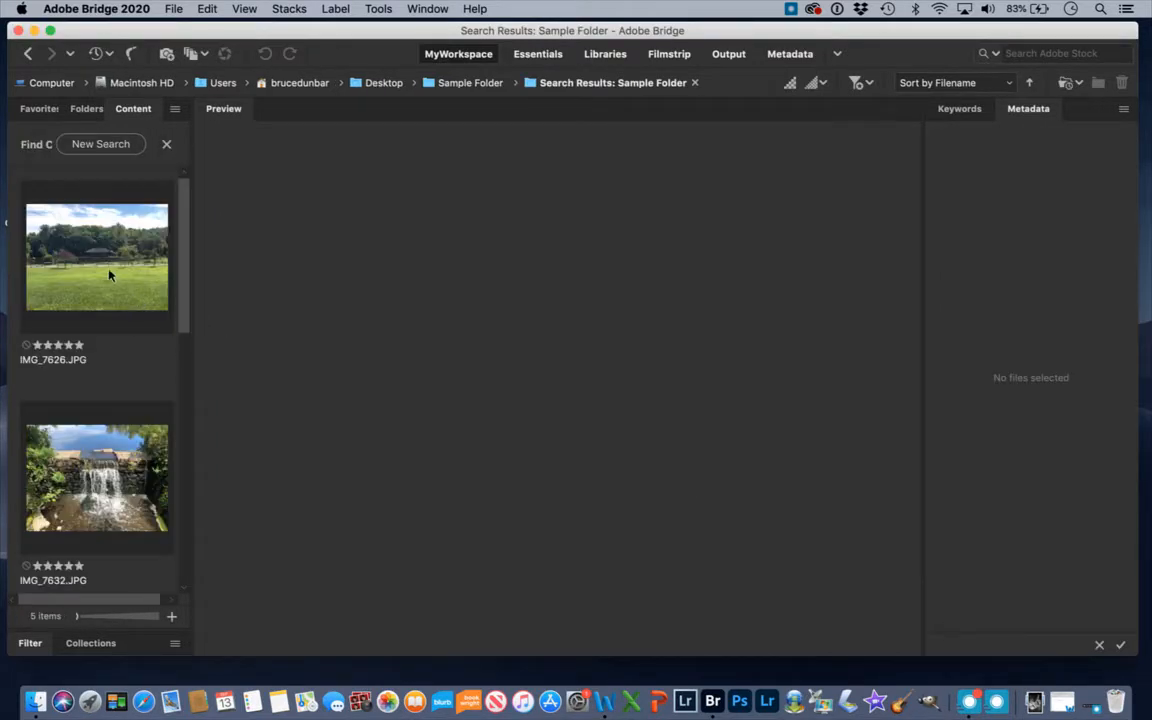
# Select IMG_7626 in the five-star search results to view its metadata
pyautogui.click(110, 275)
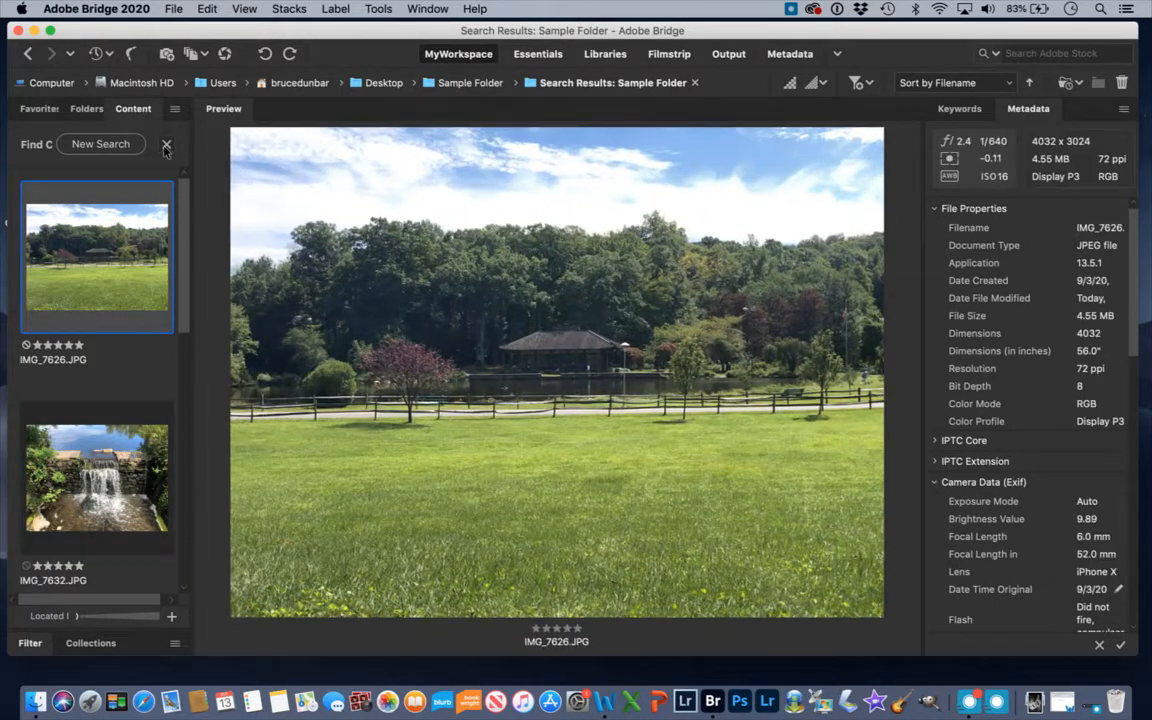
# Search for ratings greater than three stars, preview IMG_7632, then return to Sample Folder
pyautogui.click(100, 144)
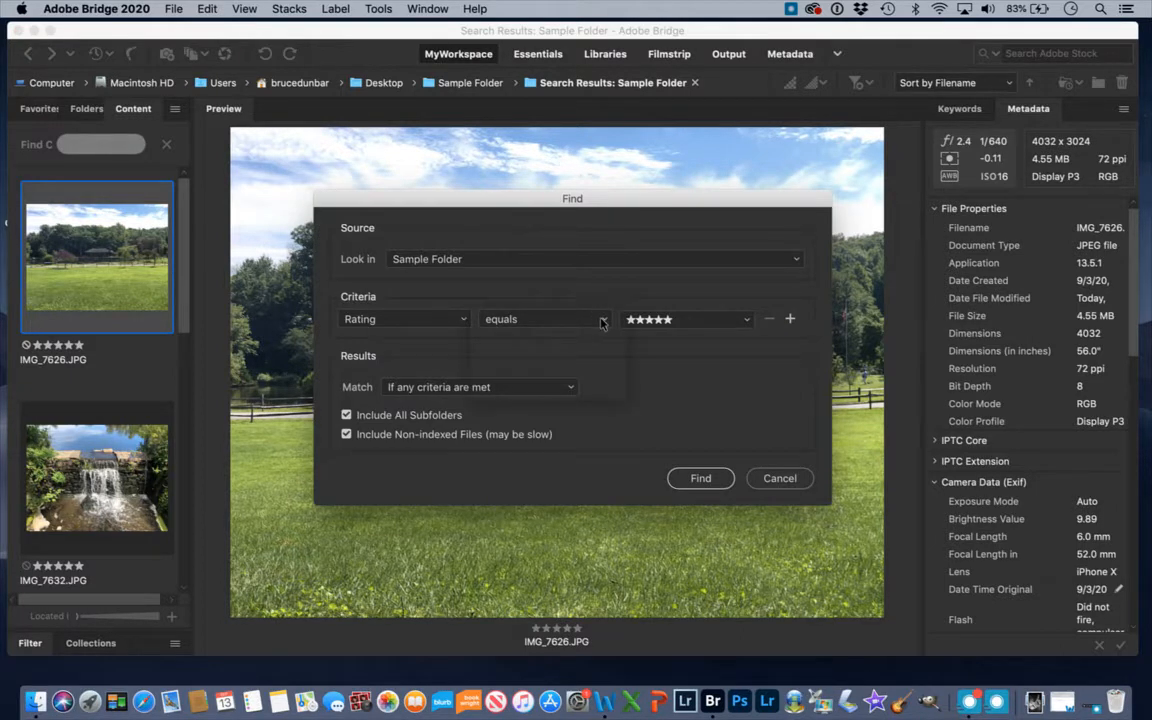
pyautogui.click(601, 319)
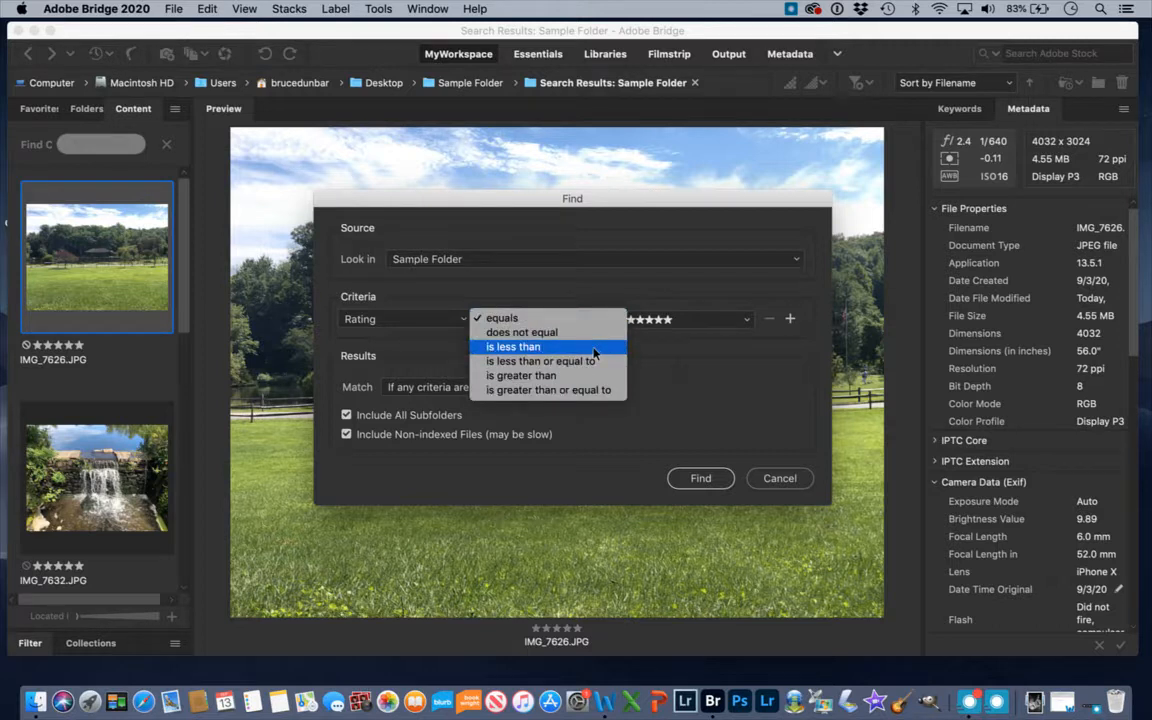
pyautogui.click(531, 375)
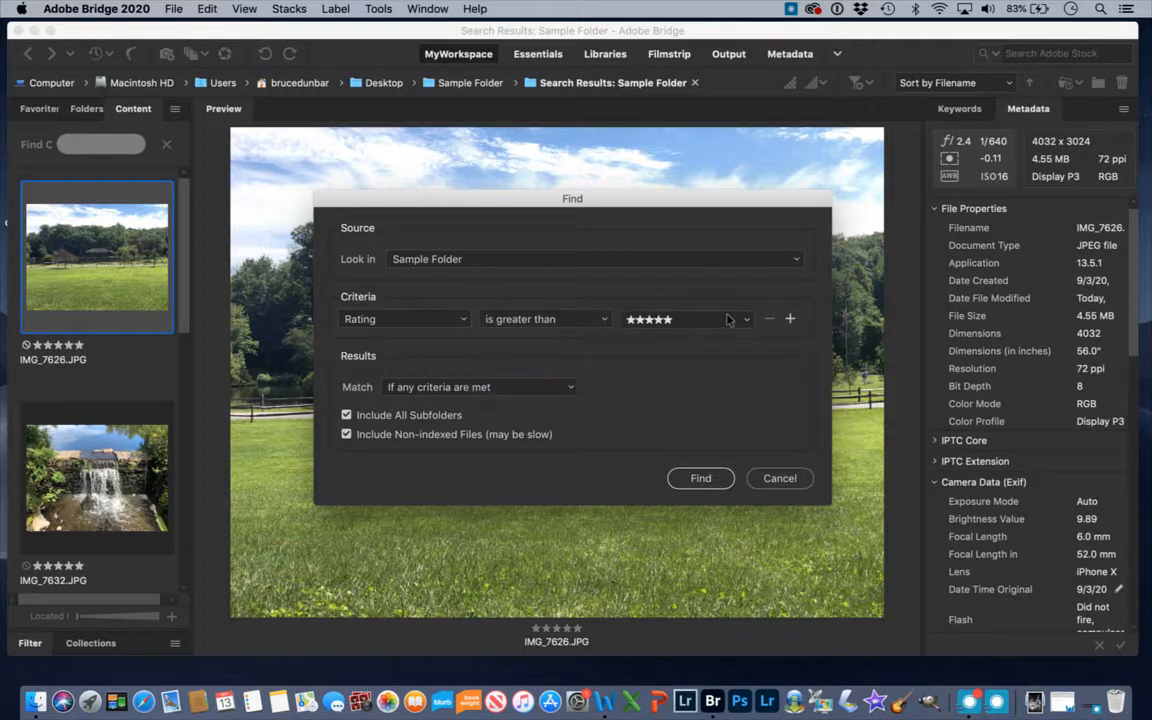
pyautogui.click(685, 318)
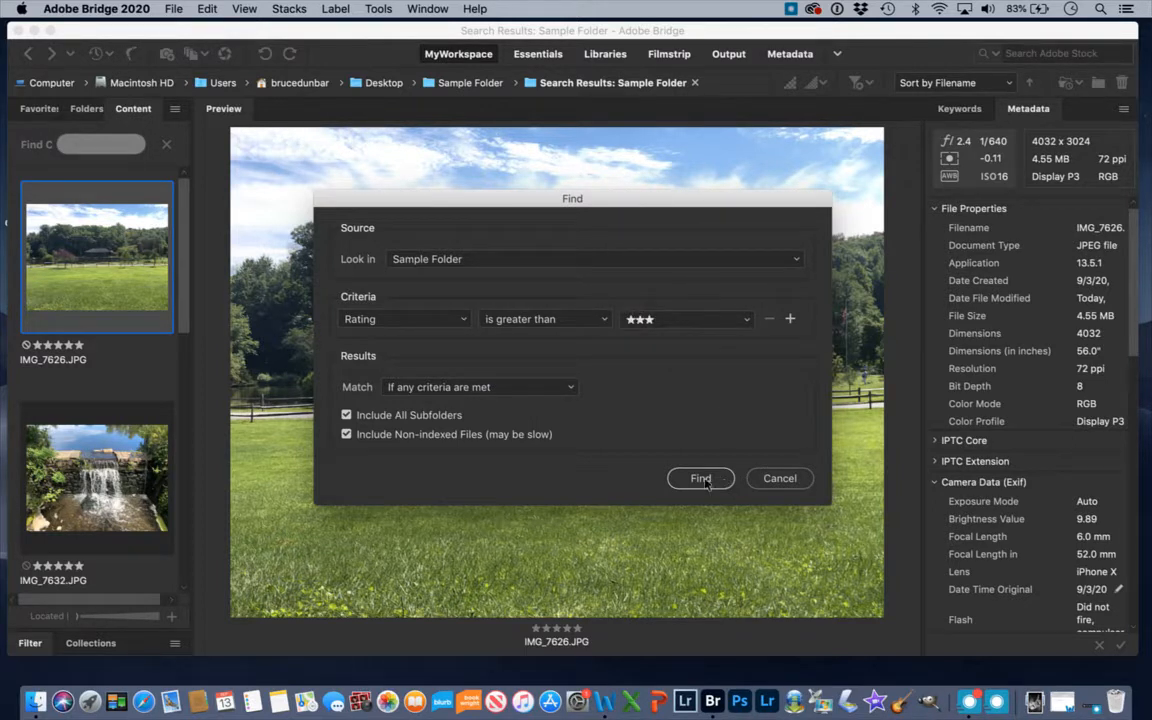
pyautogui.click(701, 478)
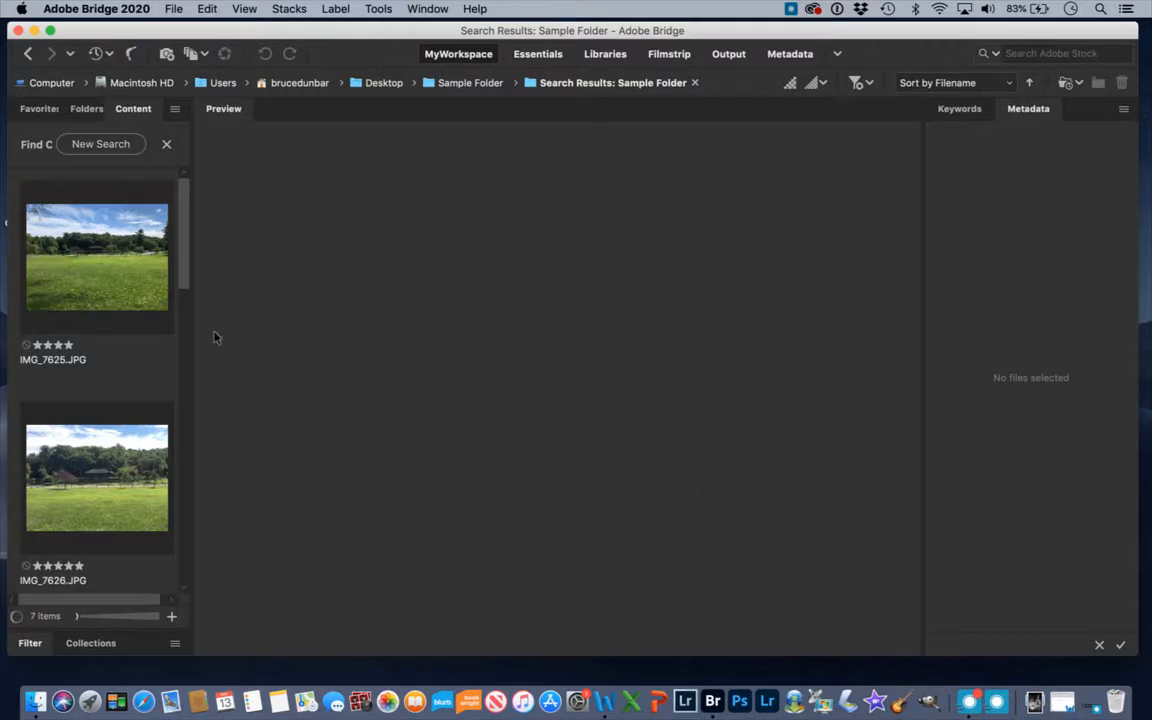
pyautogui.click(95, 449)
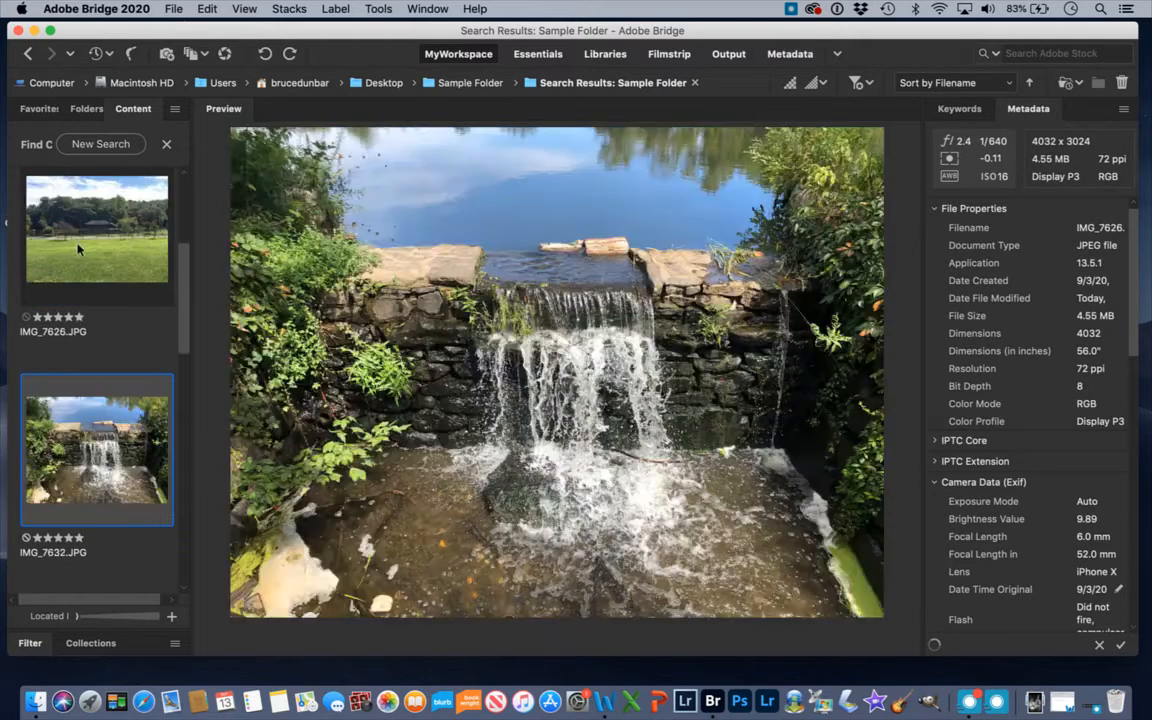
pyautogui.click(96, 255)
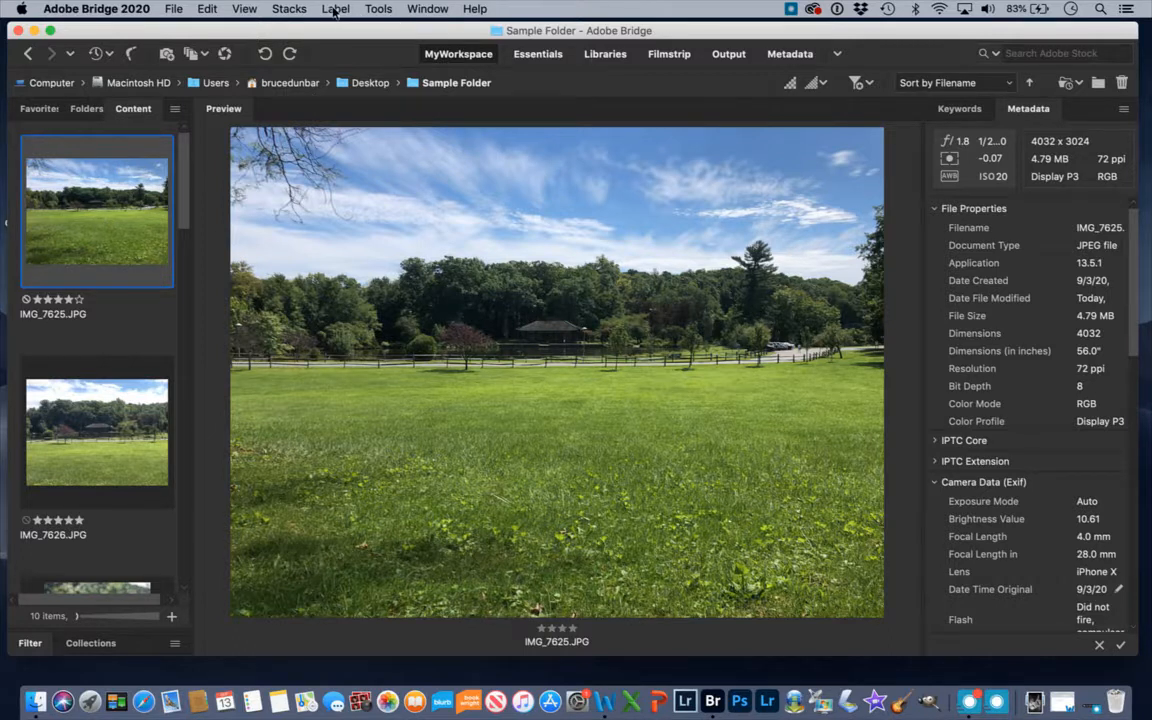
# Label IMG_7626 Approved from the Label menu, then reopen the menu to apply No Label
pyautogui.click(335, 9)
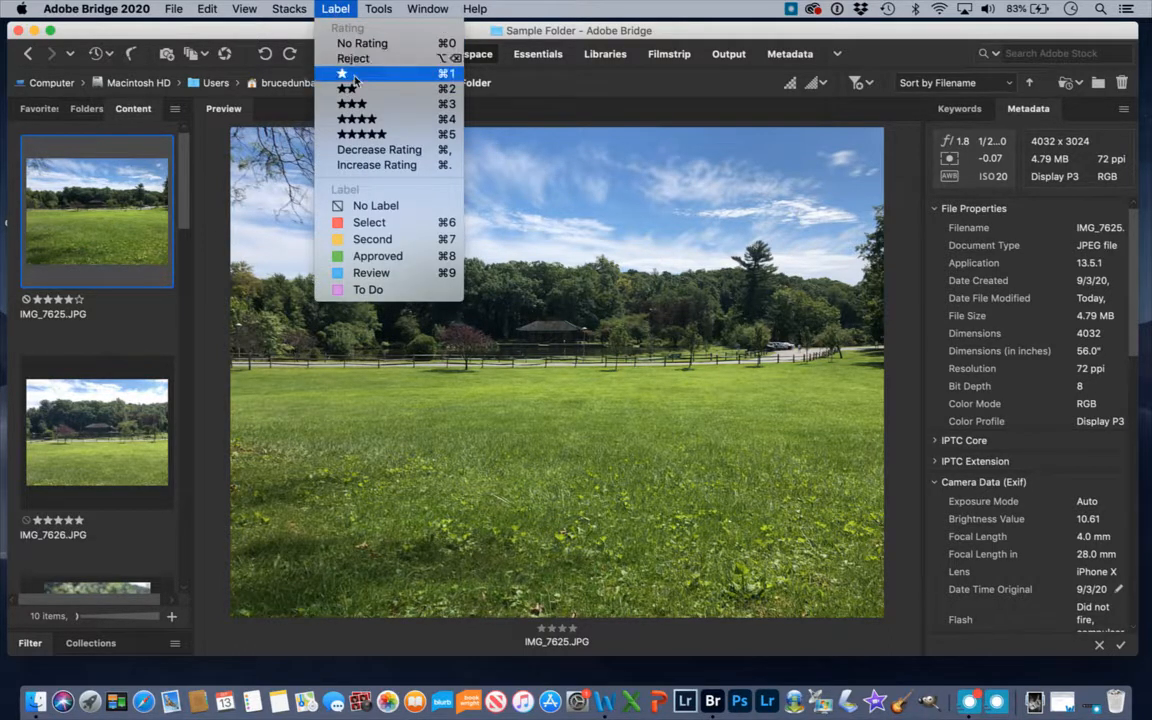
pyautogui.moveTo(362, 134)
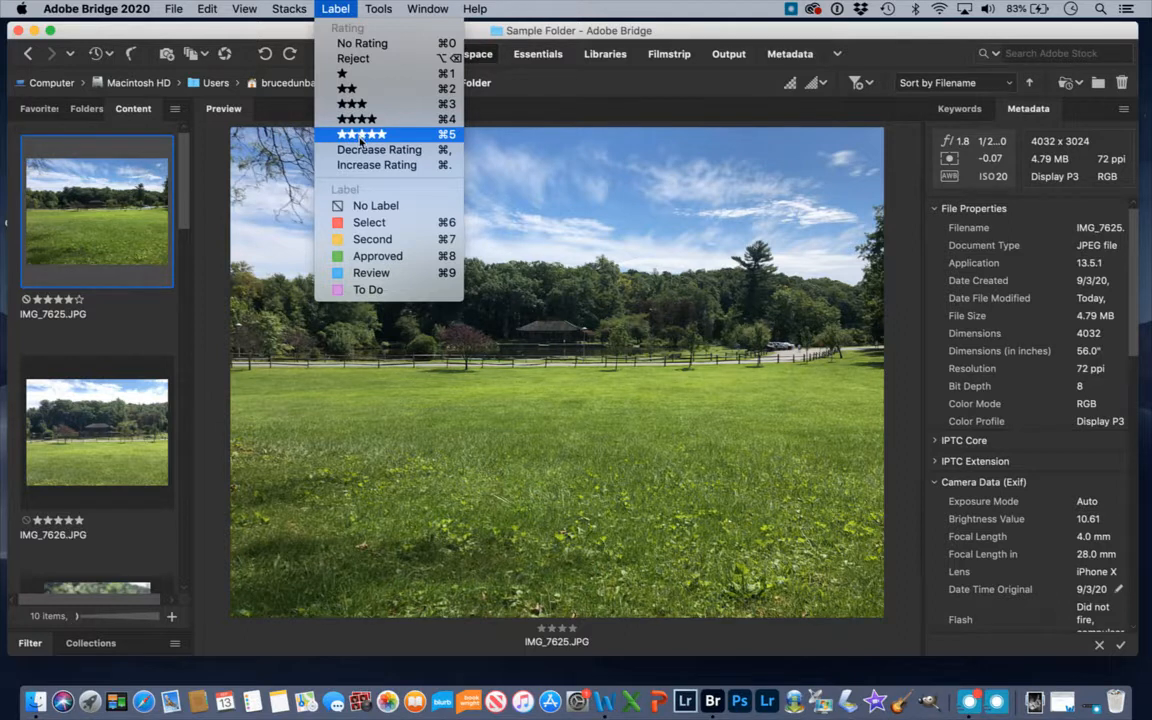
pyautogui.moveTo(378, 255)
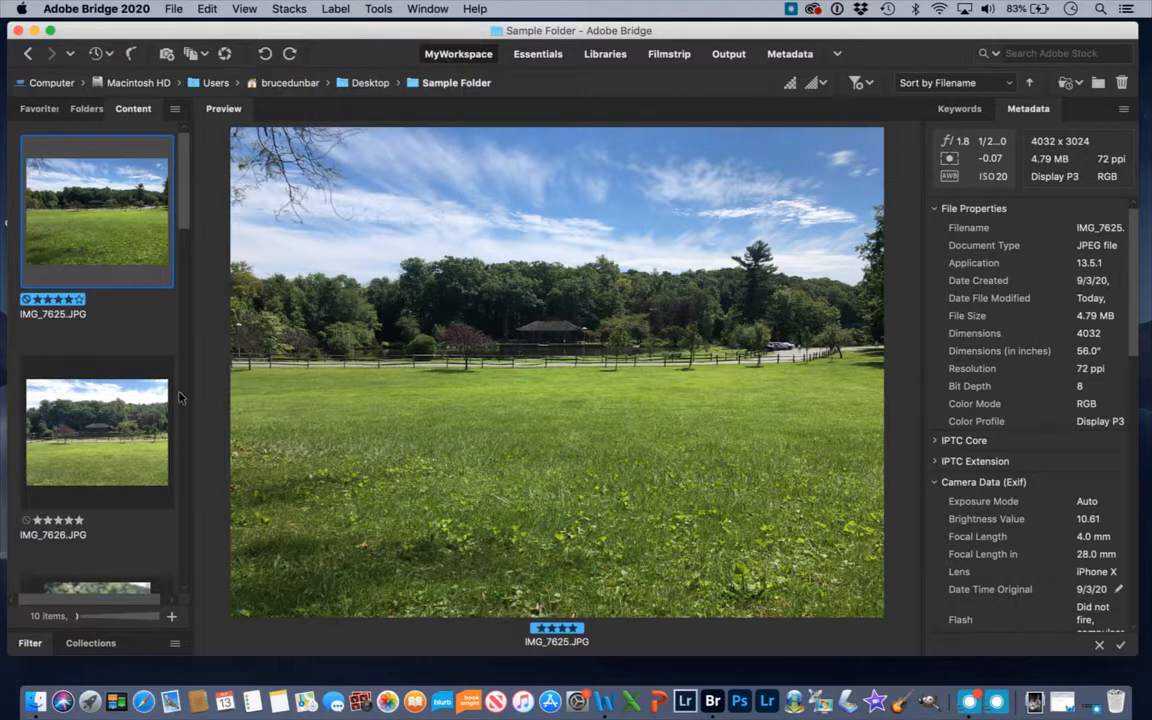
pyautogui.click(96, 430)
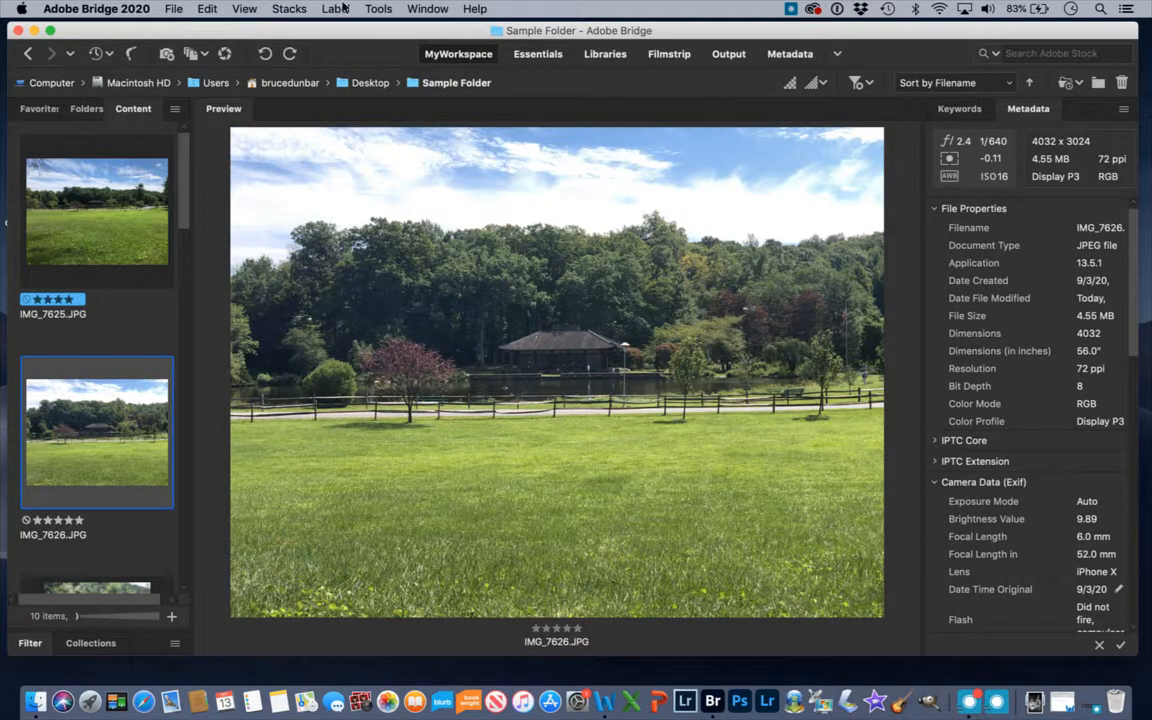
pyautogui.click(334, 9)
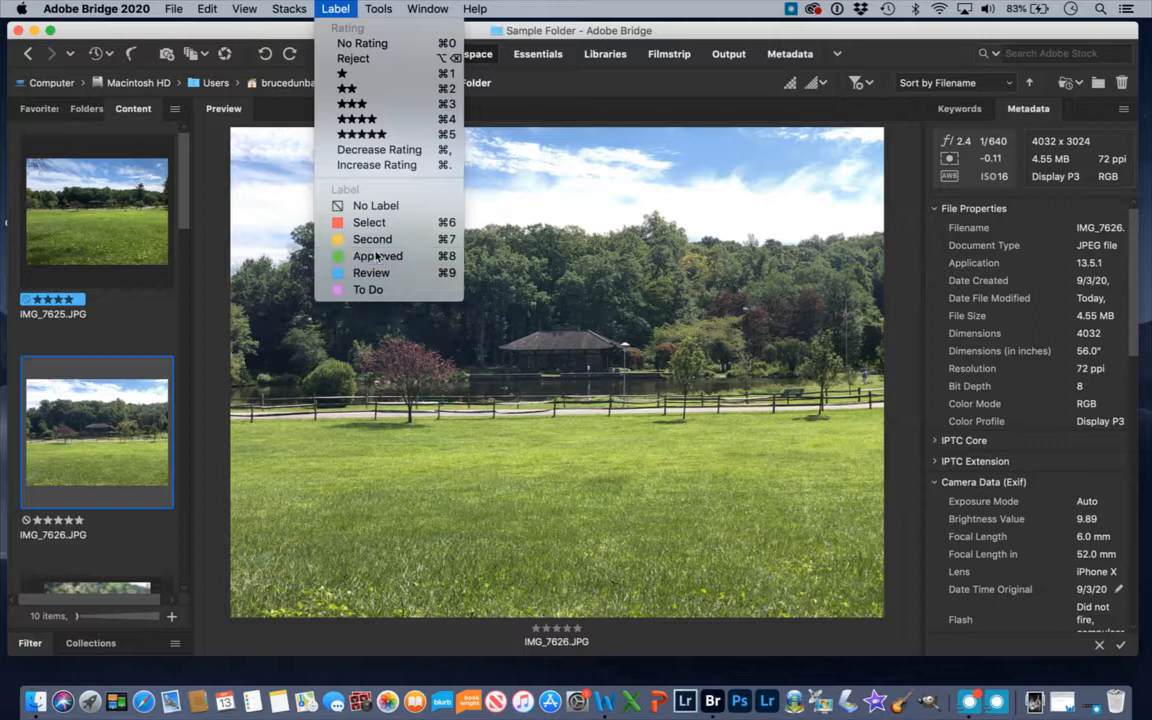
pyautogui.click(378, 256)
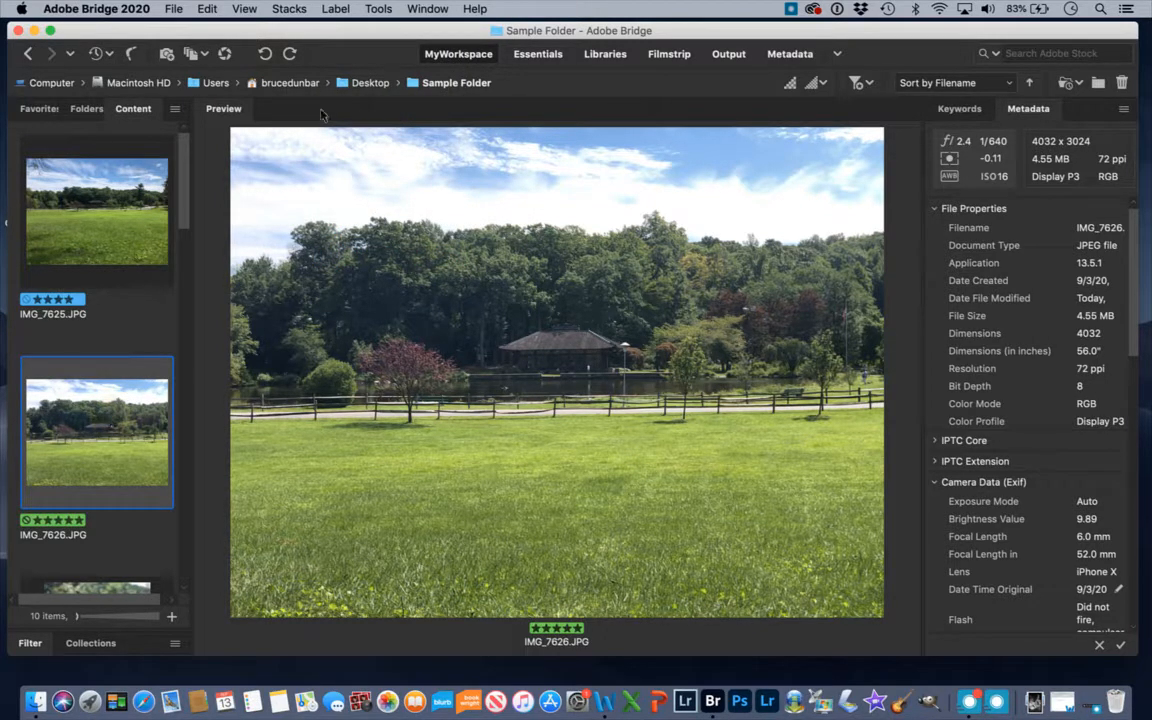
pyautogui.click(334, 9)
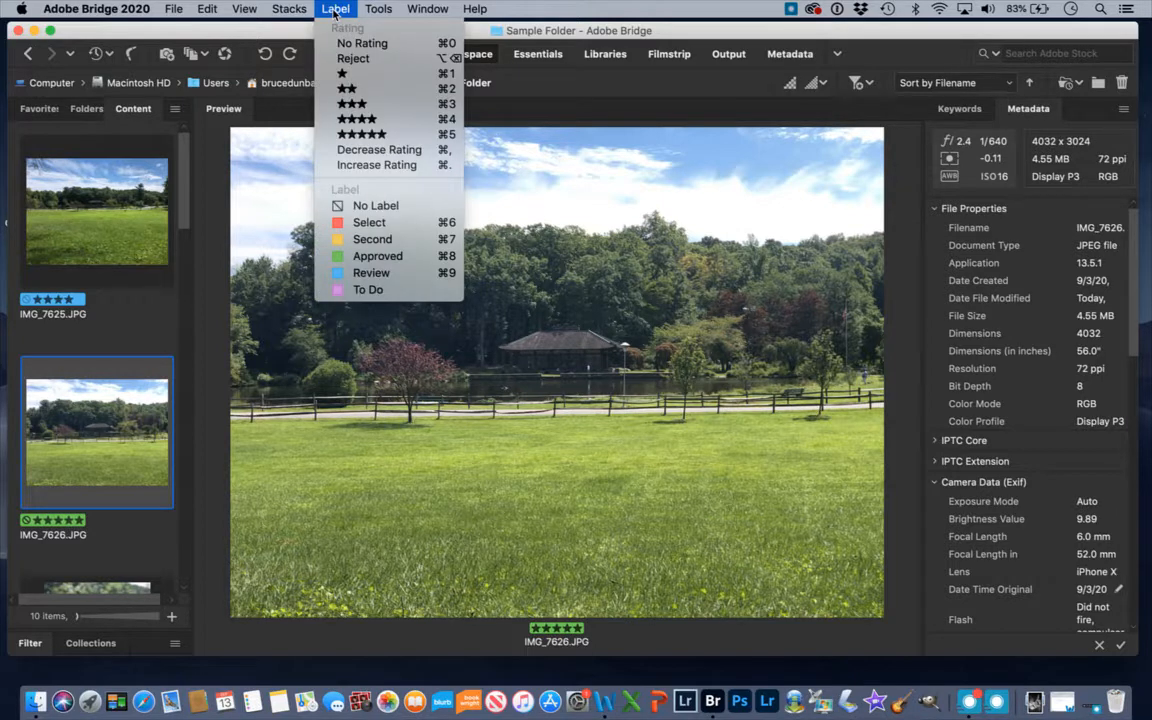
pyautogui.moveTo(377, 164)
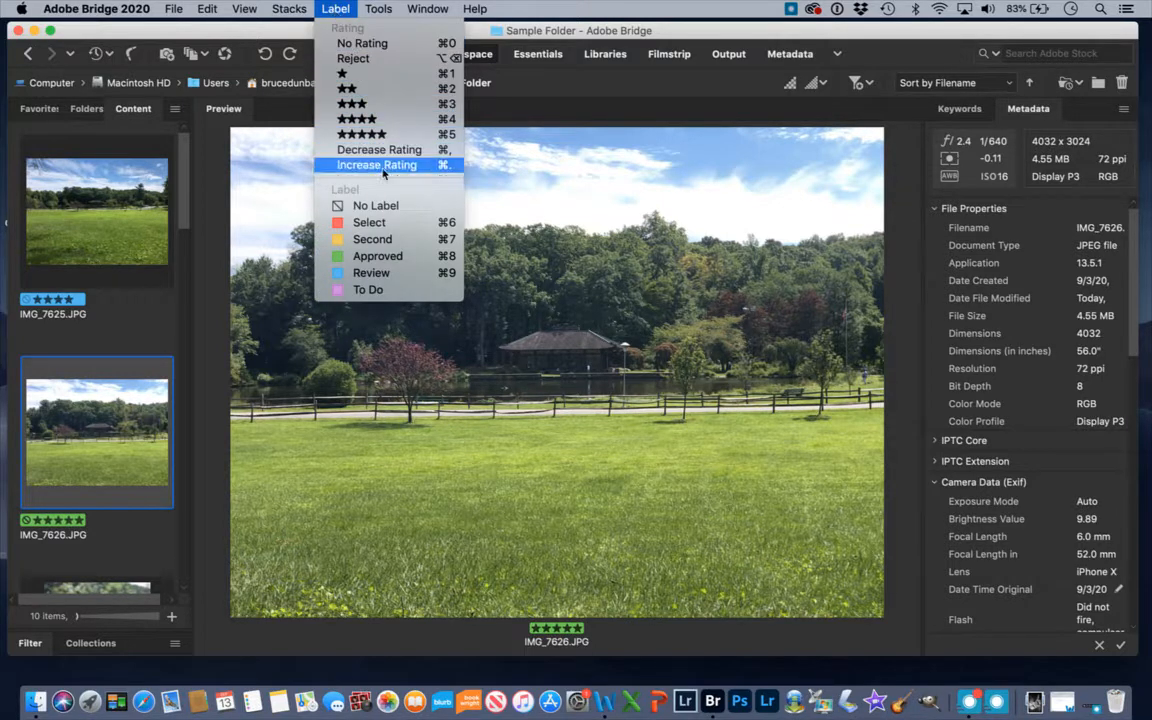
pyautogui.moveTo(377, 205)
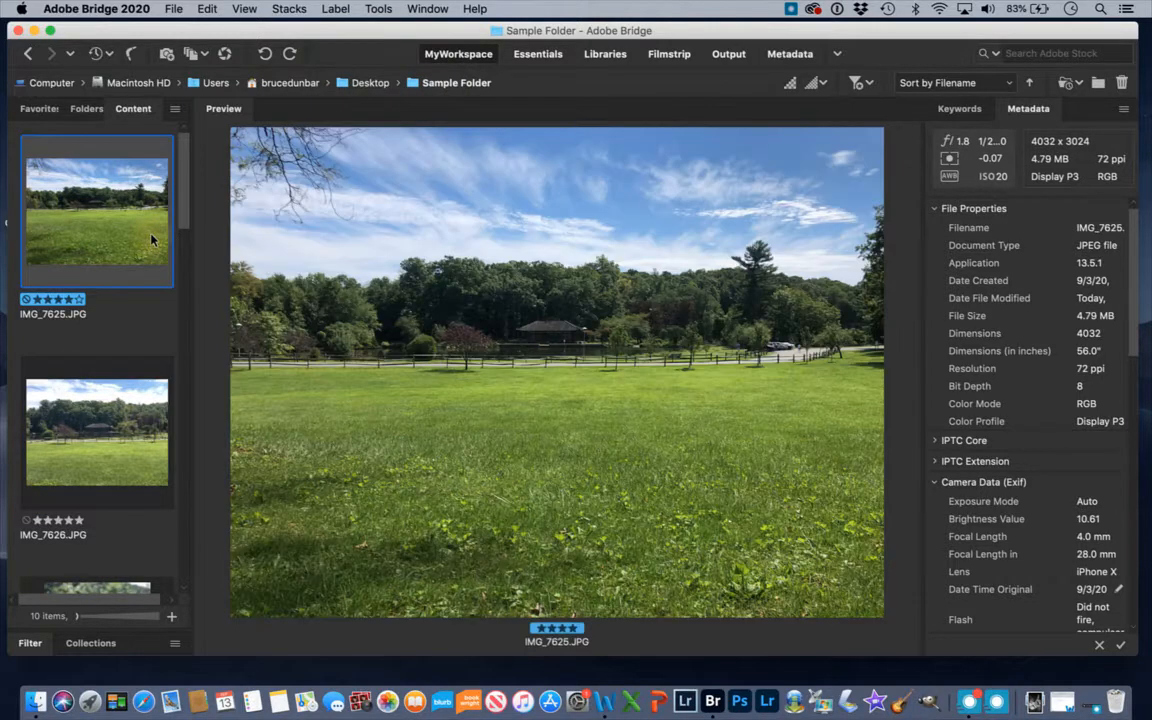
pyautogui.click(335, 9)
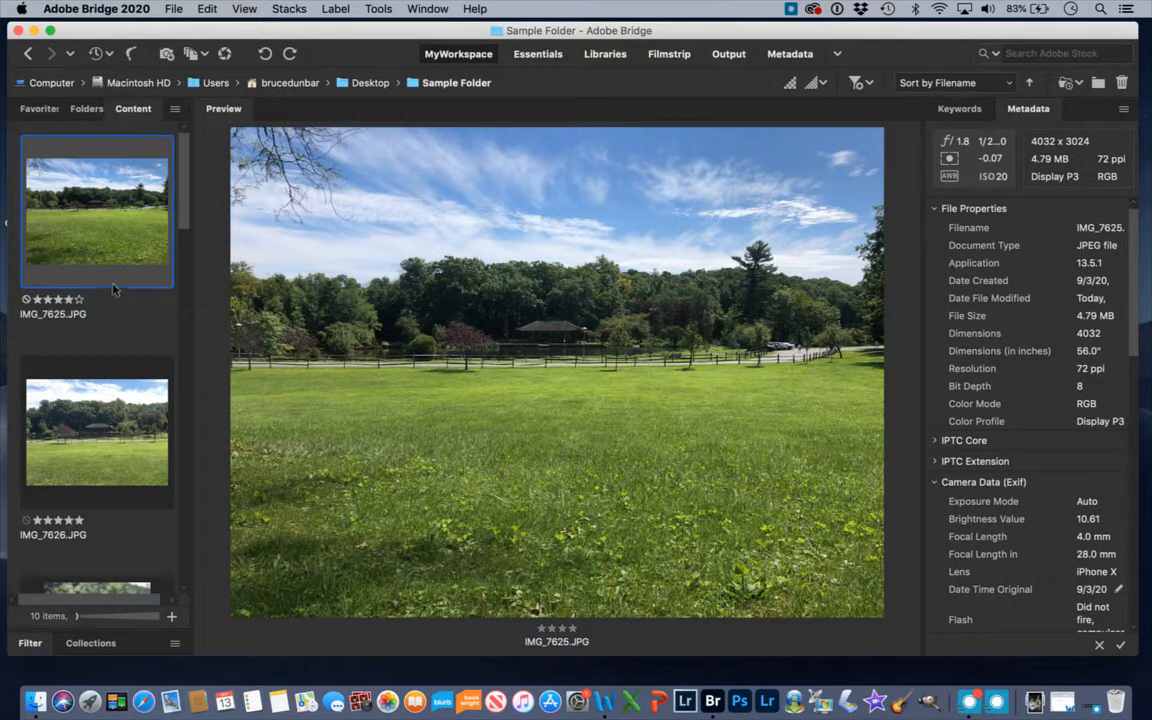
pyautogui.moveTo(325, 34)
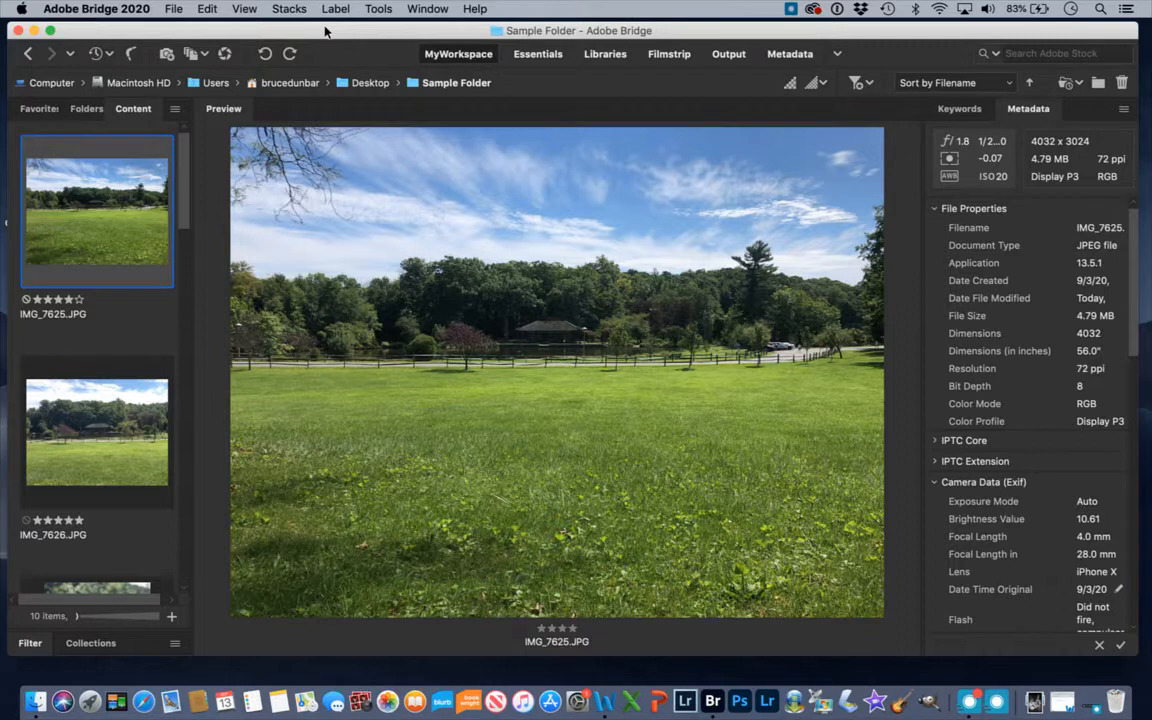
pyautogui.moveTo(101, 227)
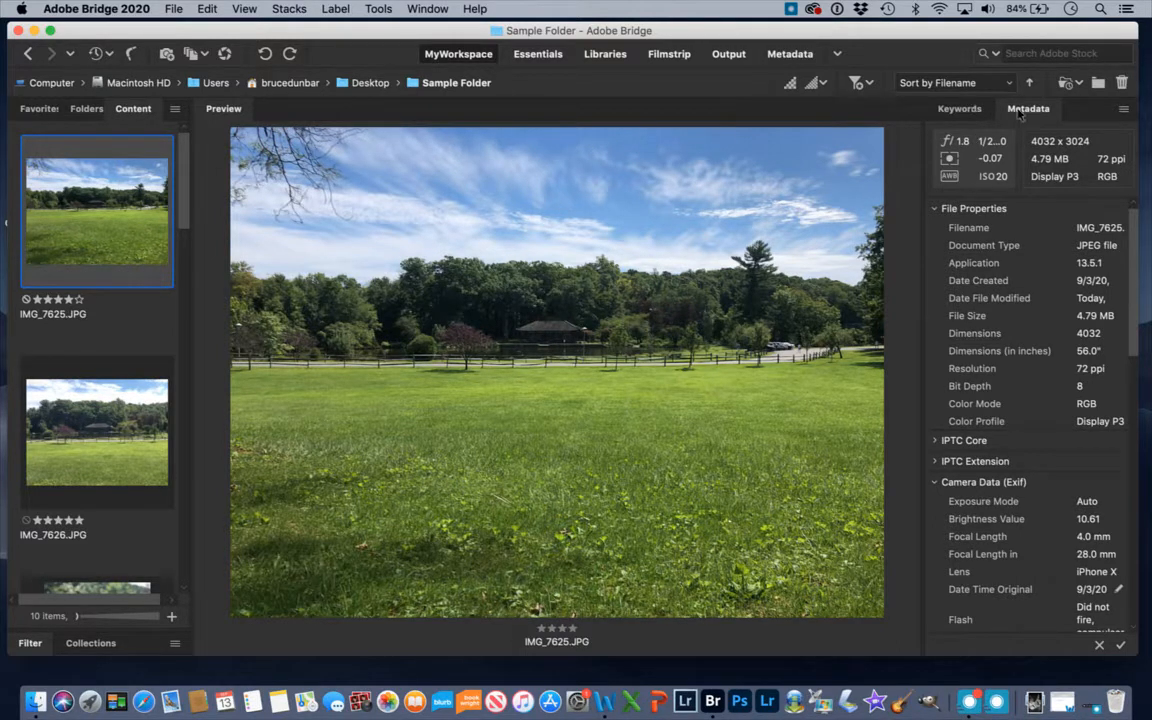
pyautogui.moveTo(967, 109)
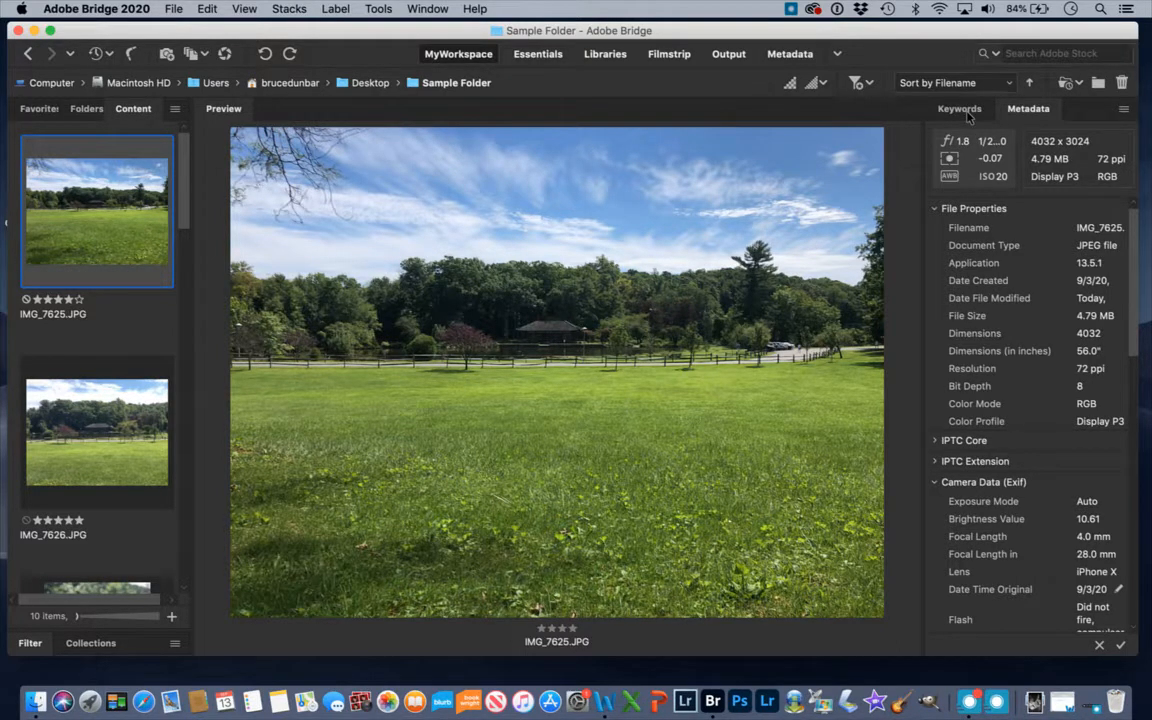
# Tick the ParkNY keyword under Places in the Keywords panel for all ten photos
pyautogui.click(959, 108)
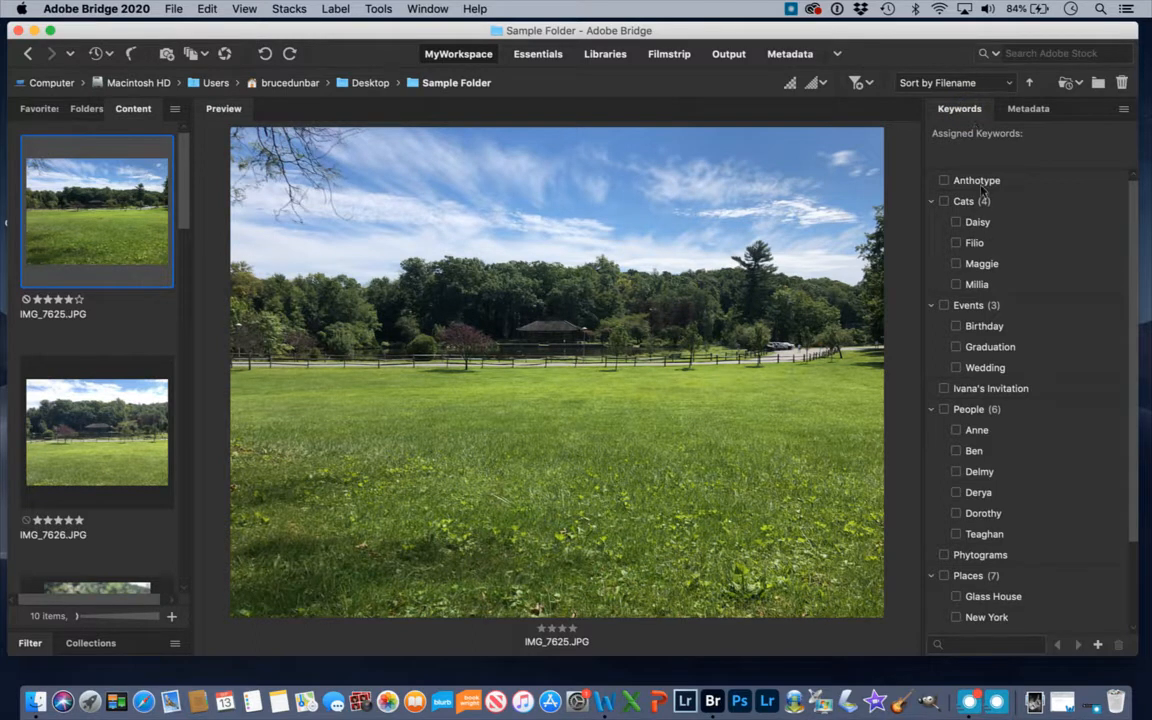
pyautogui.moveTo(994, 496)
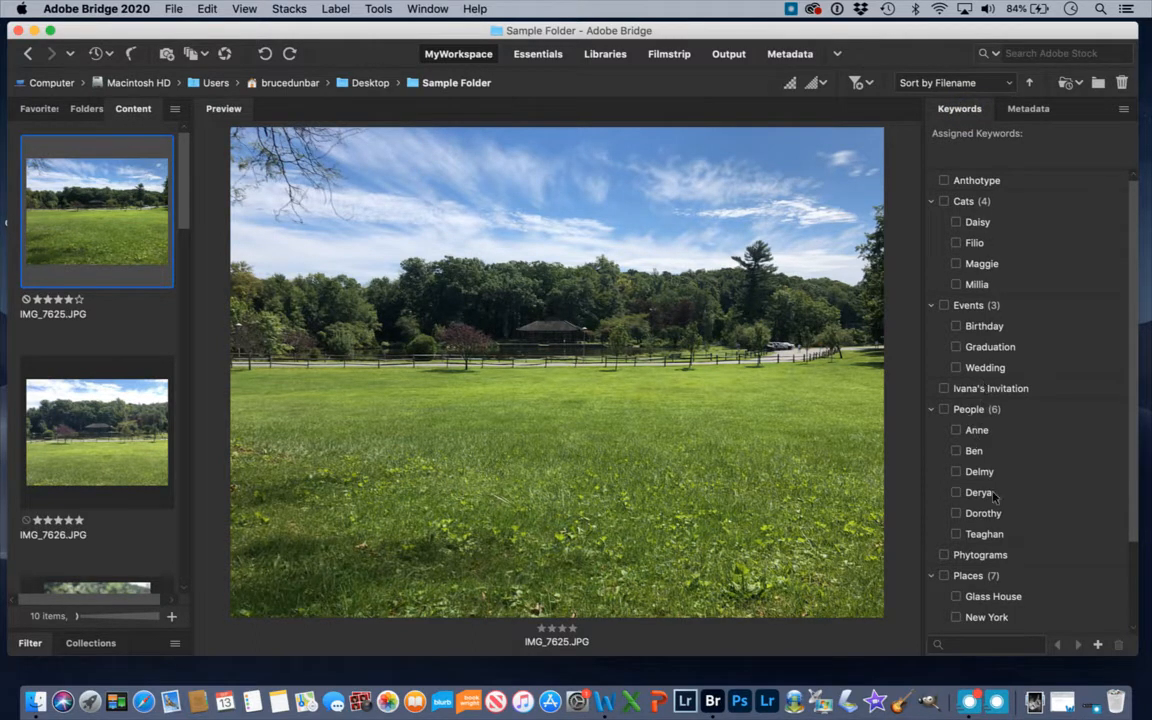
pyautogui.scroll(-3)
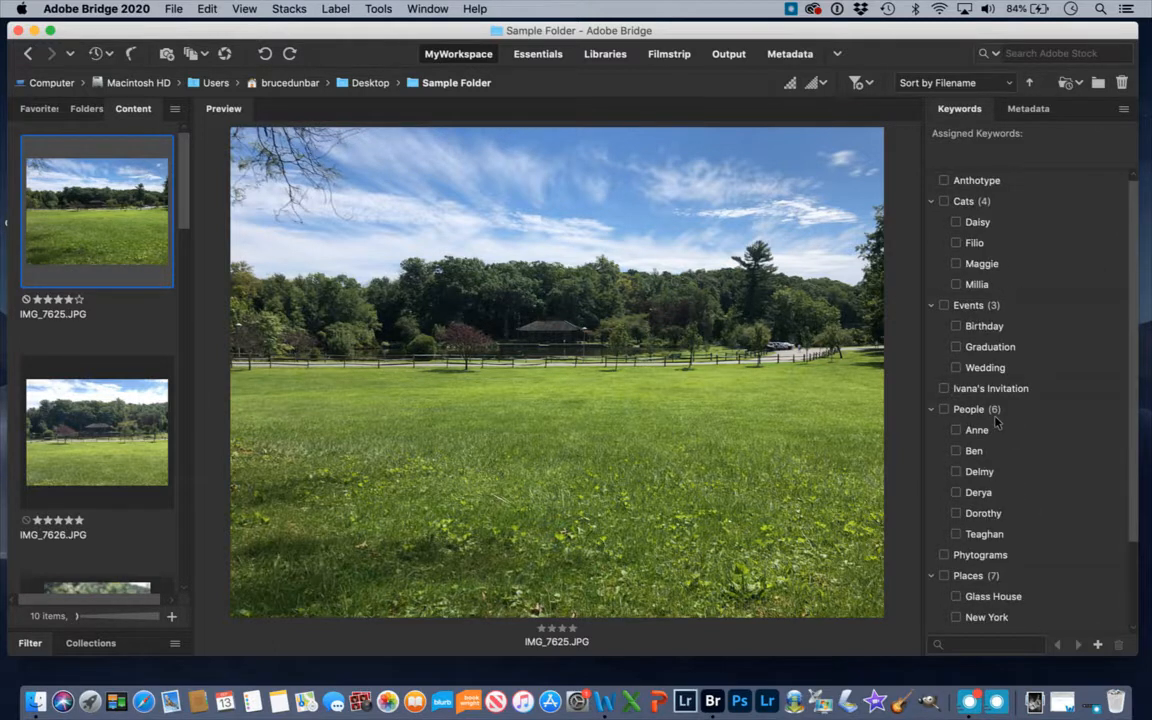
pyautogui.scroll(-3)
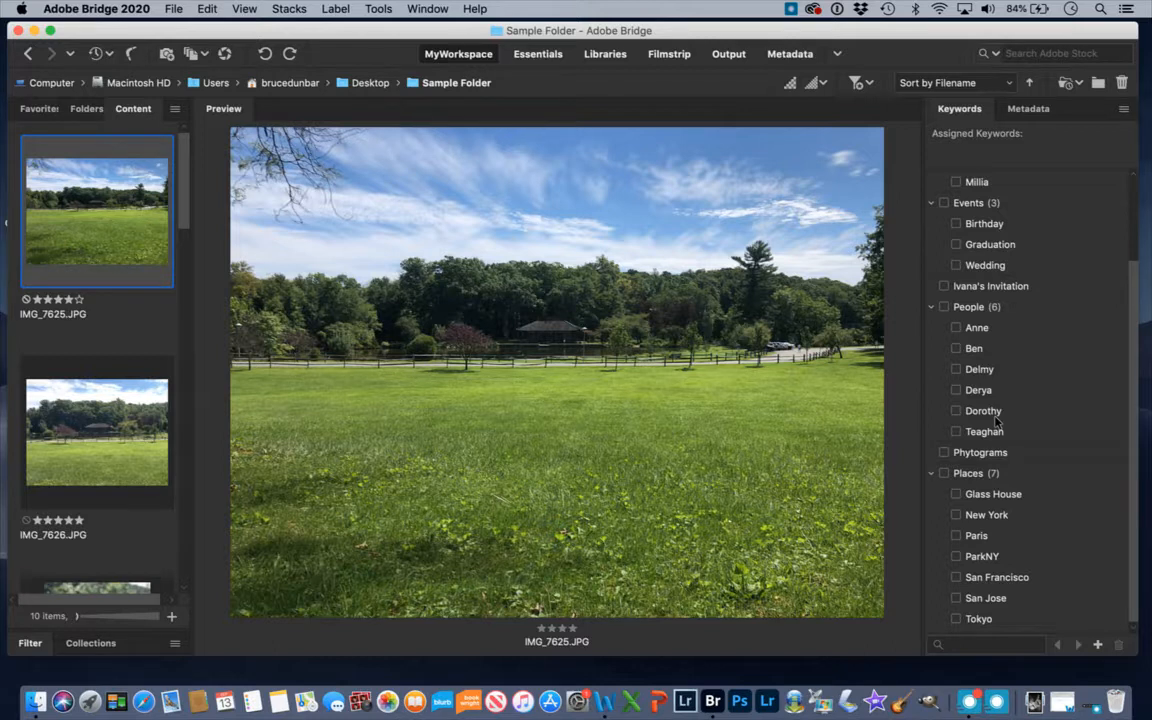
pyautogui.moveTo(1018, 541)
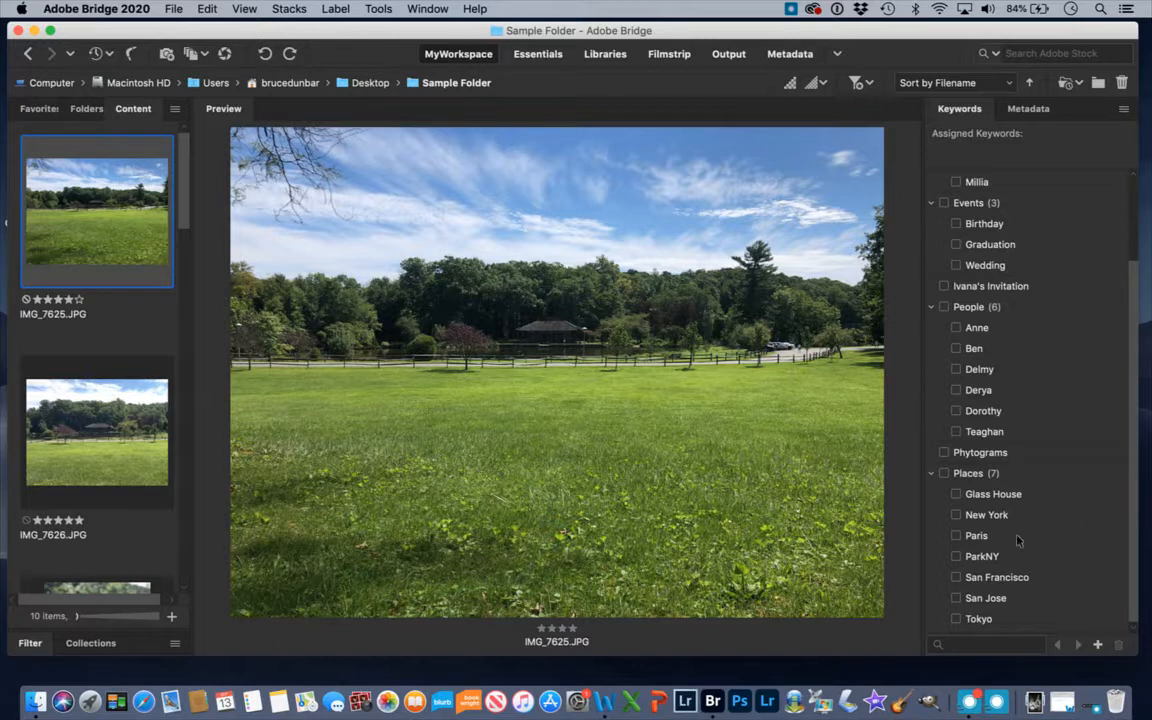
pyautogui.moveTo(987, 560)
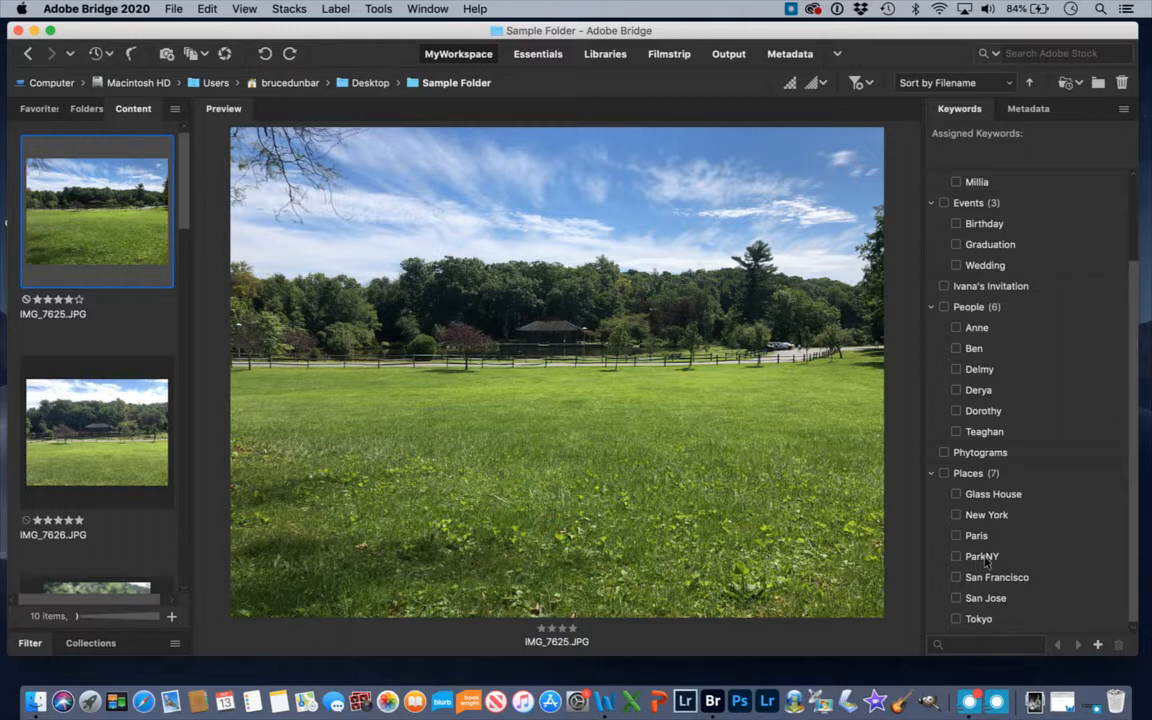
pyautogui.moveTo(83, 227)
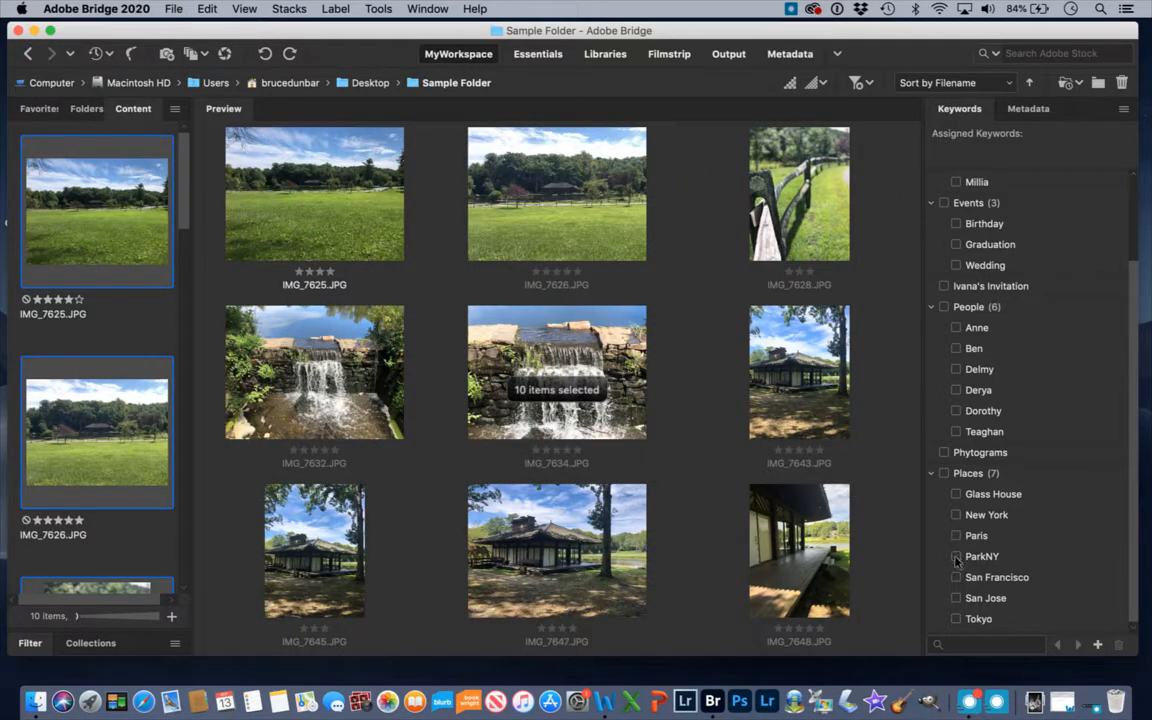
pyautogui.click(956, 556)
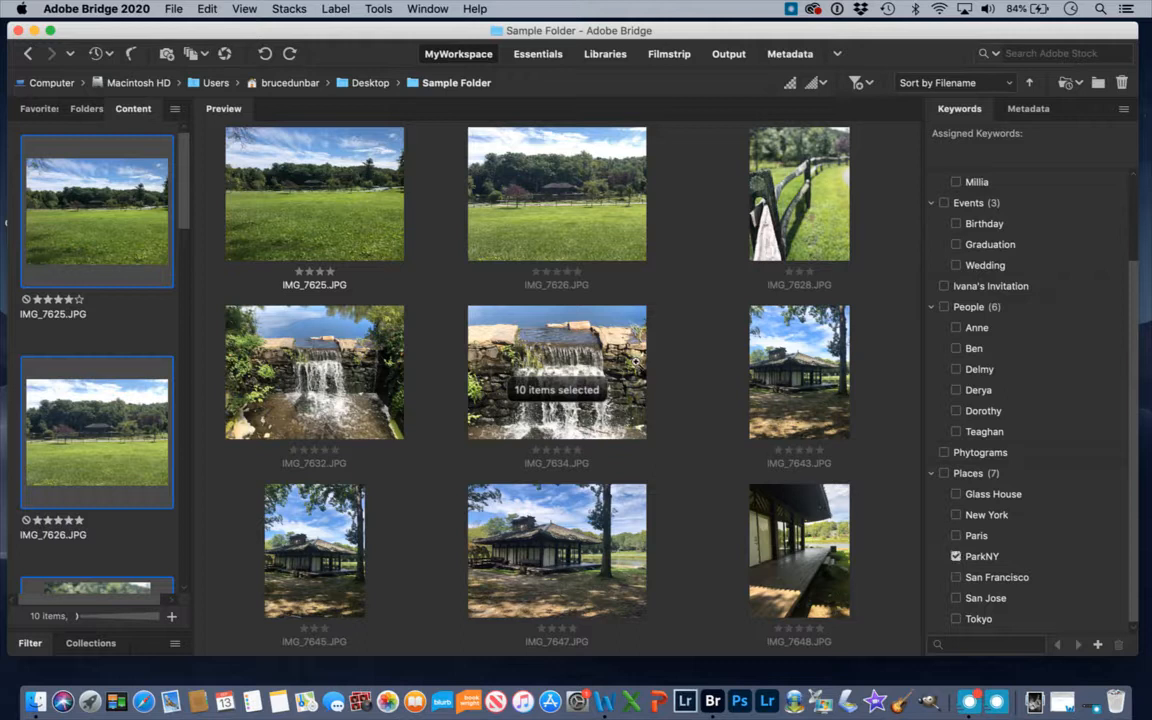
pyautogui.moveTo(86, 258)
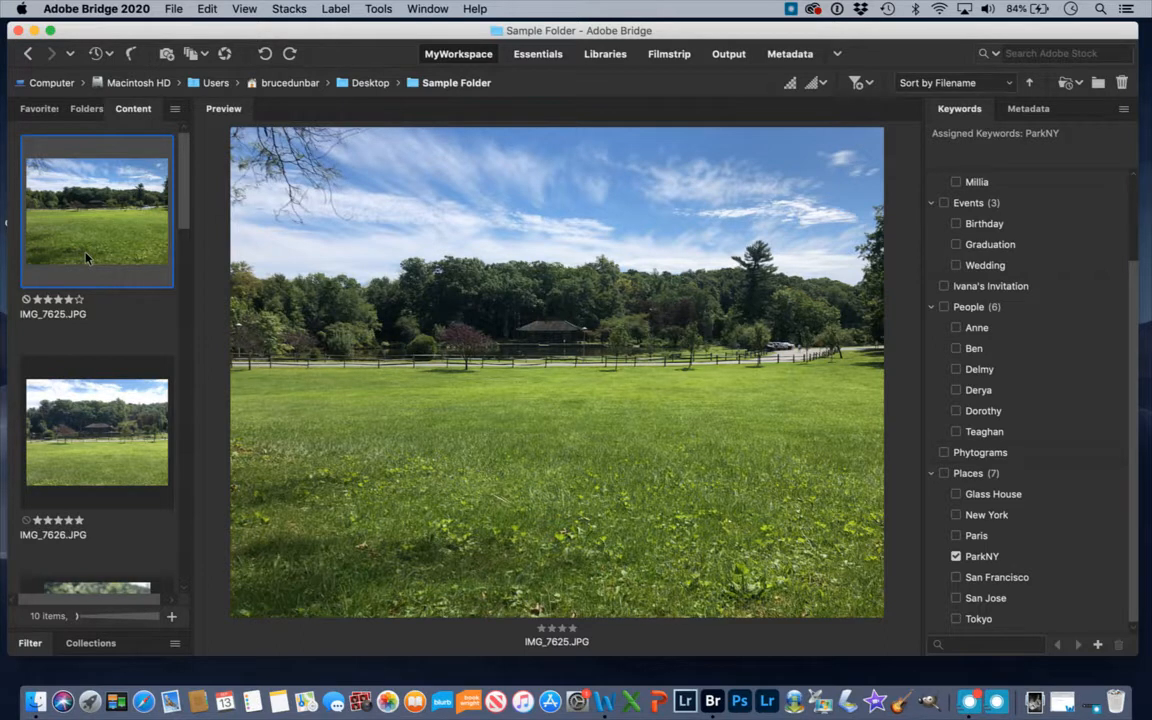
pyautogui.moveTo(1041, 583)
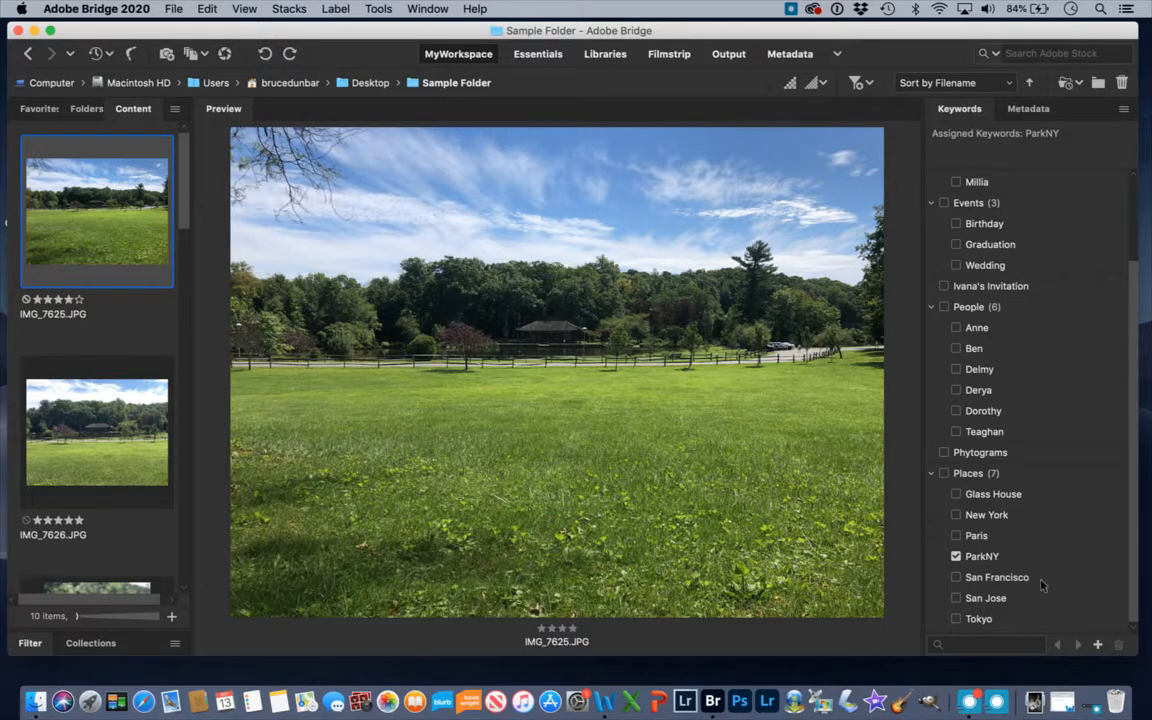
pyautogui.moveTo(1013, 560)
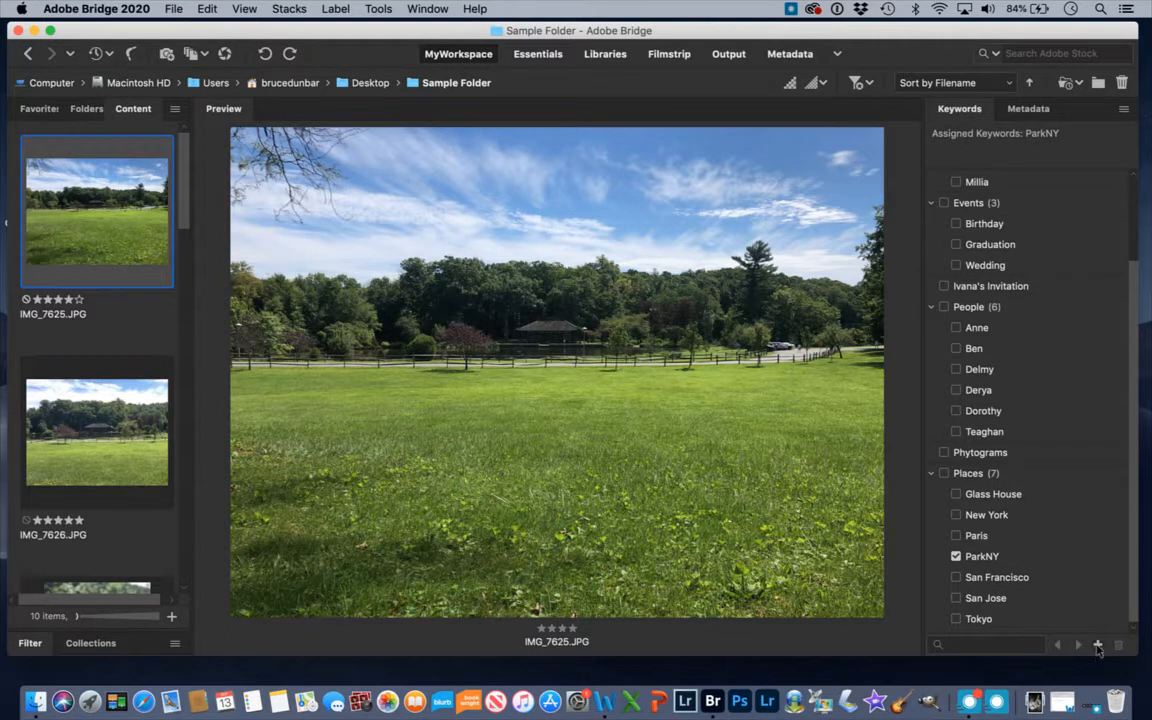
pyautogui.moveTo(1098, 644)
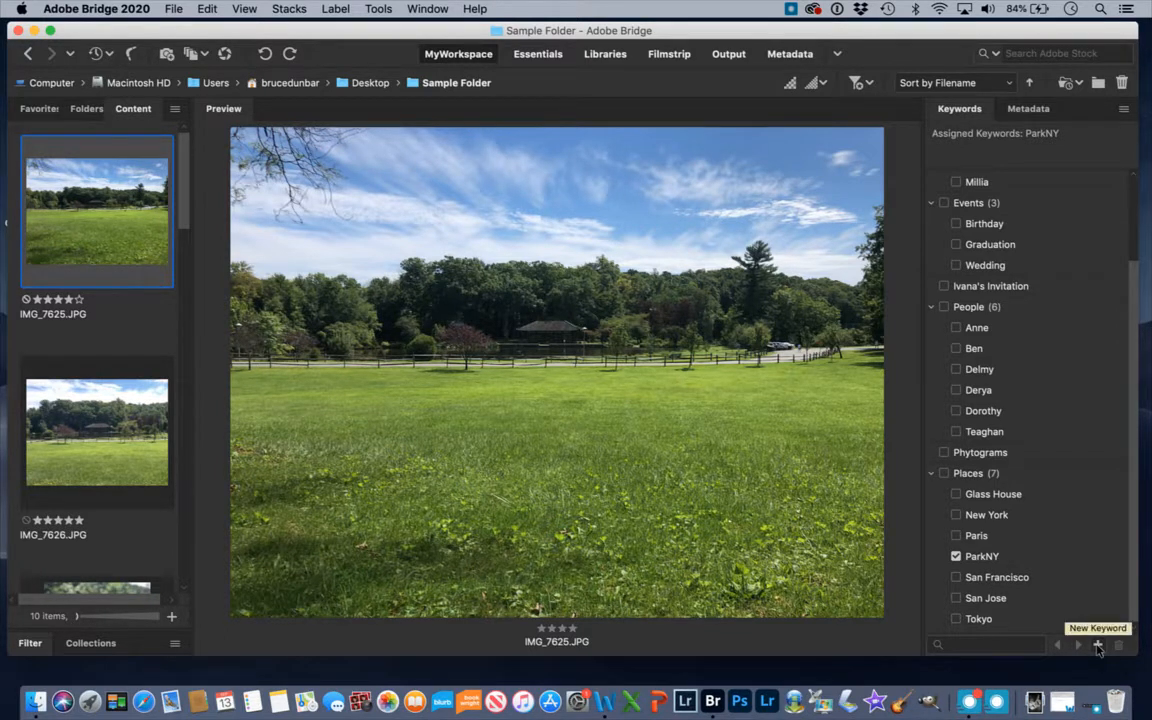
# Add a new keyword named MtKiscoNY, fixing a mistyped letter along the way
pyautogui.click(1098, 644)
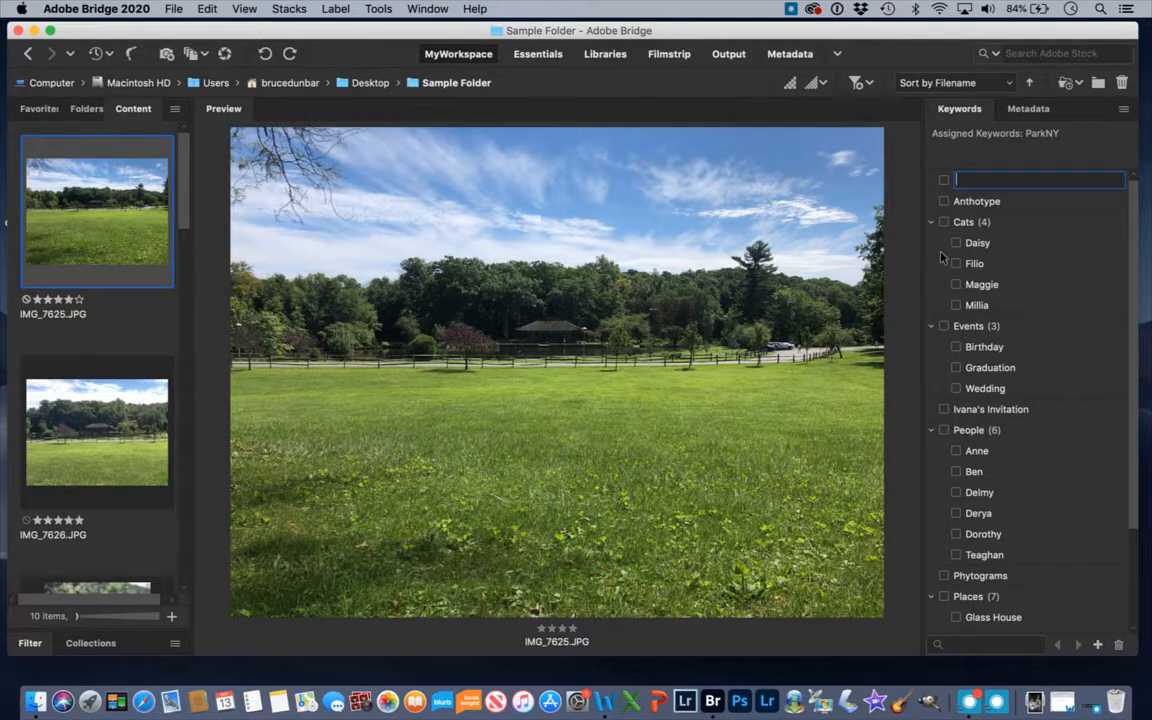
pyautogui.write('M')
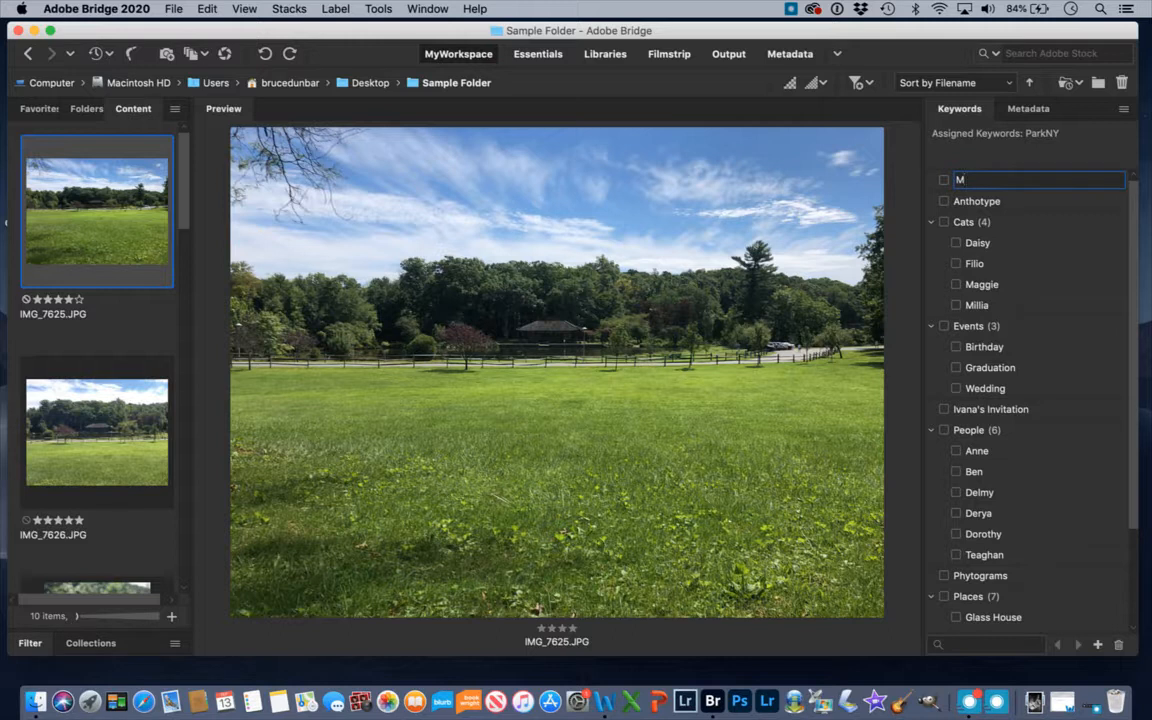
pyautogui.press('Backspace')
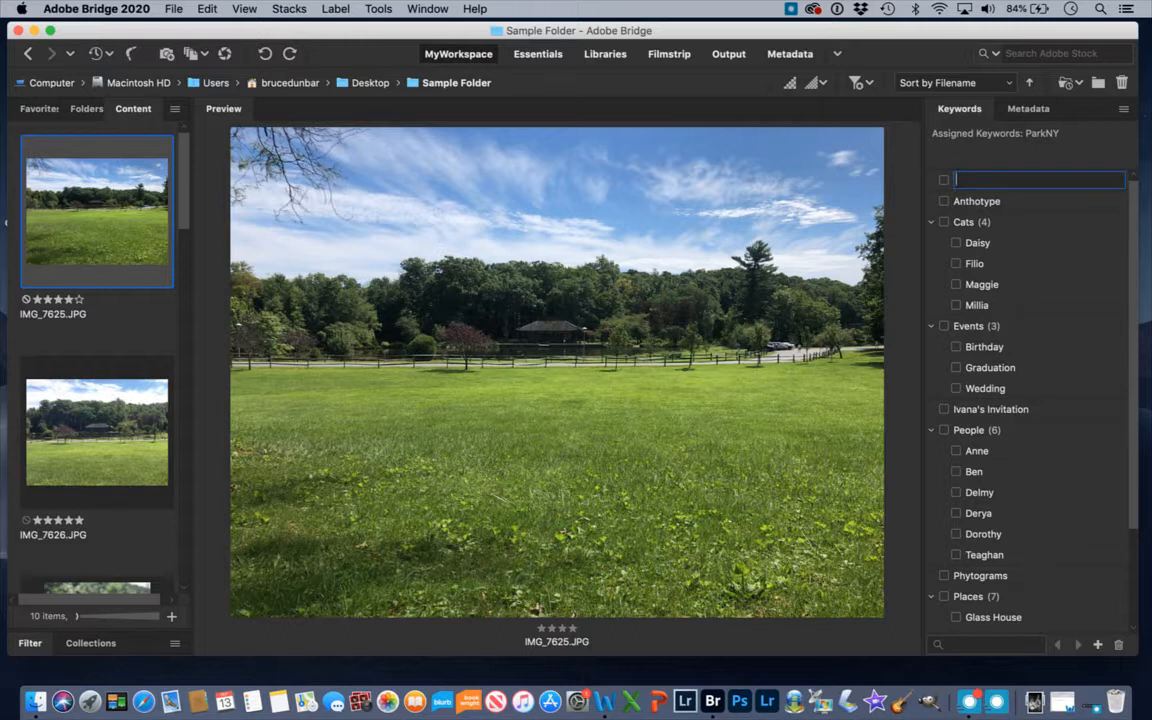
pyautogui.write('MtKisco')
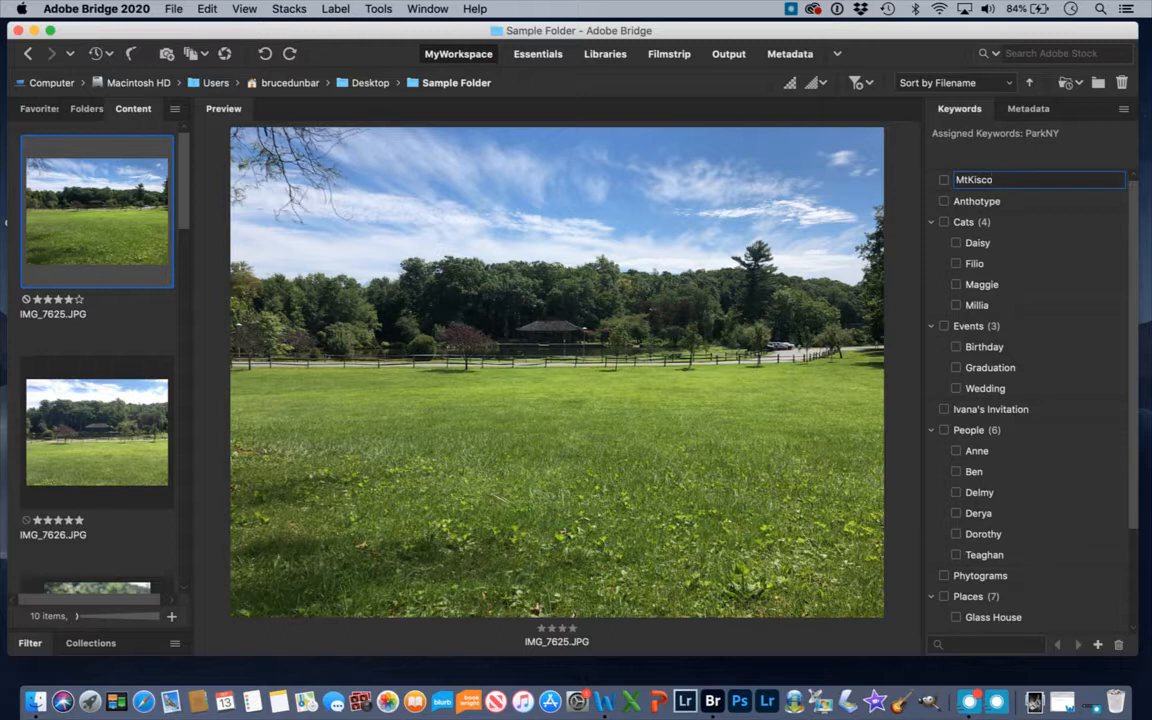
pyautogui.write('NY')
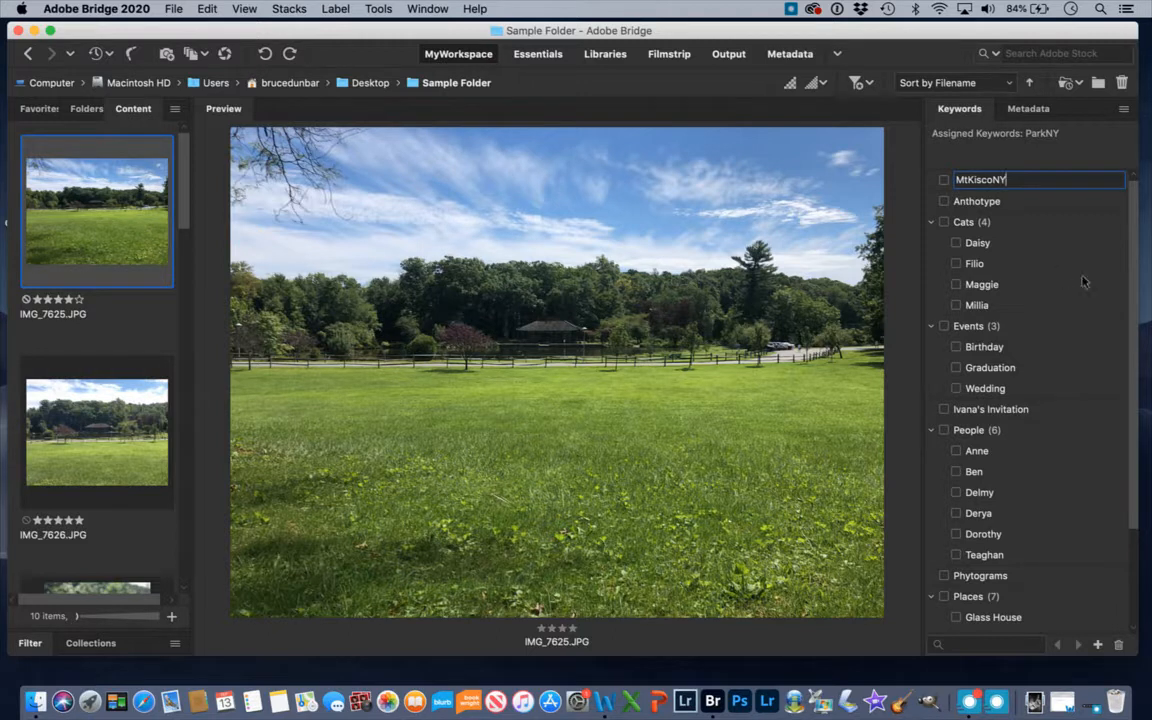
pyautogui.press('Enter')
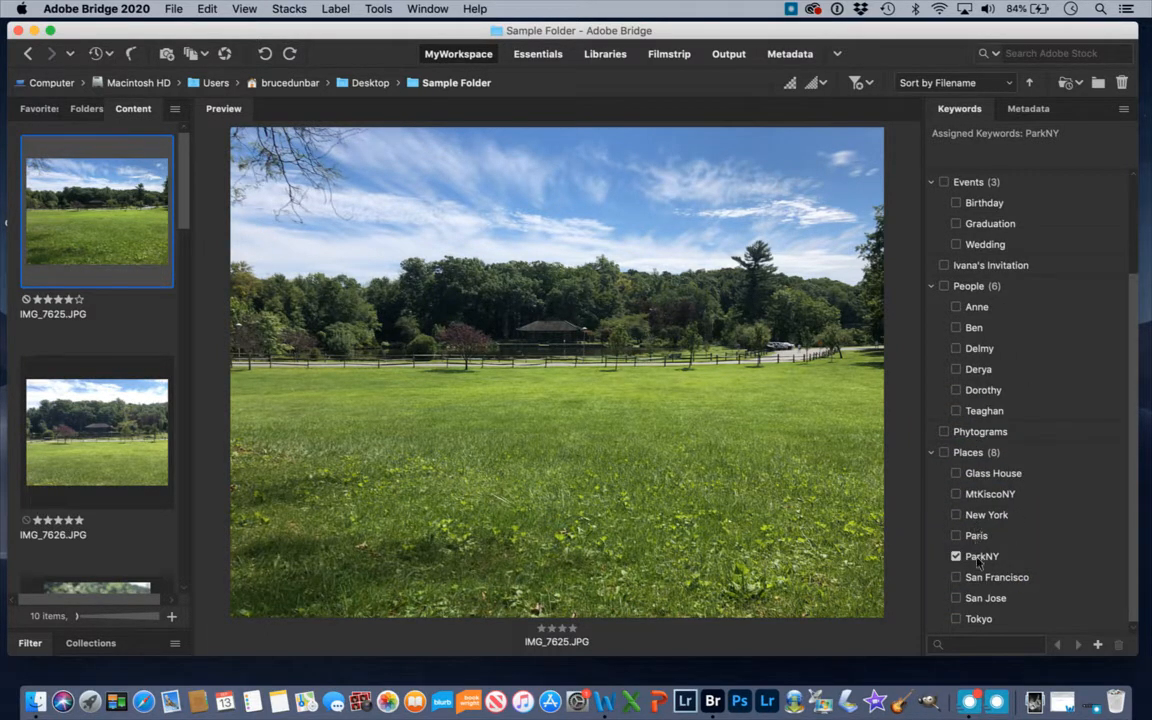
pyautogui.moveTo(998, 515)
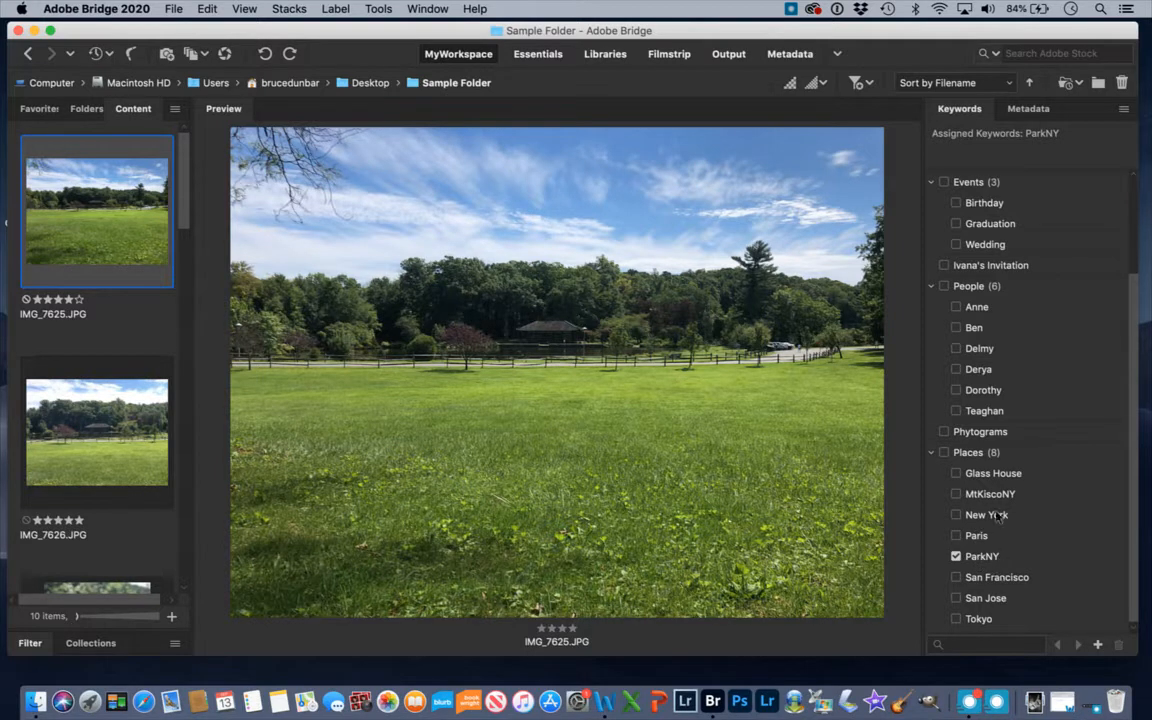
pyautogui.moveTo(163, 275)
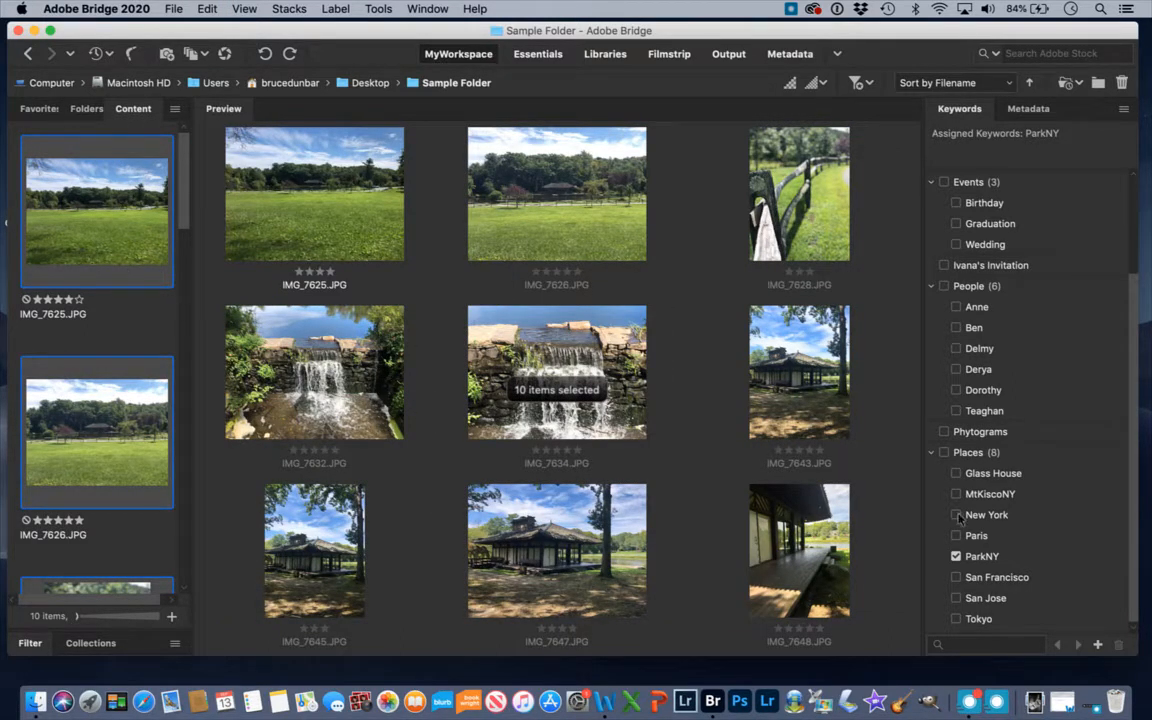
# Tag all ten photos with MtKiscoNY, then select waterfall photos IMG_7632 and IMG_7634
pyautogui.click(956, 494)
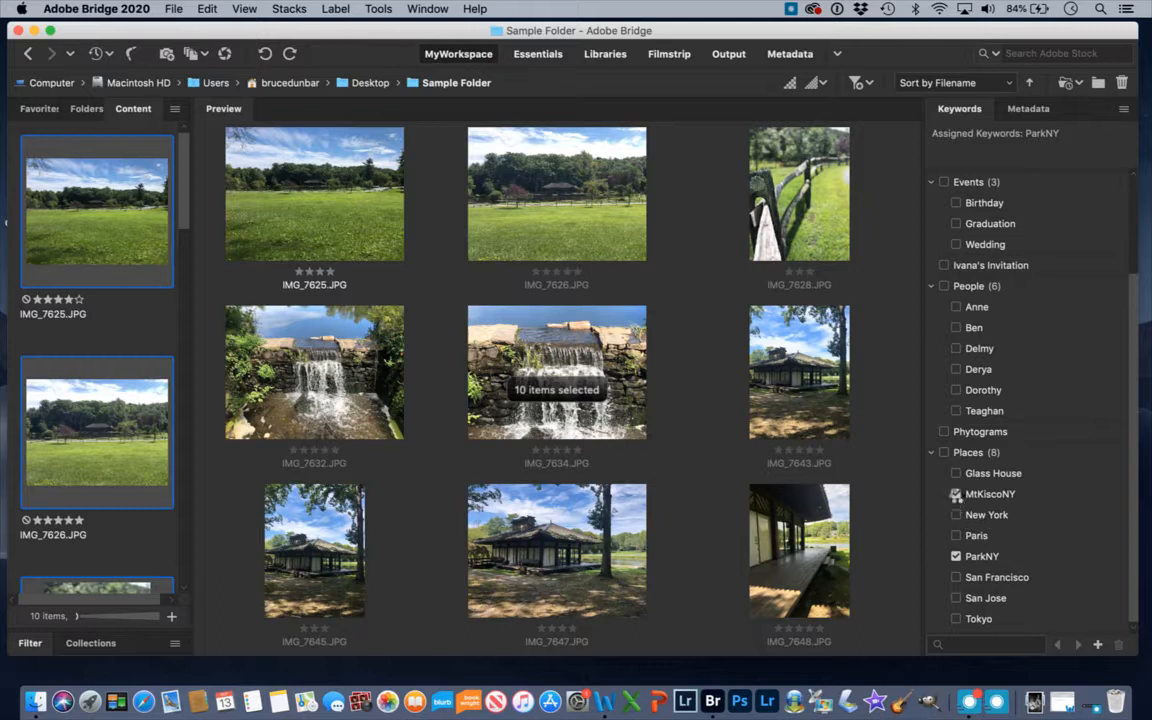
pyautogui.click(955, 494)
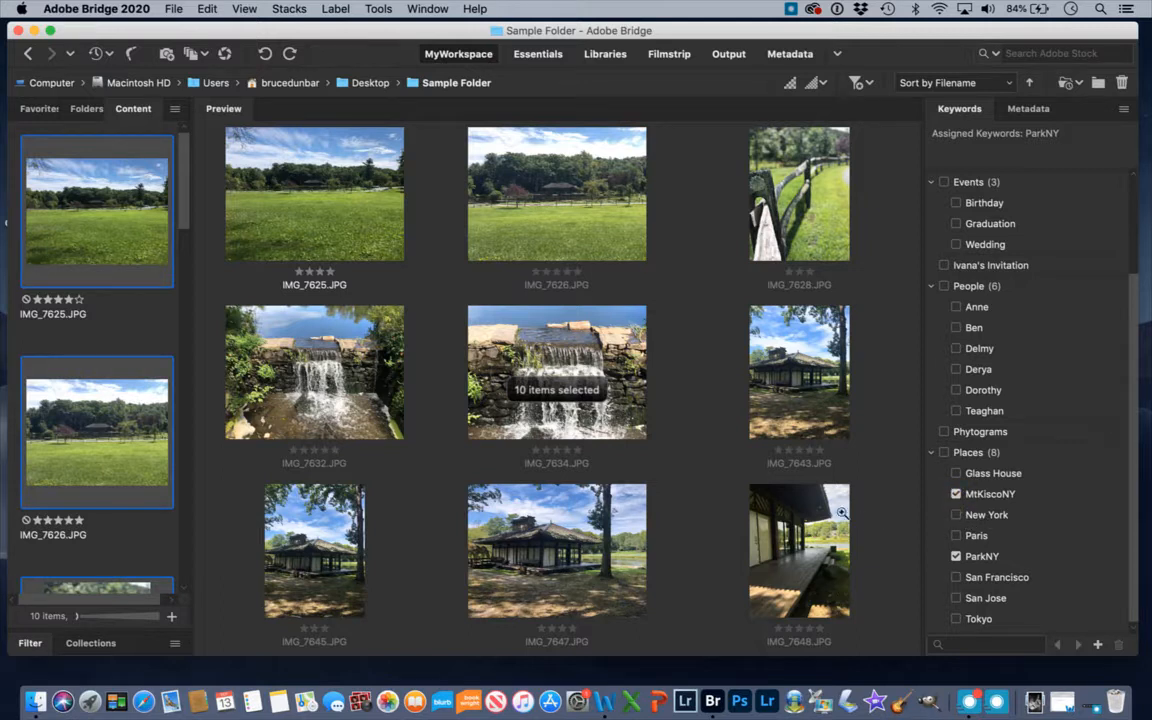
pyautogui.click(97, 430)
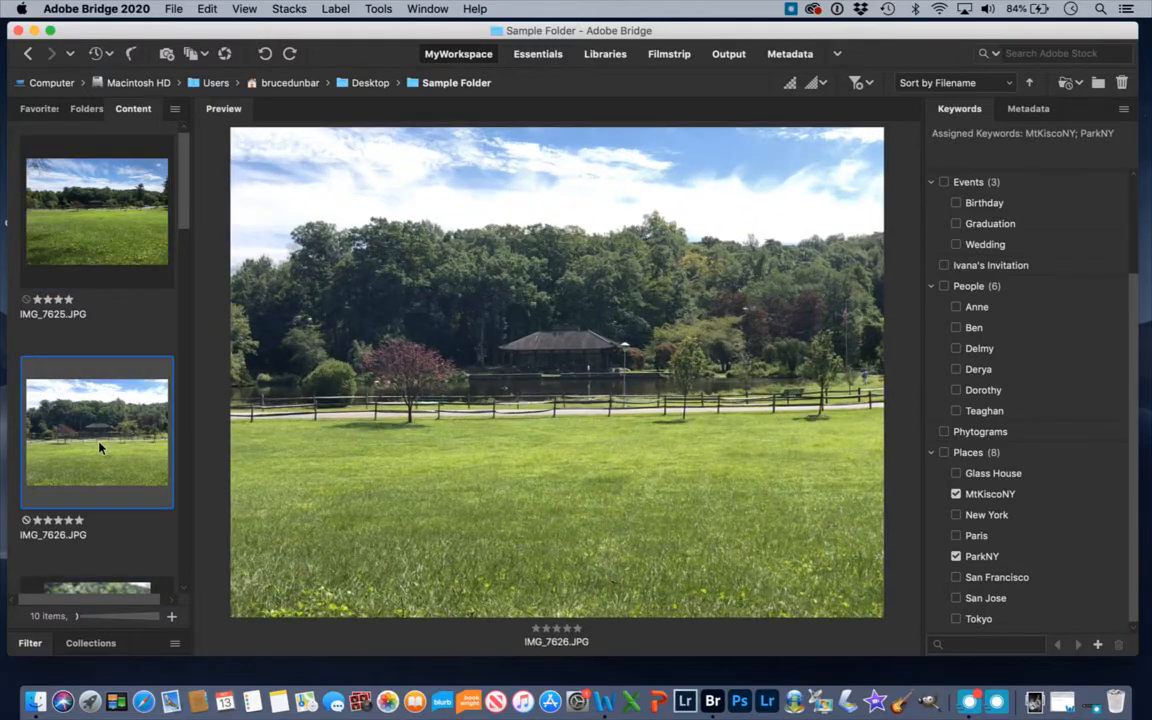
pyautogui.click(97, 453)
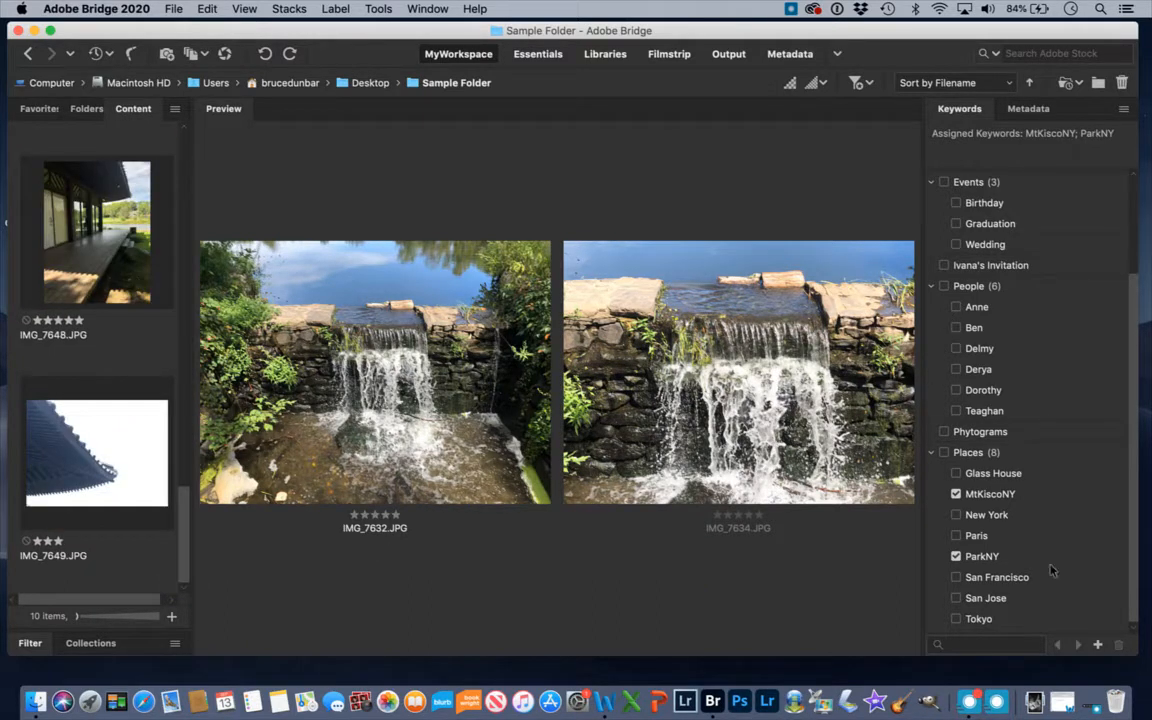
pyautogui.moveTo(1096, 644)
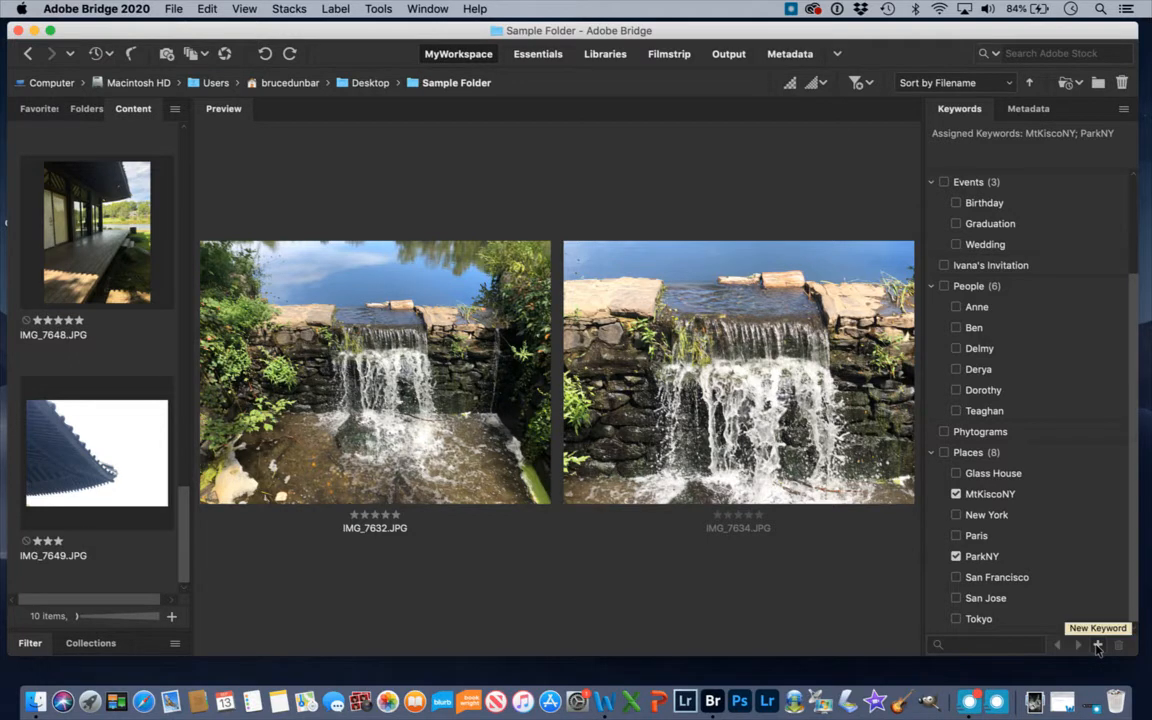
# Add a new 'Water' keyword, tag both waterfall photos with it, and preview IMG_7625
pyautogui.click(1096, 647)
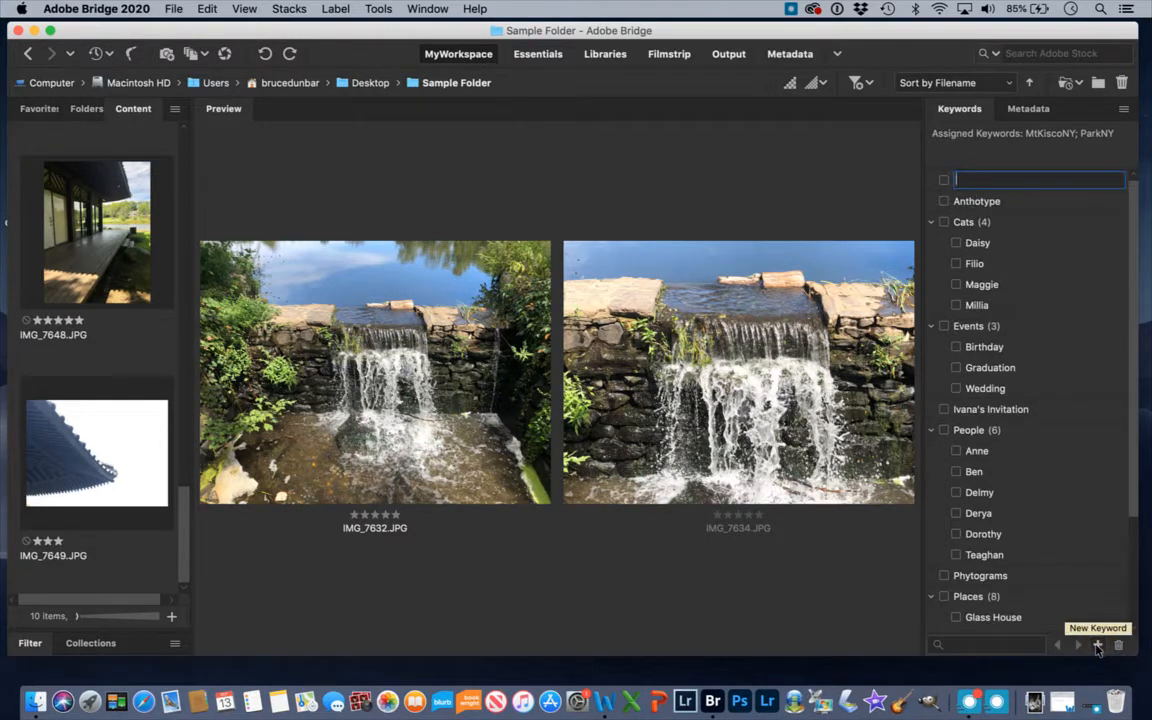
pyautogui.write('Water')
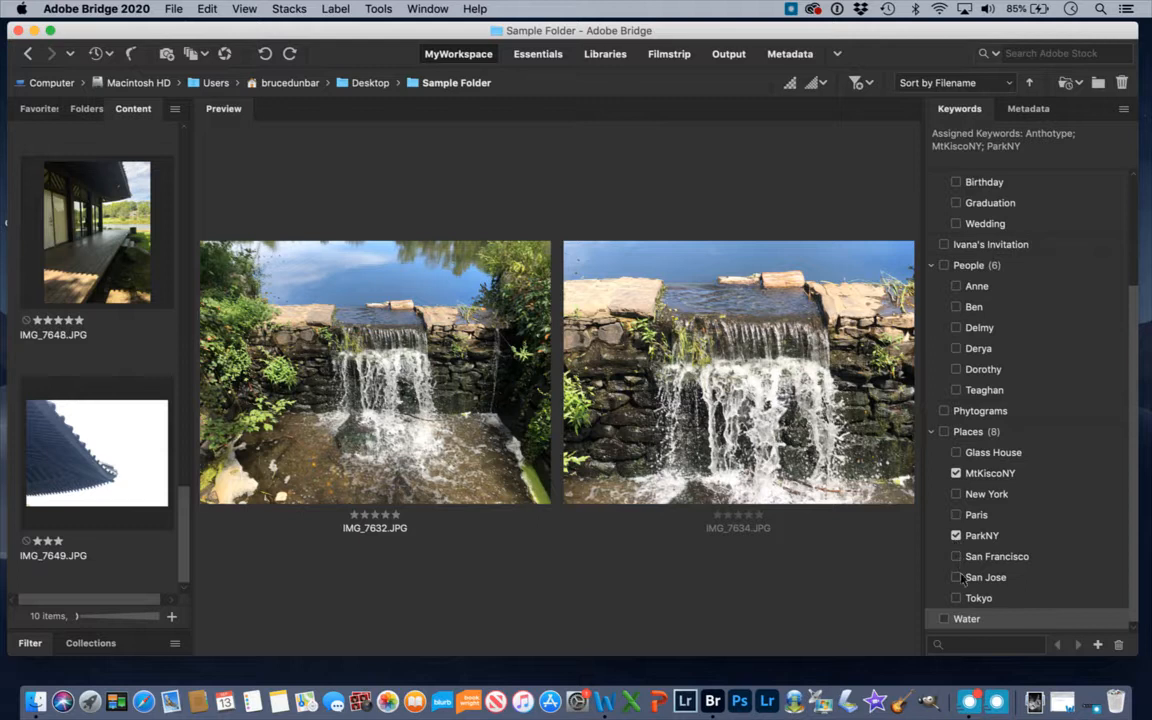
pyautogui.click(956, 618)
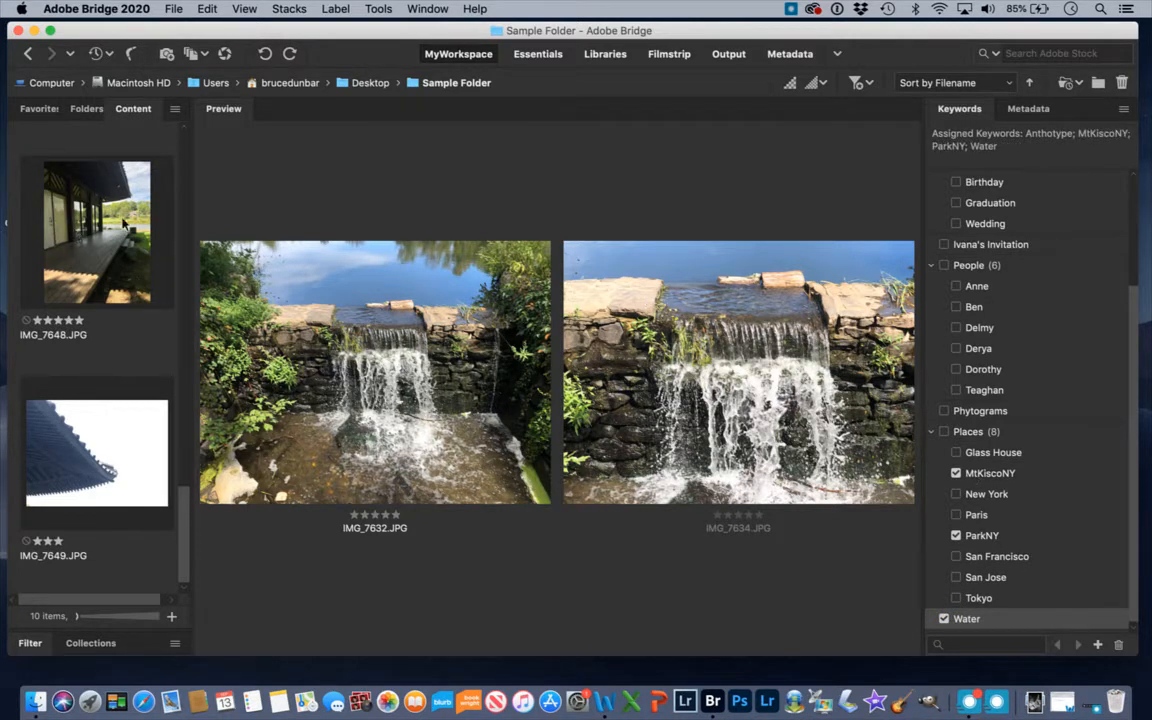
pyautogui.click(97, 232)
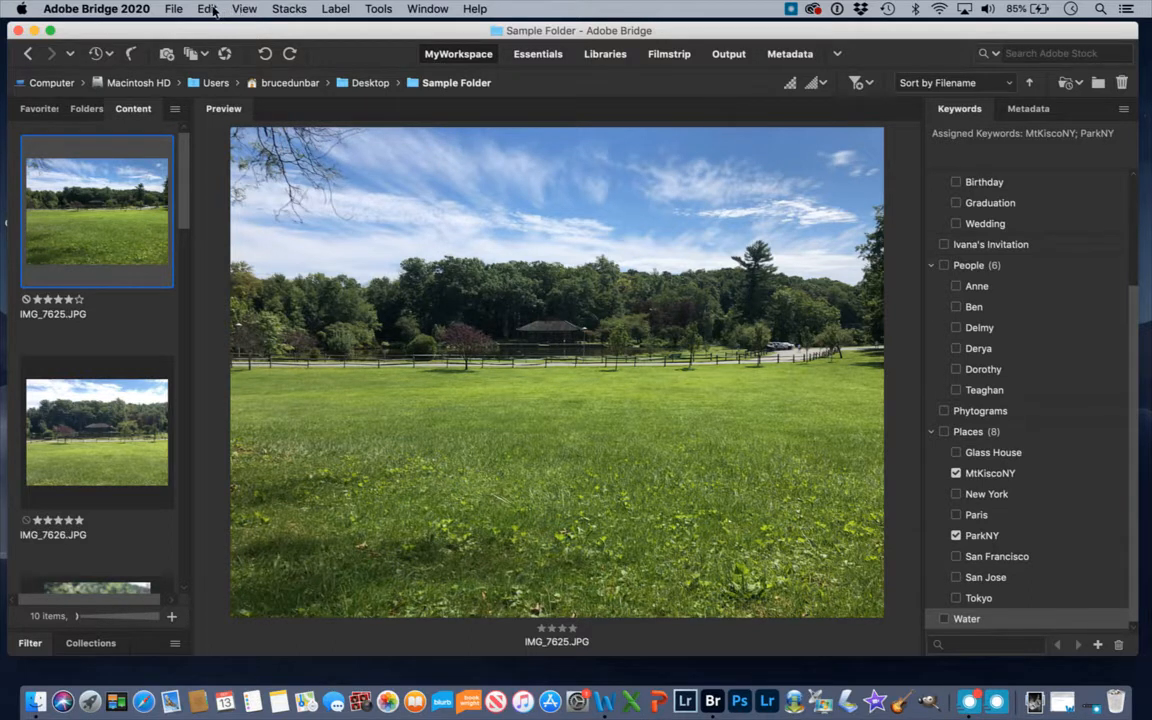
# Run Edit > Find with criteria Keywords contains 'wat' to list the waterfall photos
pyautogui.click(207, 9)
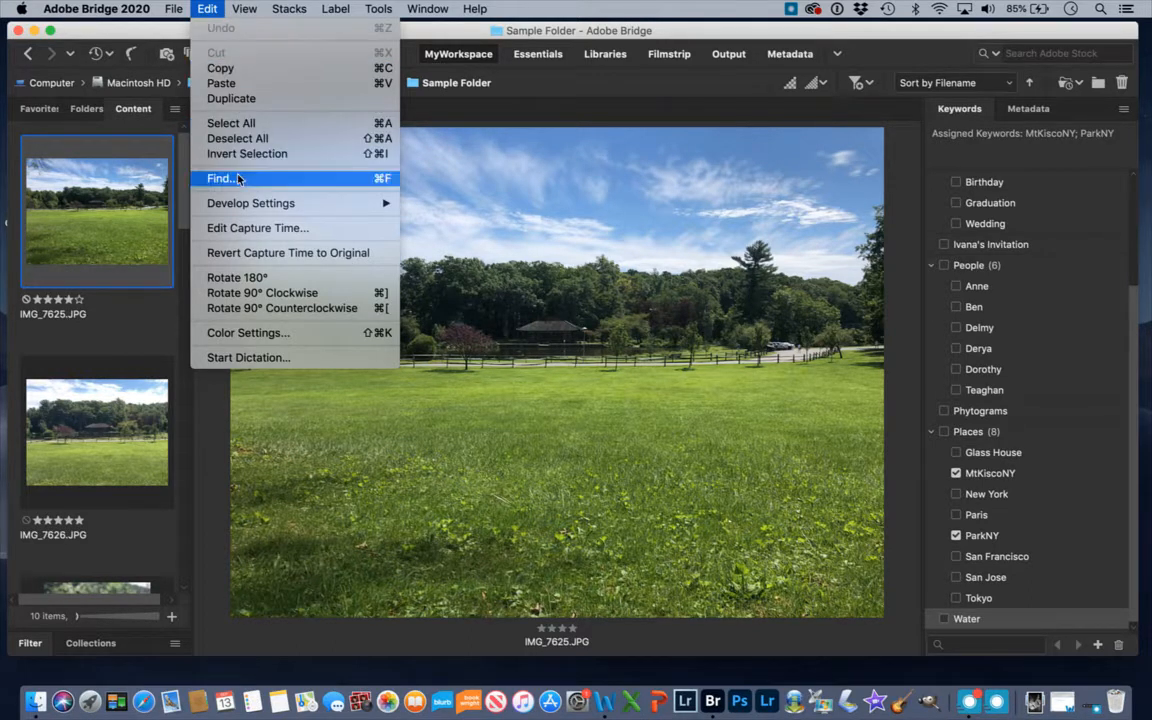
pyautogui.click(222, 178)
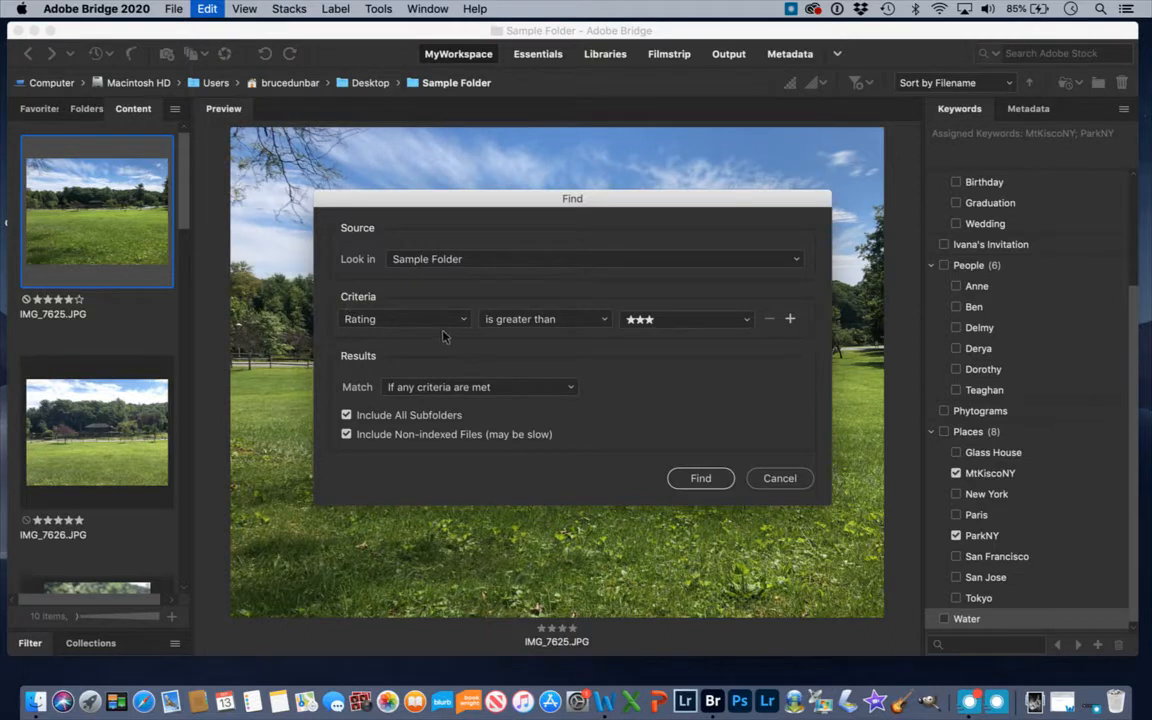
pyautogui.click(403, 318)
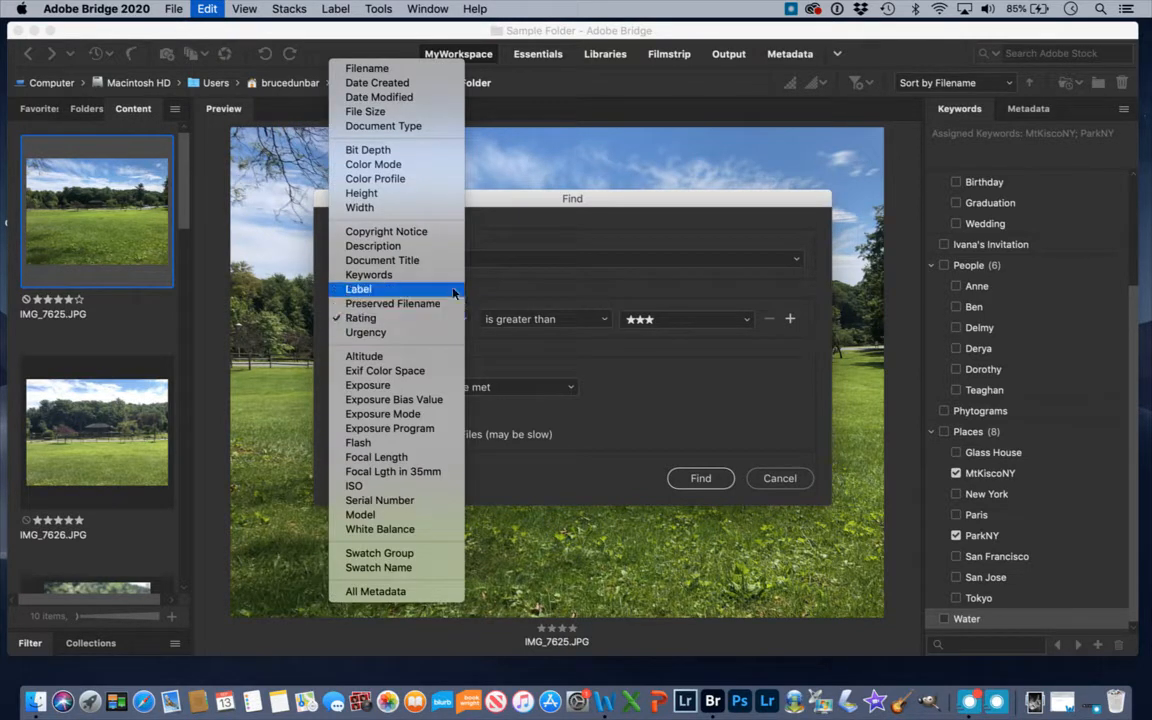
pyautogui.click(377, 274)
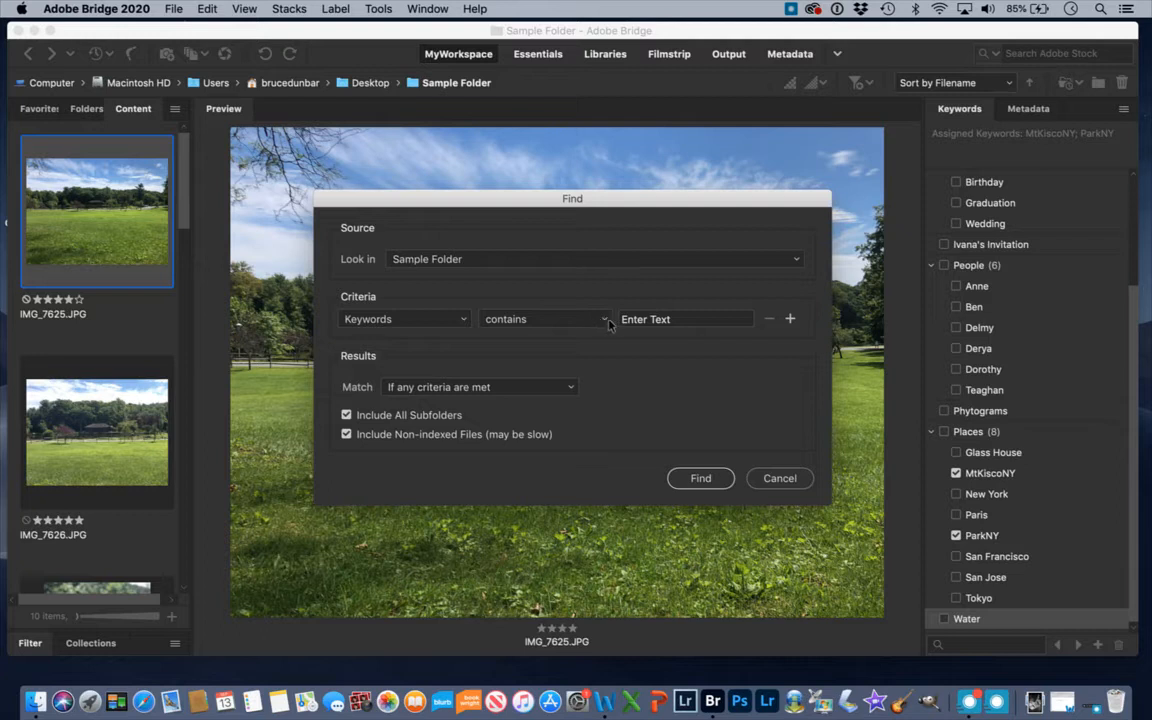
pyautogui.click(685, 319)
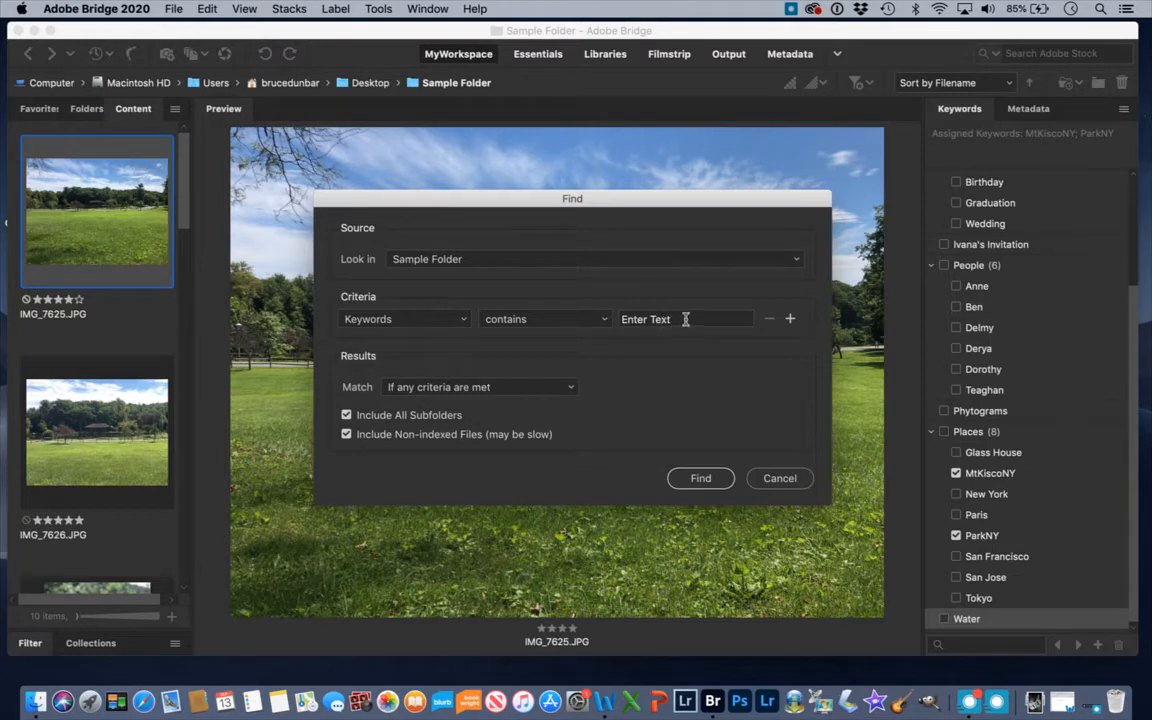
pyautogui.write('water')
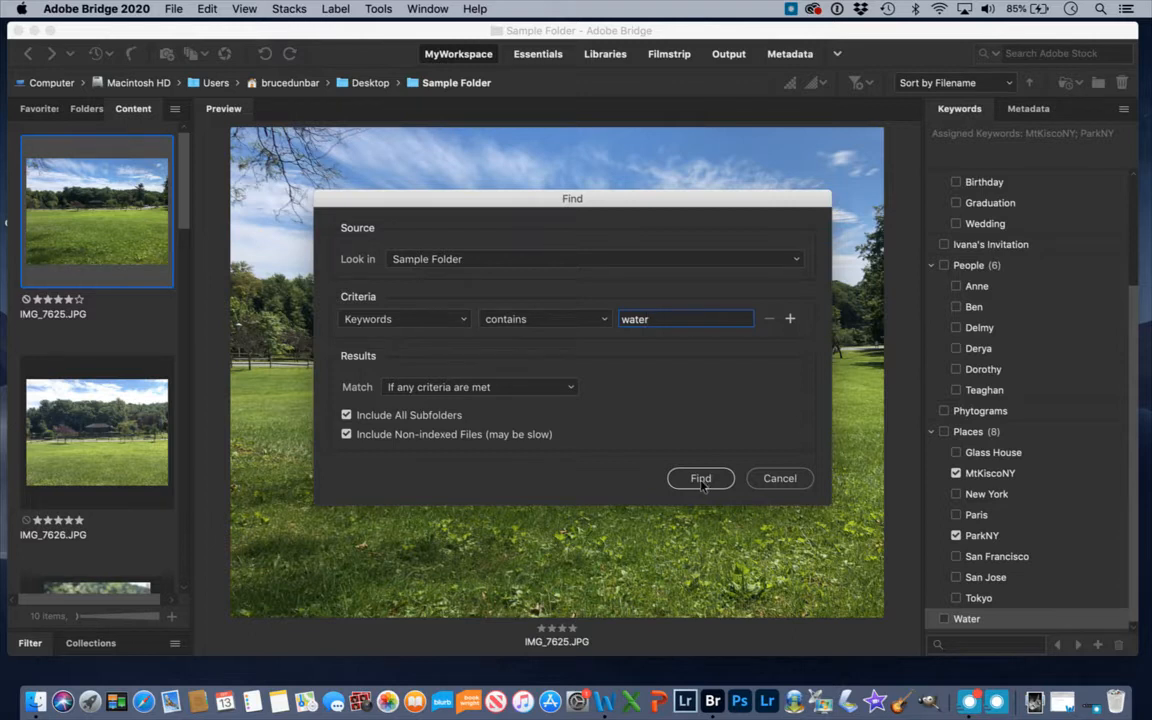
pyautogui.click(700, 478)
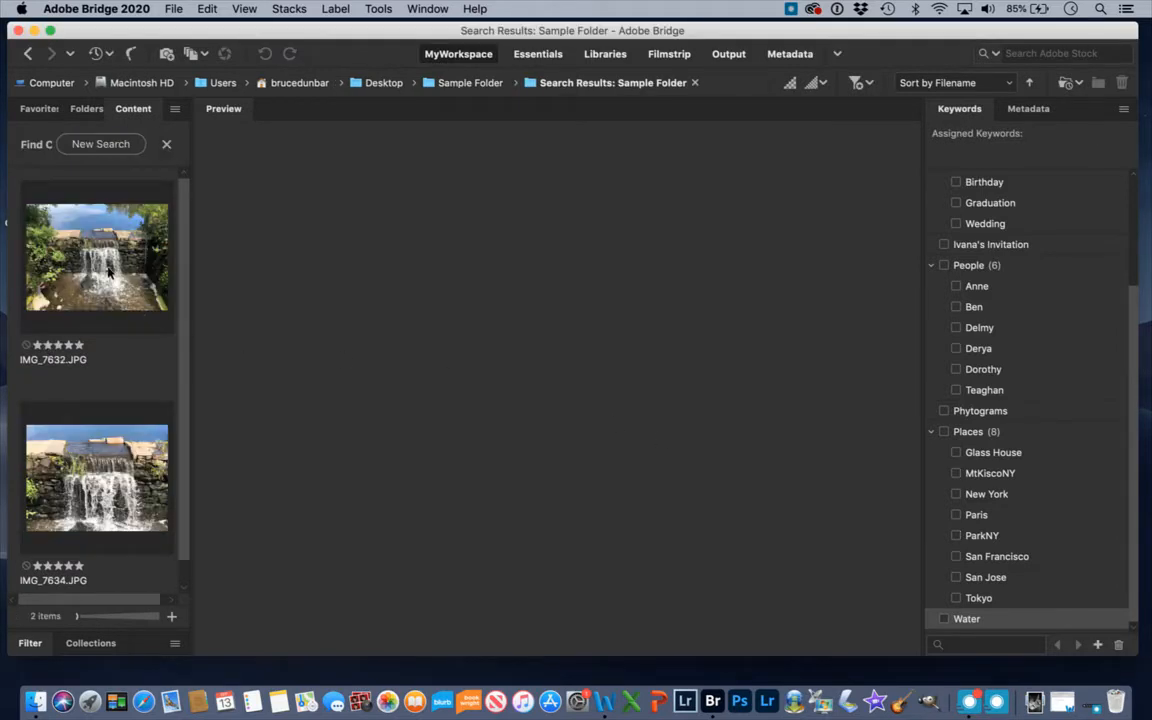
pyautogui.moveTo(96, 535)
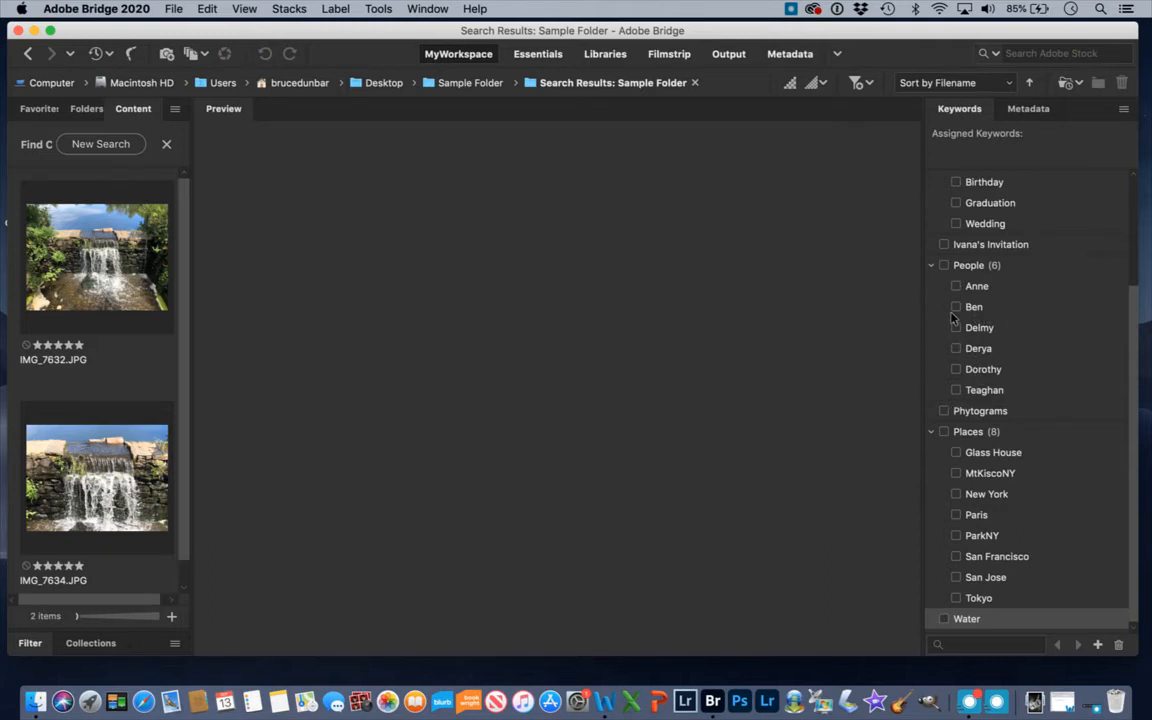
pyautogui.moveTo(176, 186)
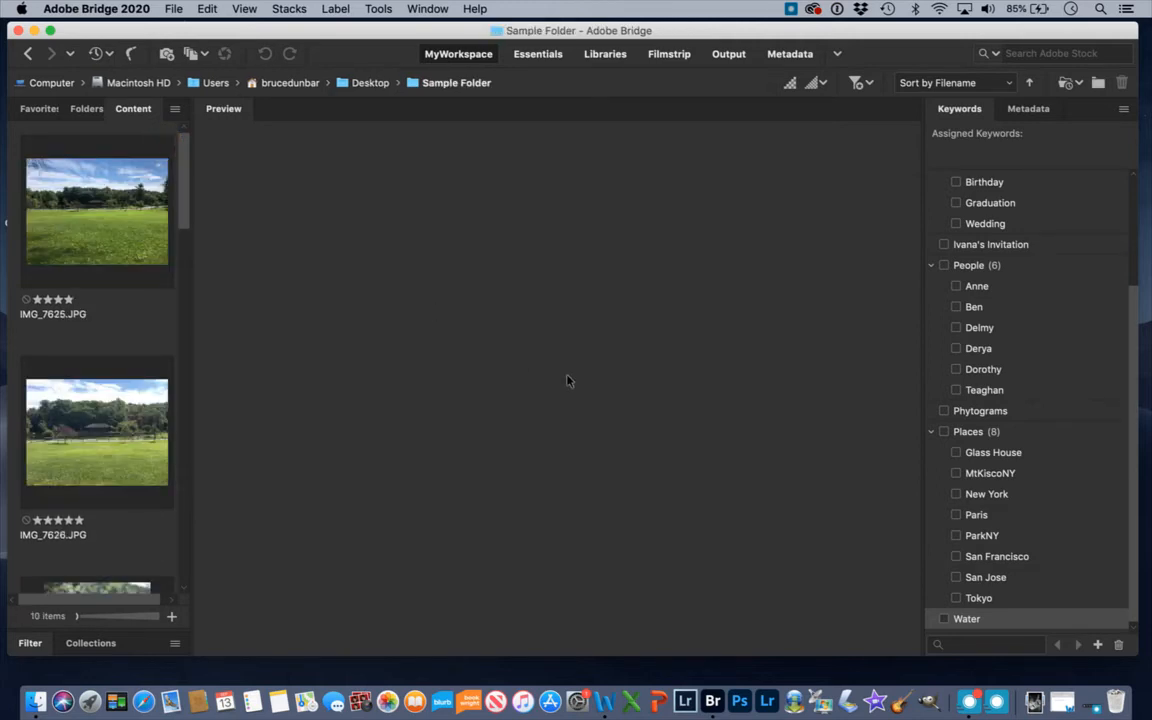
pyautogui.moveTo(1087, 700)
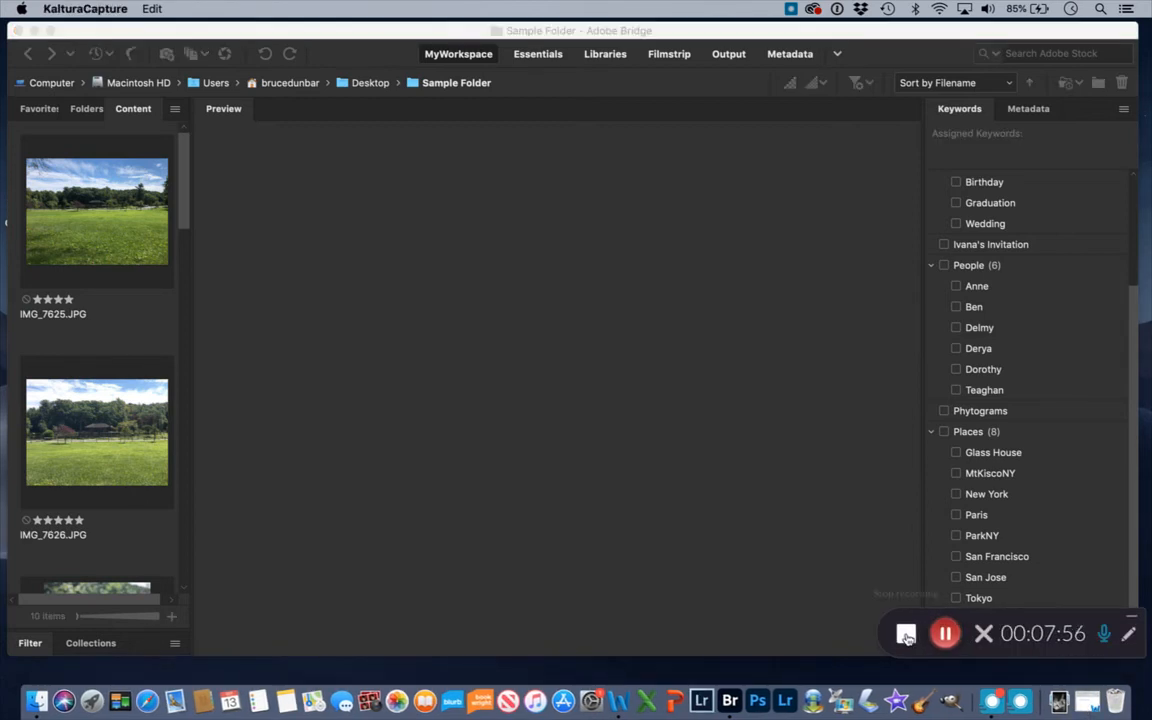
pyautogui.moveTo(902, 634)
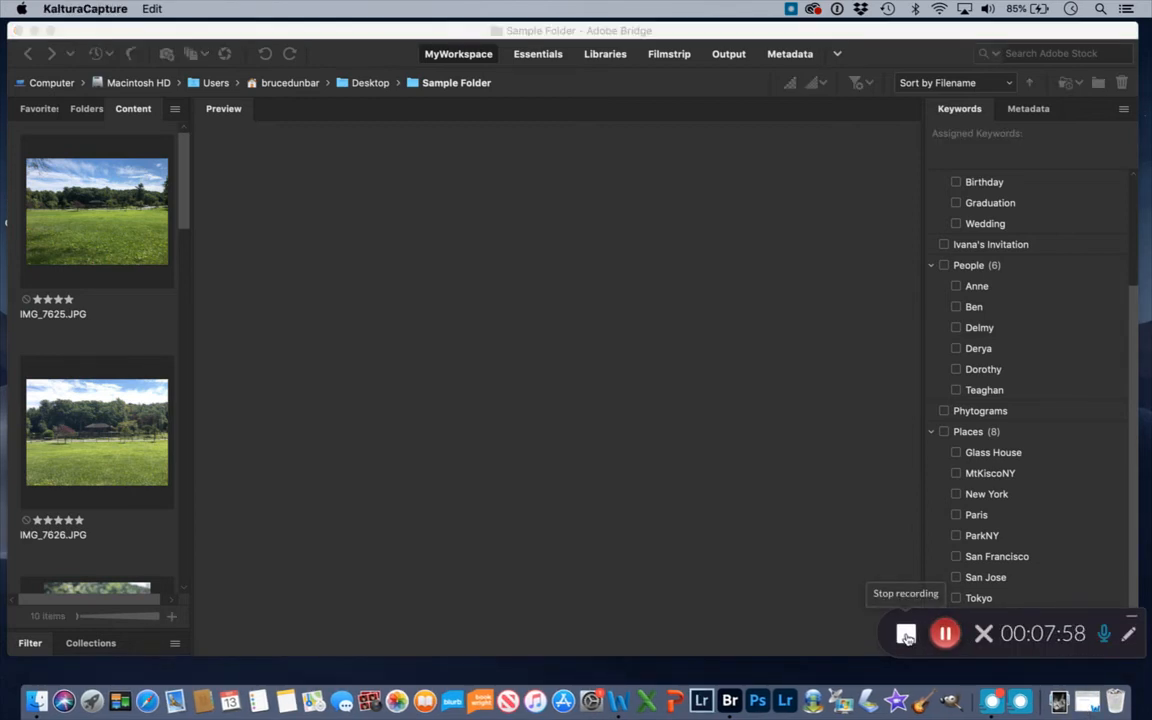